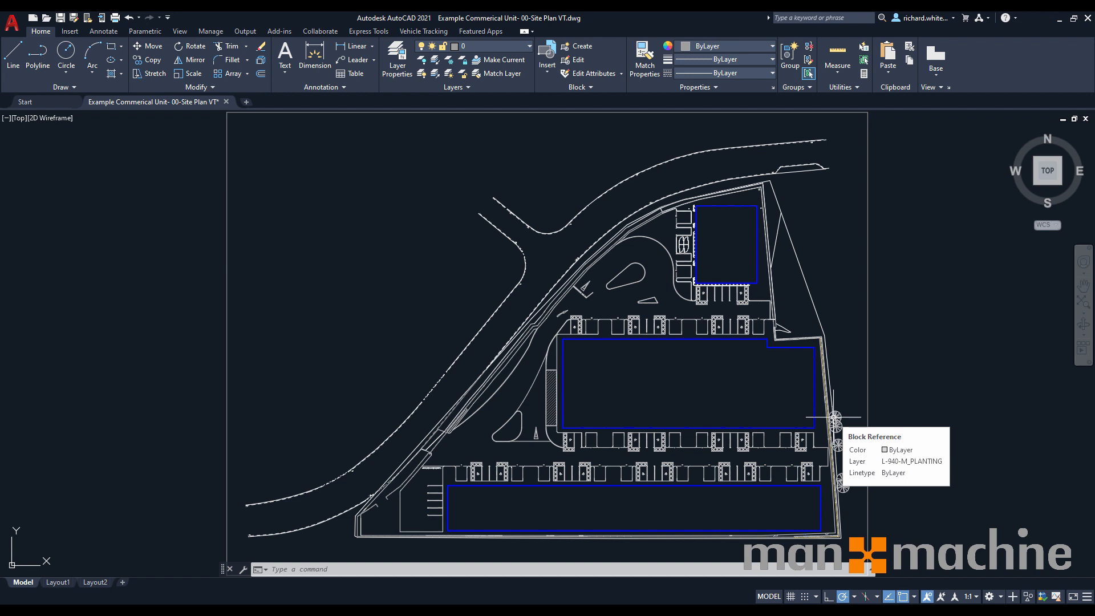
mouse_move(828, 419)
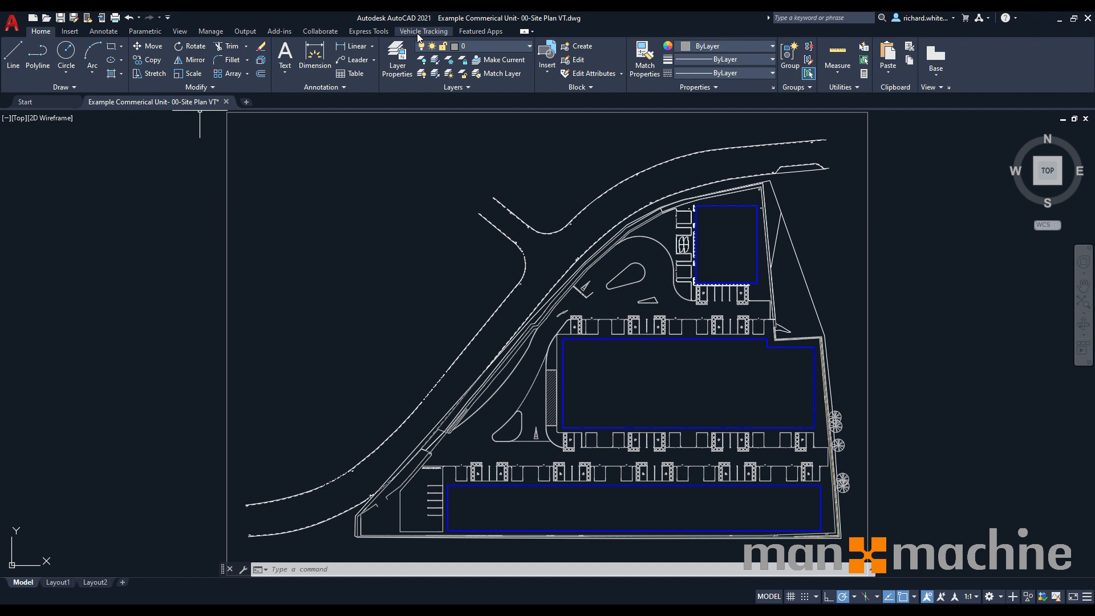
Show the Vehicle Tracking ribbon with its swept path, parking and roundabout tools.
click(423, 31)
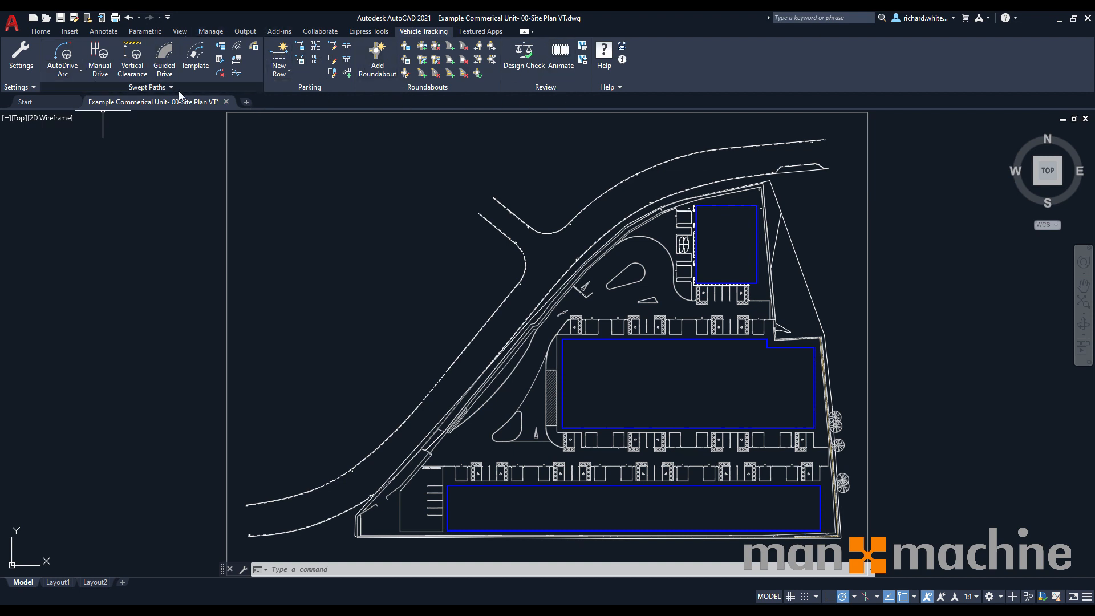
mouse_move(571, 99)
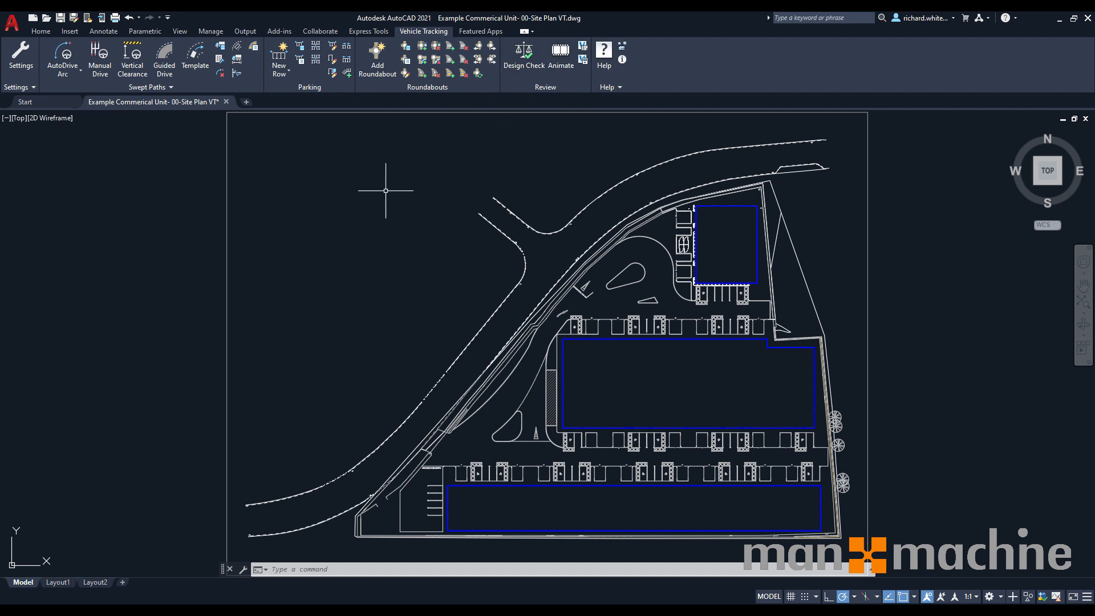
mouse_move(395, 237)
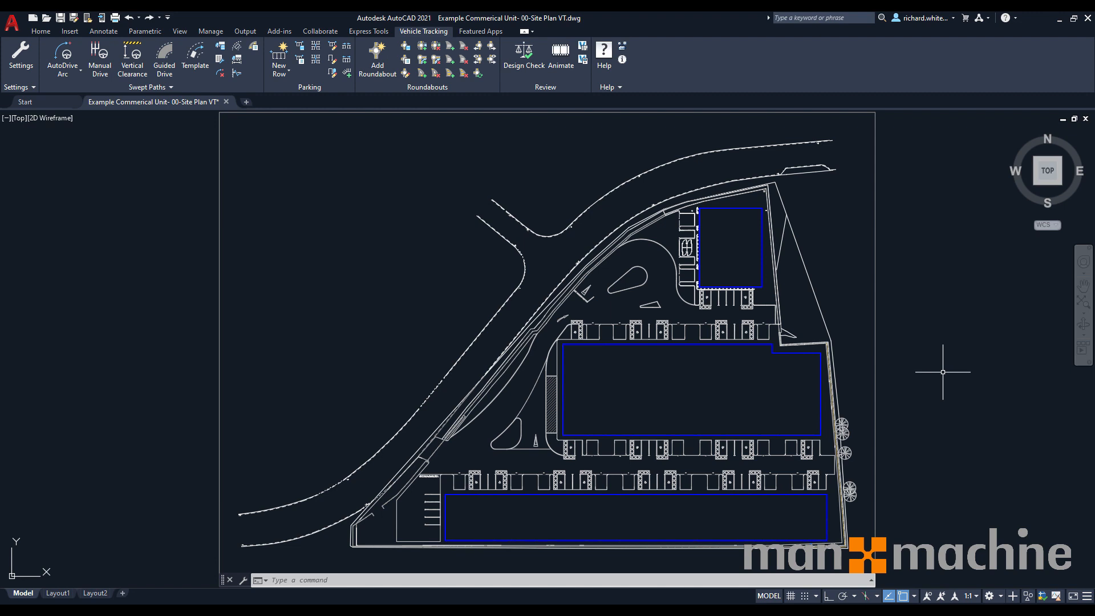
mouse_move(117, 166)
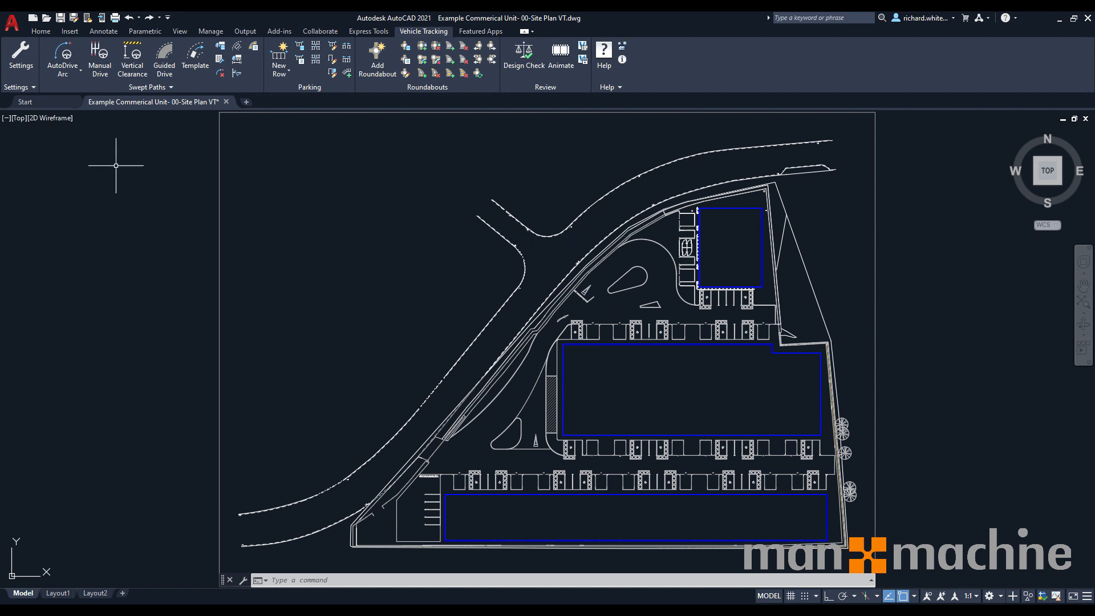
Launch the Vehicle Tracking Settings Wizard at its Scale page with millimetre drawing units.
click(21, 65)
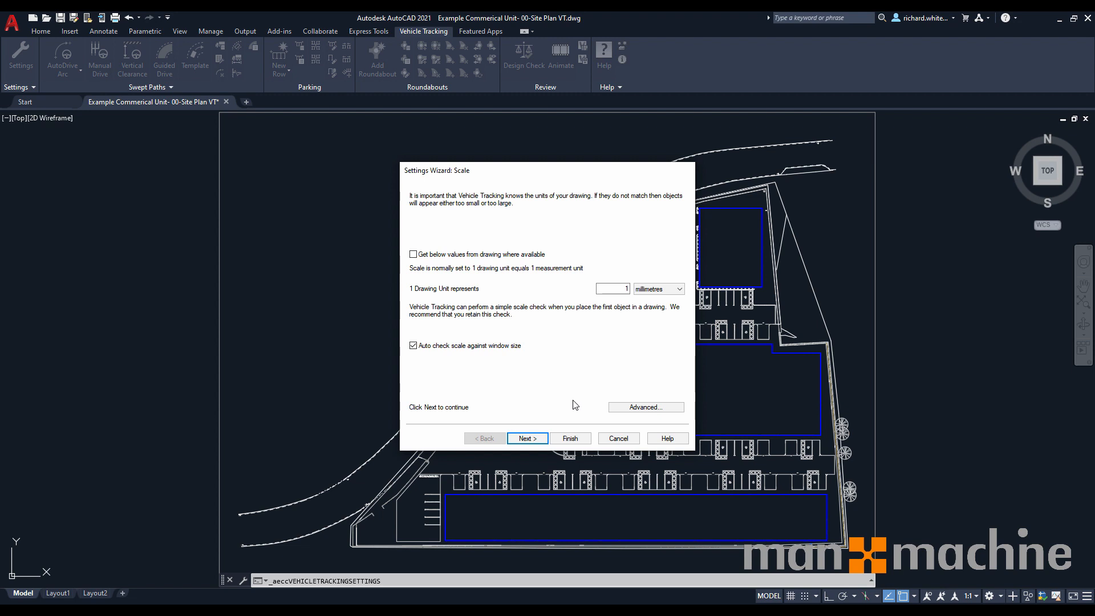
mouse_move(552, 359)
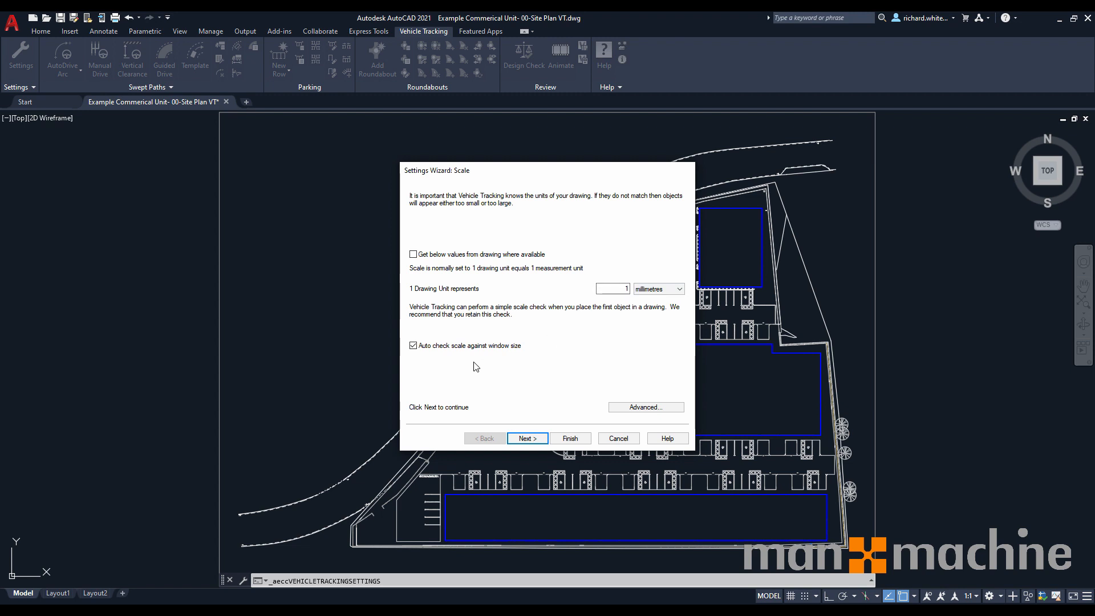
mouse_move(514, 394)
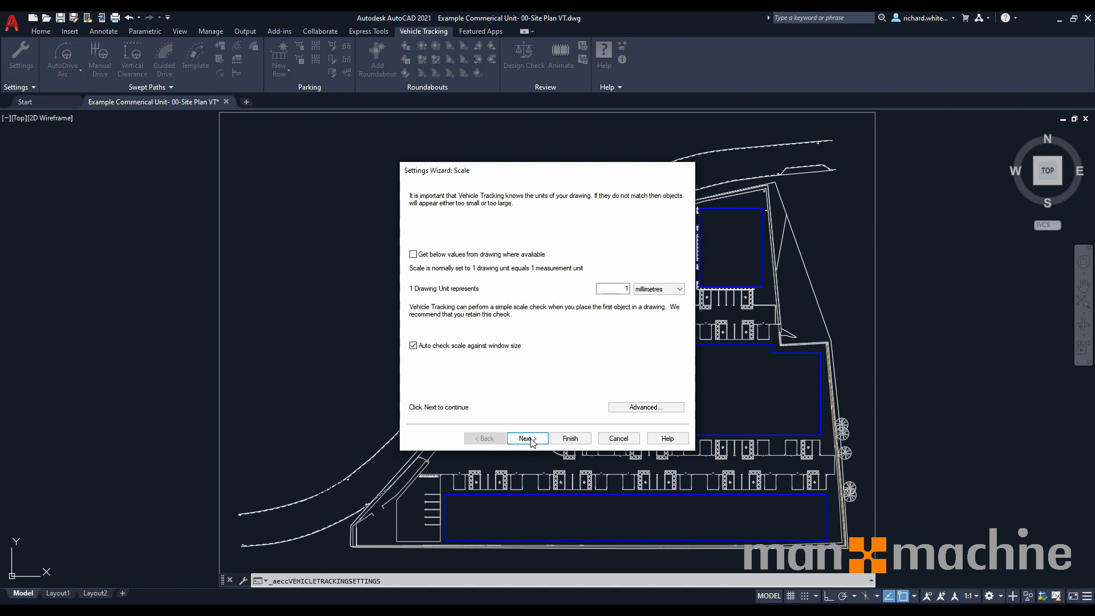
Set the preferred speed units to mph and advance the wizard to the Layers page.
click(527, 438)
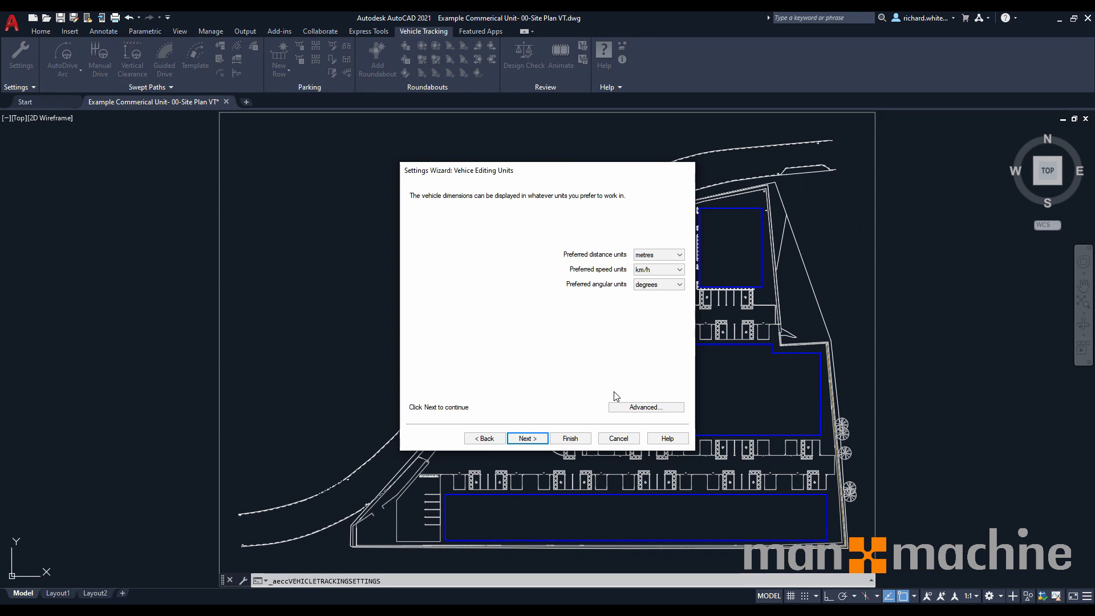
mouse_move(613, 382)
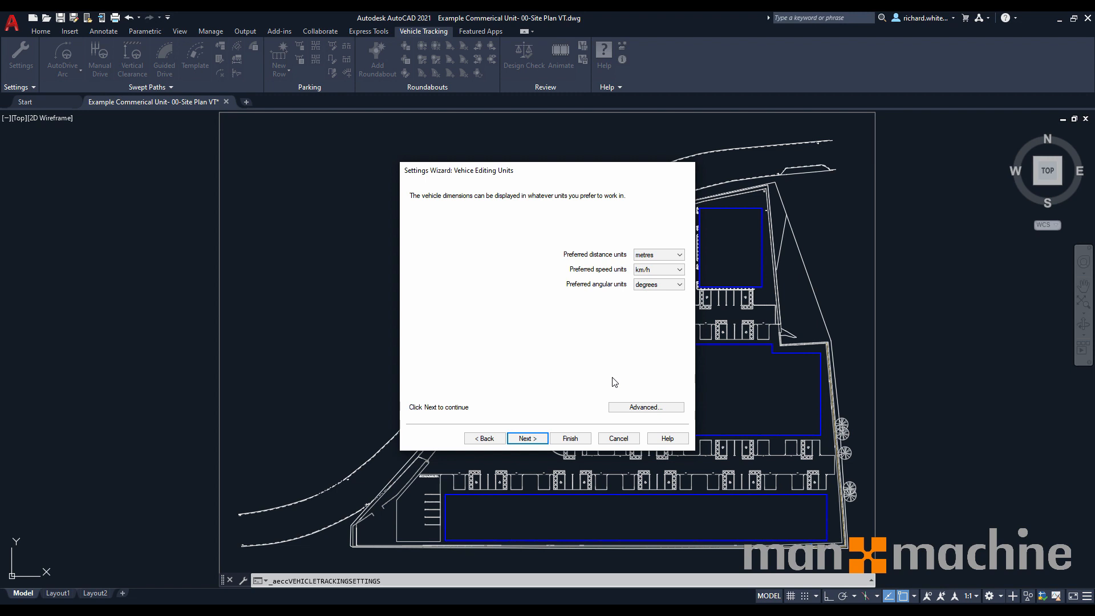
mouse_move(617, 263)
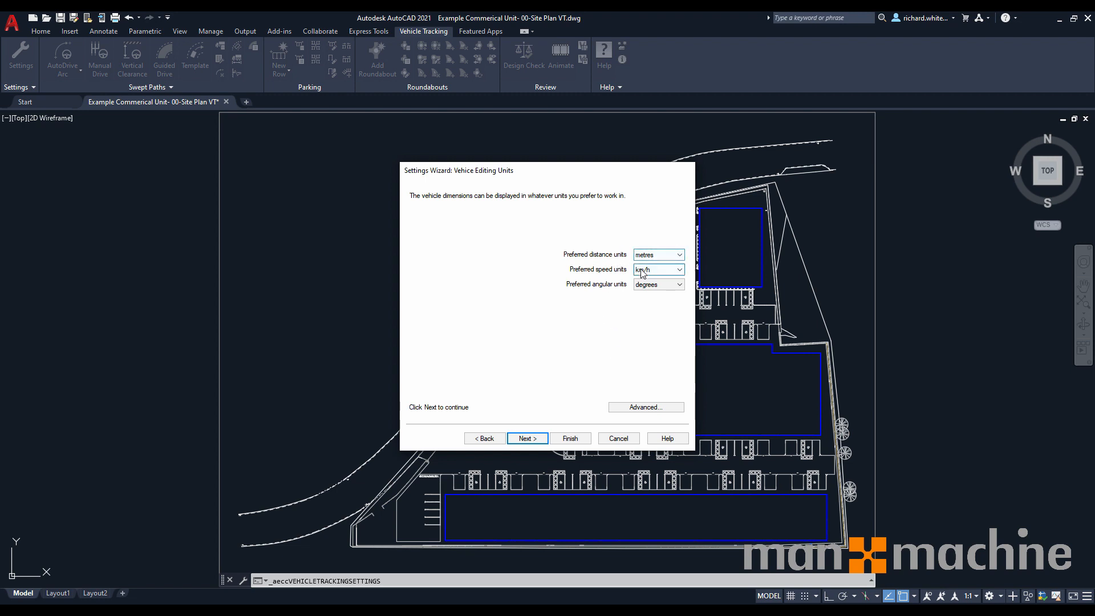
click(678, 269)
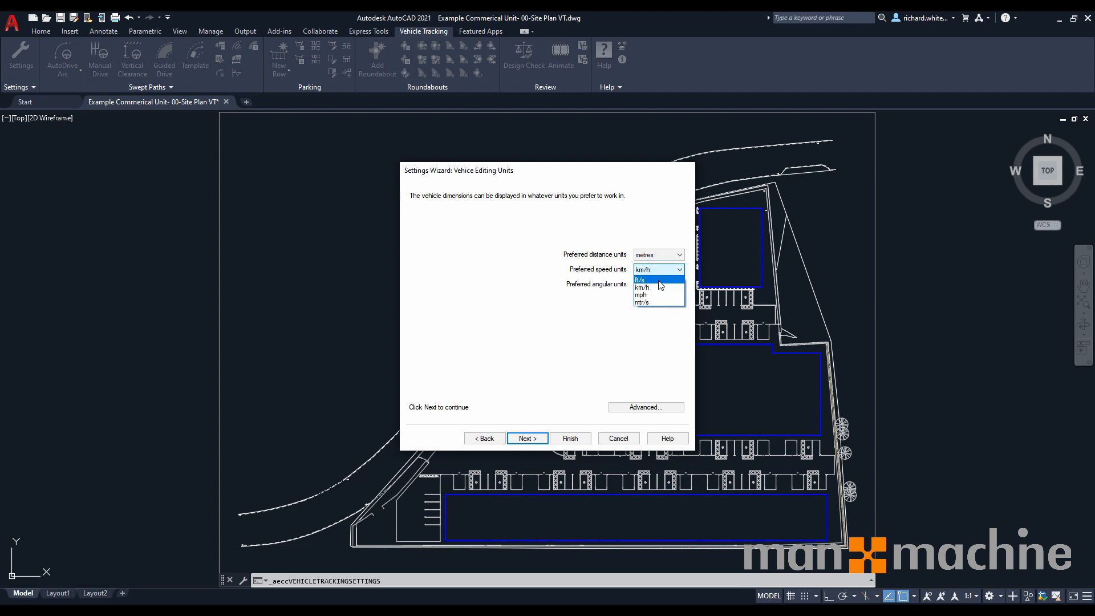
click(640, 294)
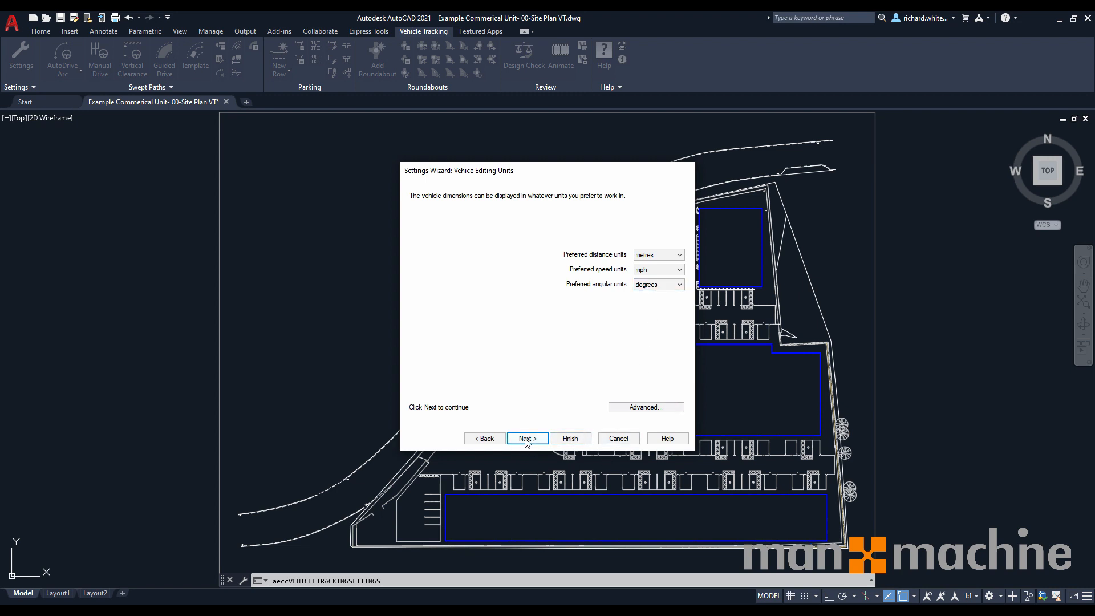
click(527, 438)
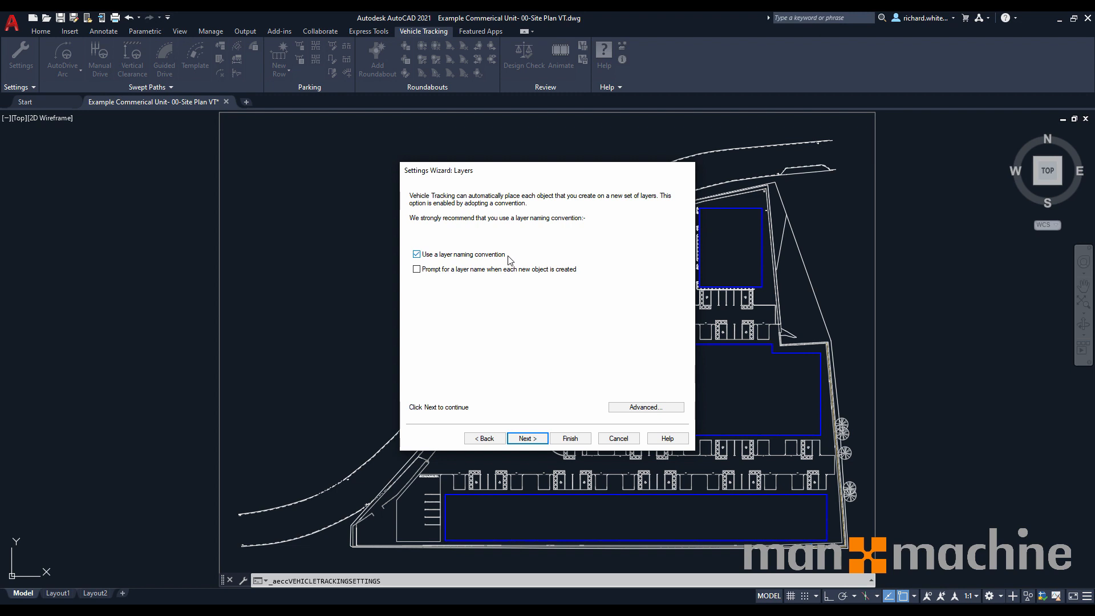
mouse_move(487, 264)
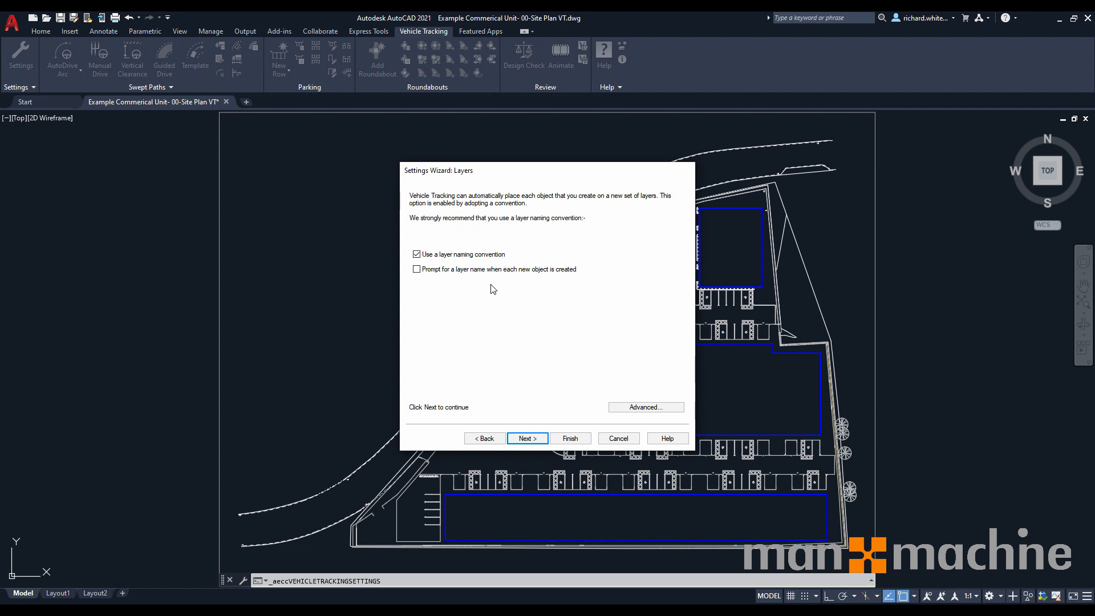
mouse_move(510, 282)
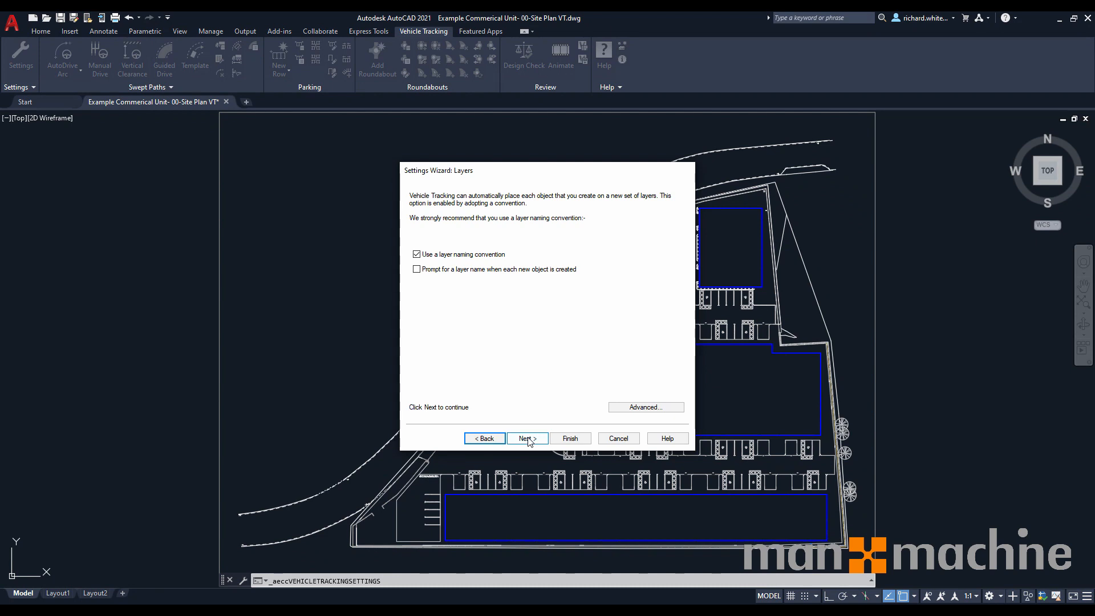
Advance to the design speed page and set a 15 mph forward design speed.
click(526, 438)
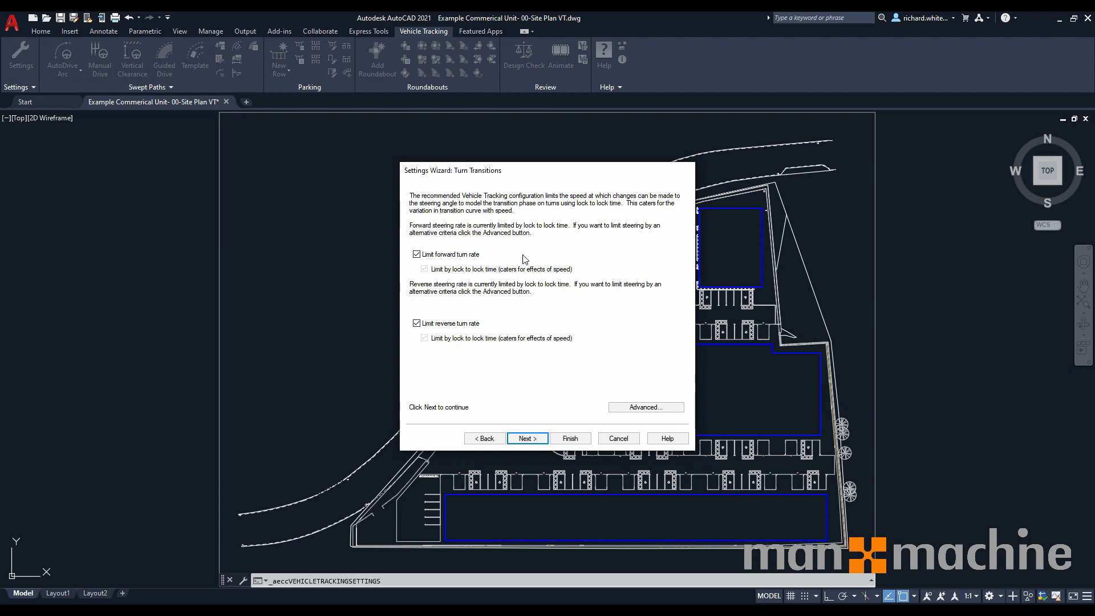
click(526, 438)
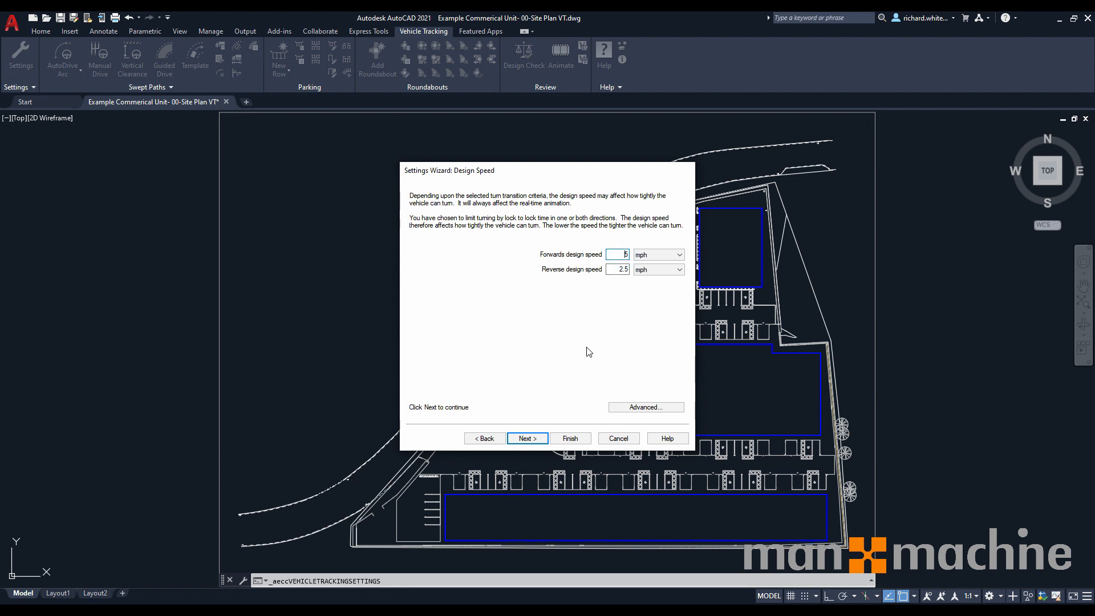
text(15)
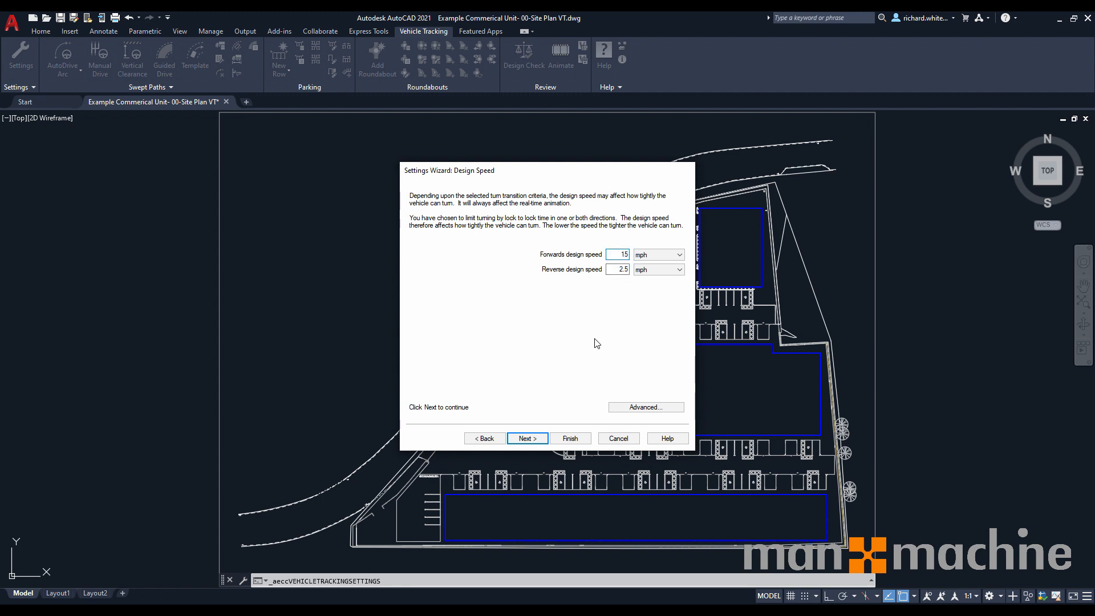
click(617, 269)
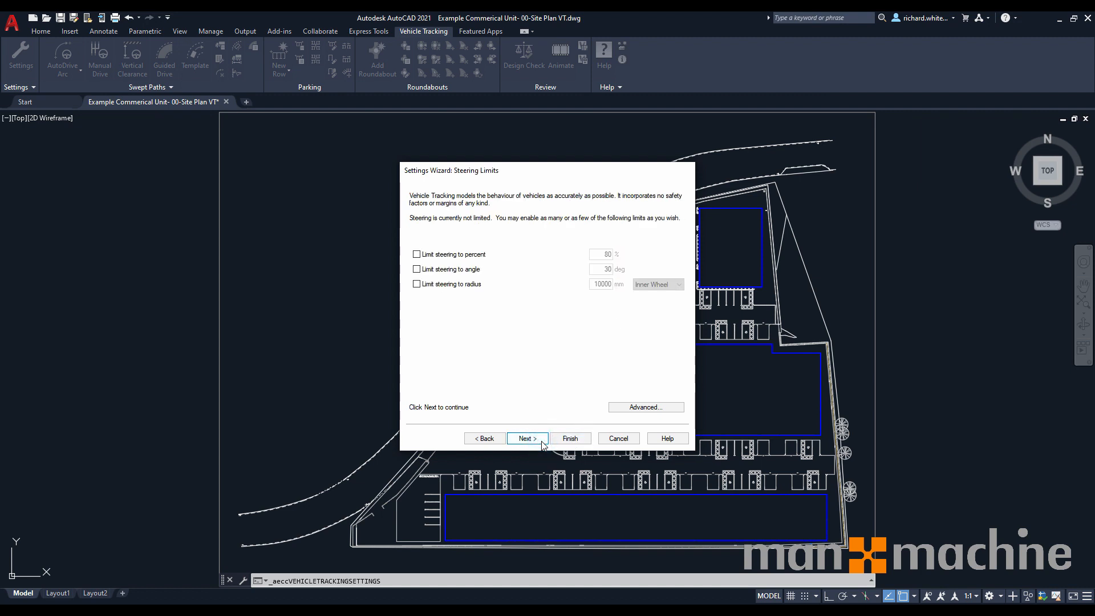
mouse_move(563, 337)
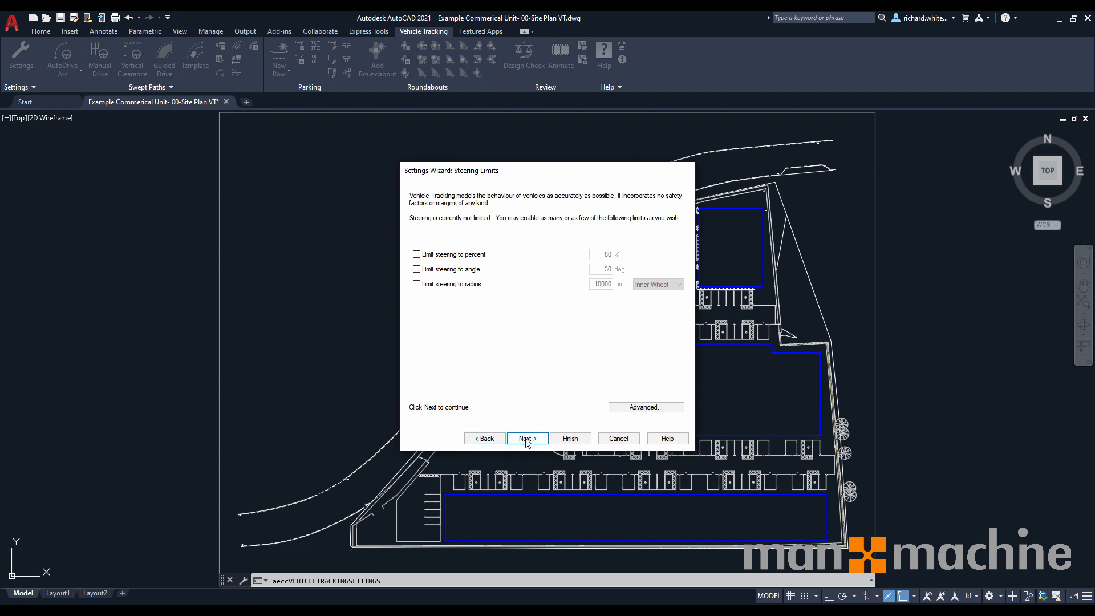
Pass the steering, articulation and dynamics pages without limits to reach the Finish page.
click(527, 437)
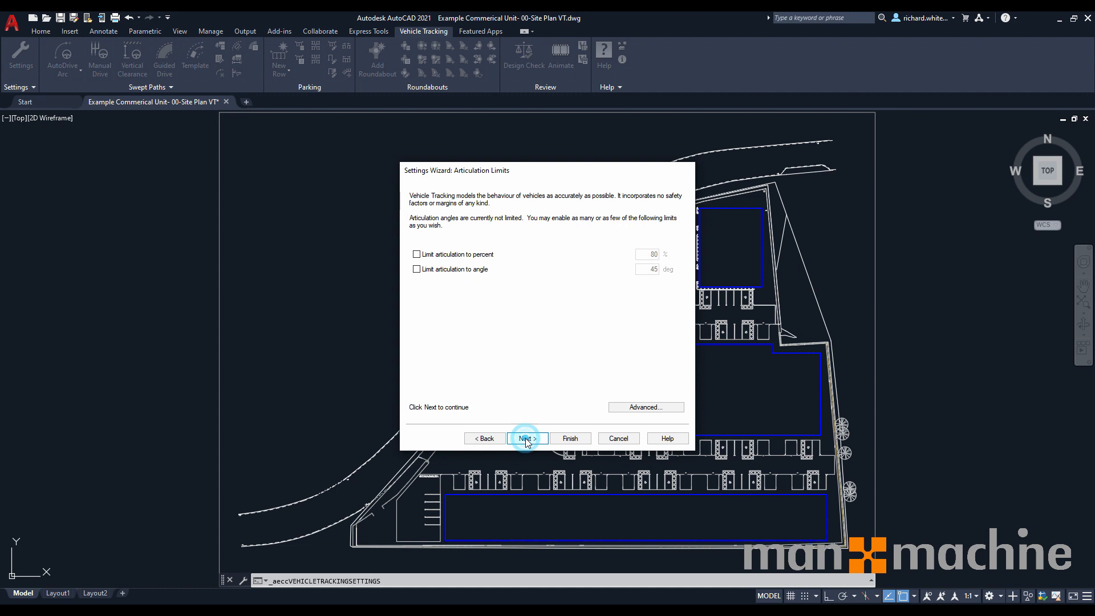
click(527, 438)
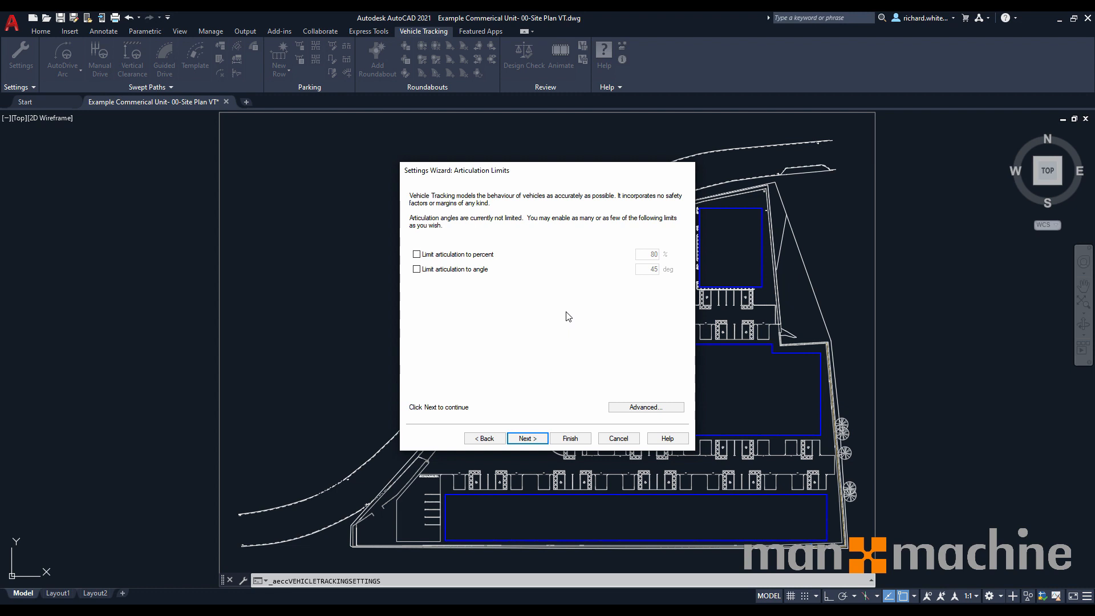
mouse_move(527, 437)
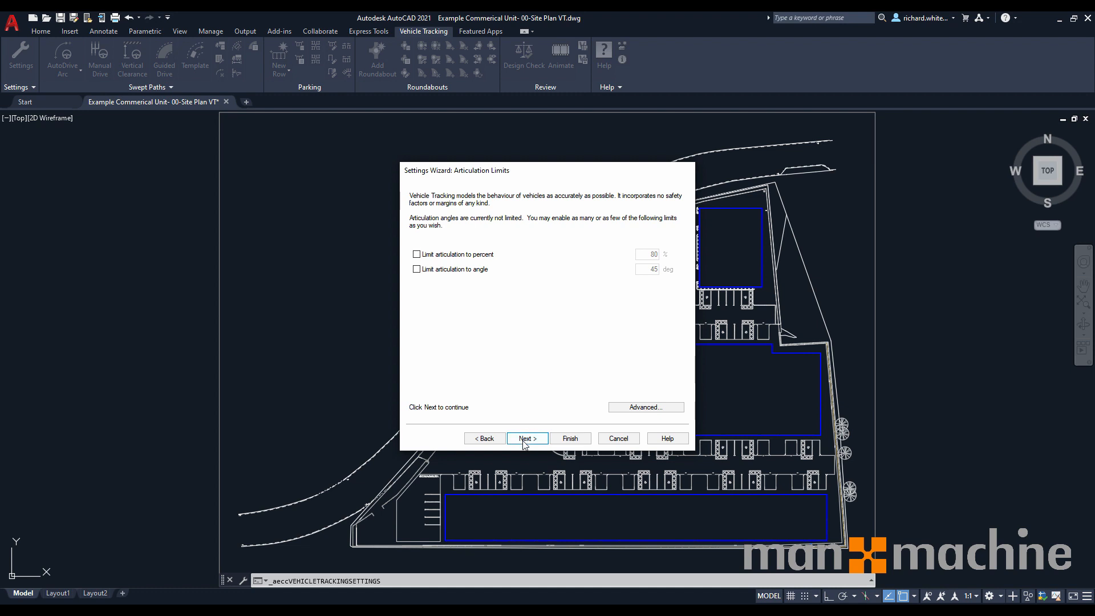
click(527, 438)
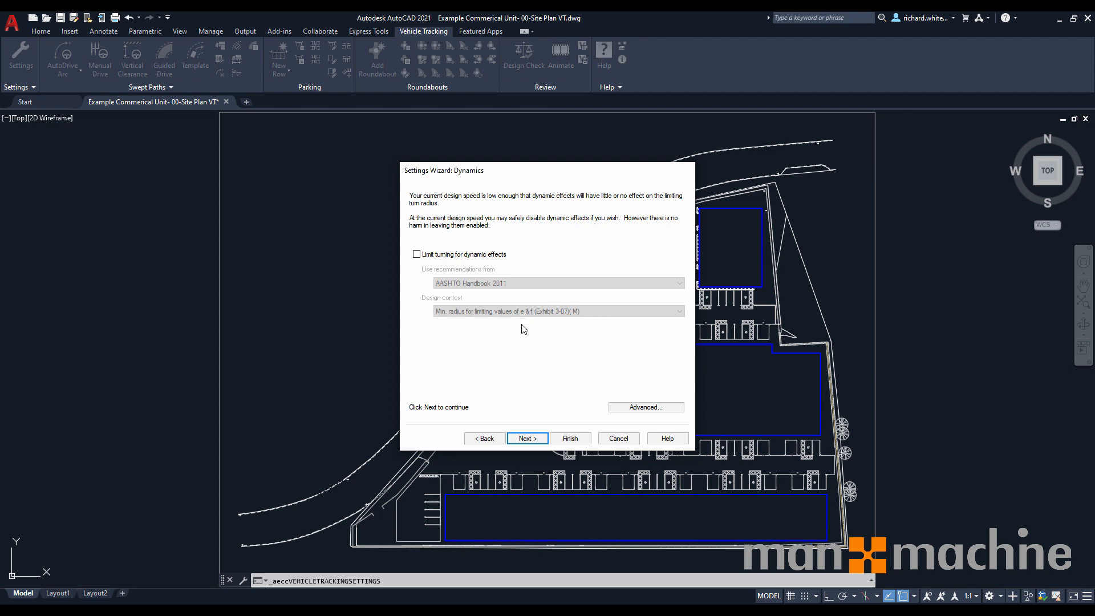
mouse_move(526, 438)
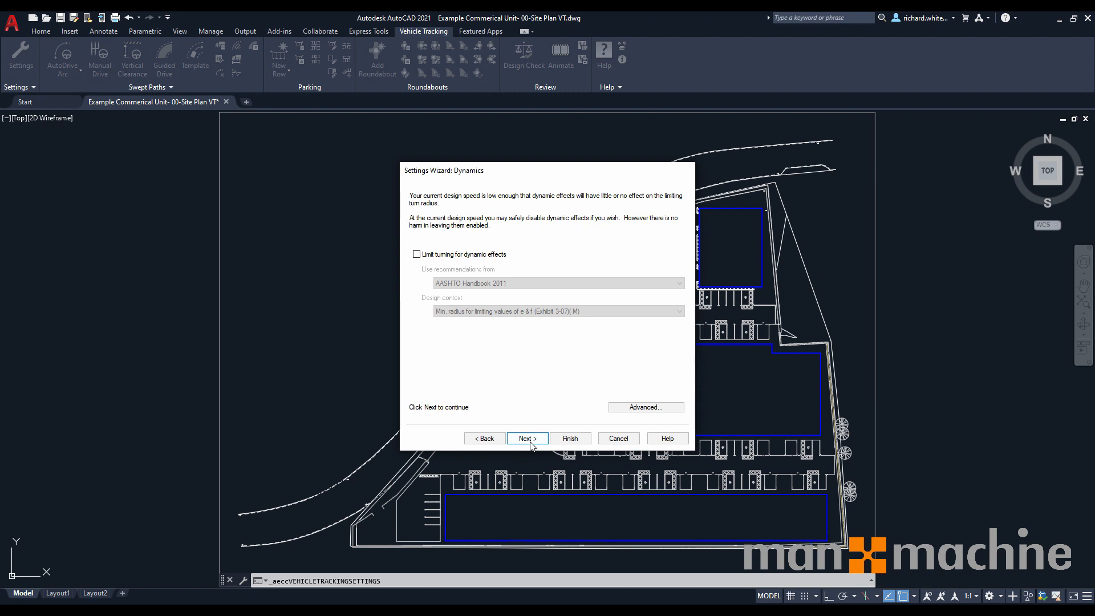
click(526, 438)
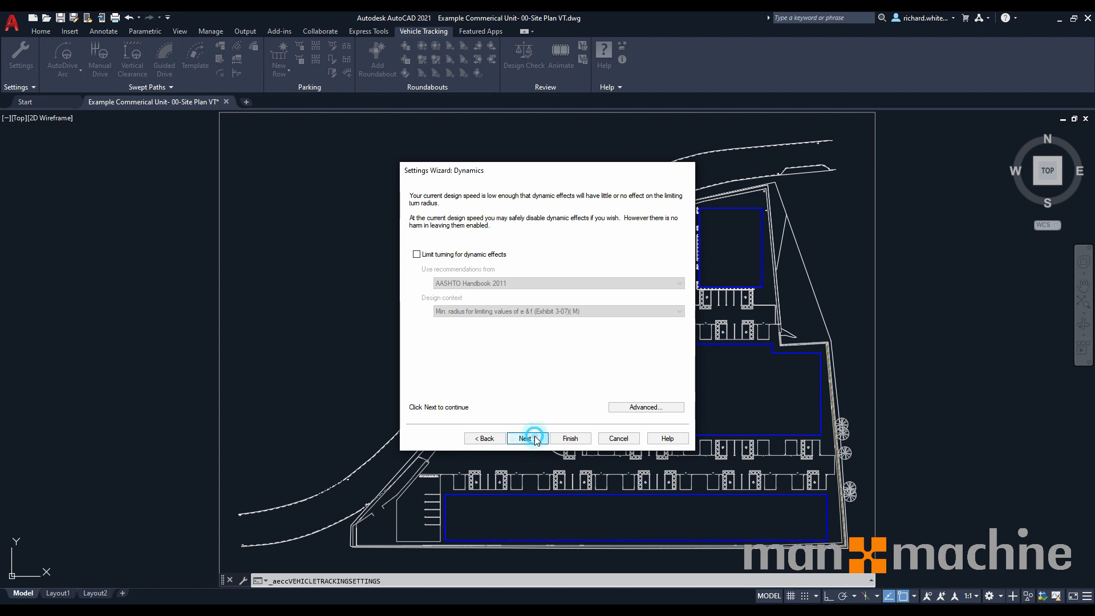
click(526, 438)
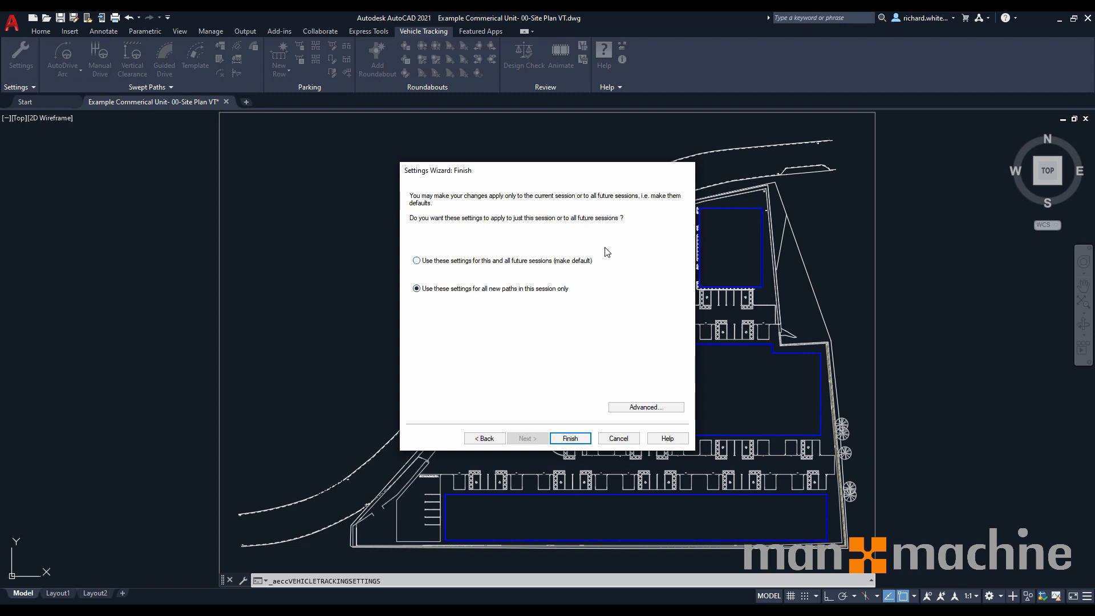
mouse_move(558, 281)
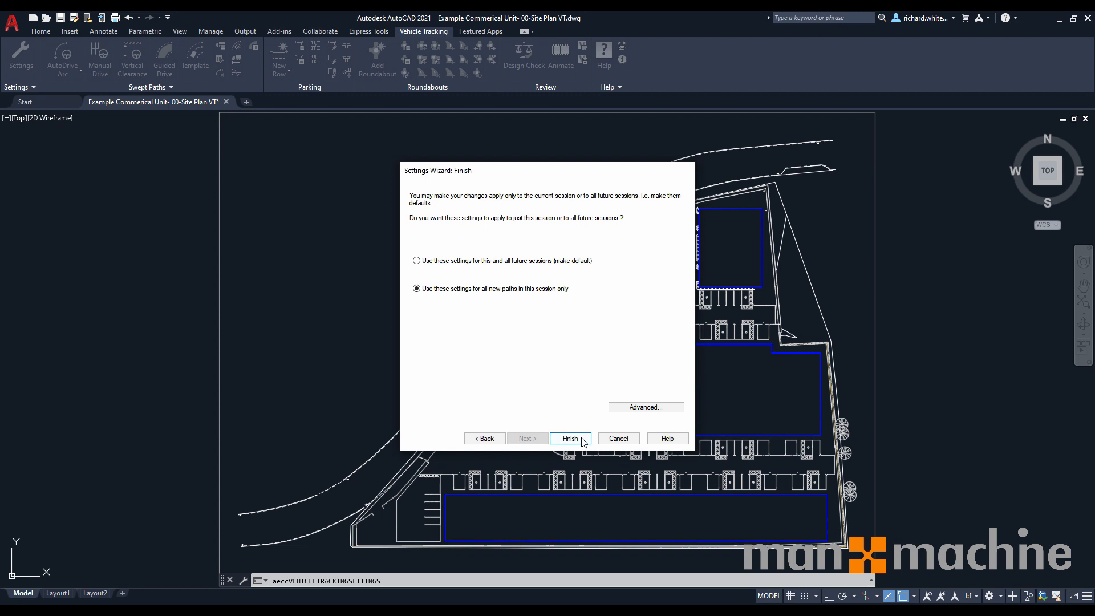
Finish the Settings Wizard with session-only settings, returning to the site plan.
click(570, 438)
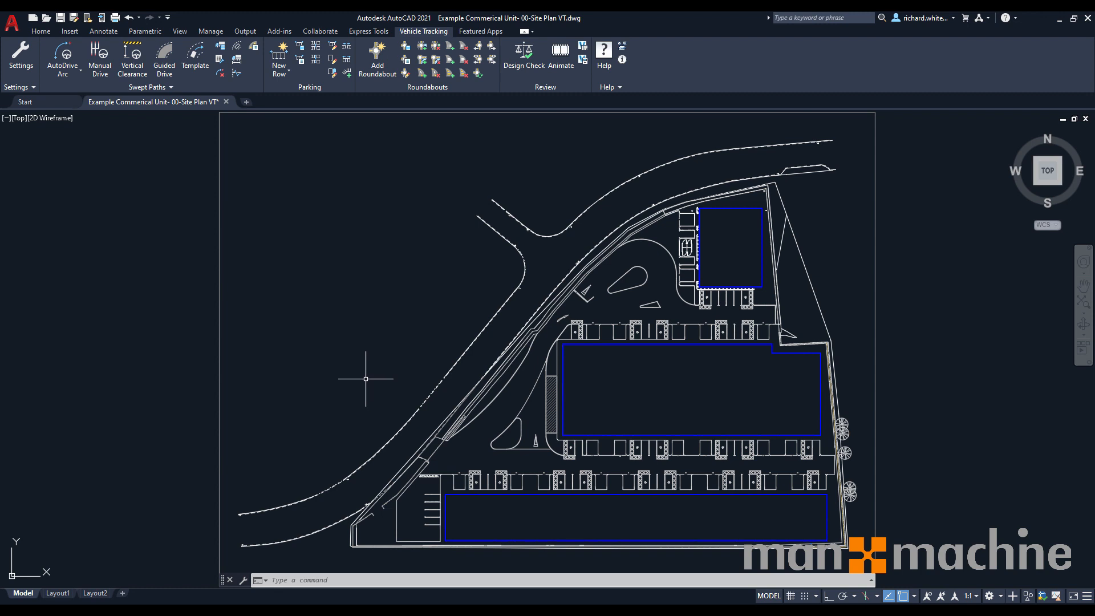
mouse_move(220, 50)
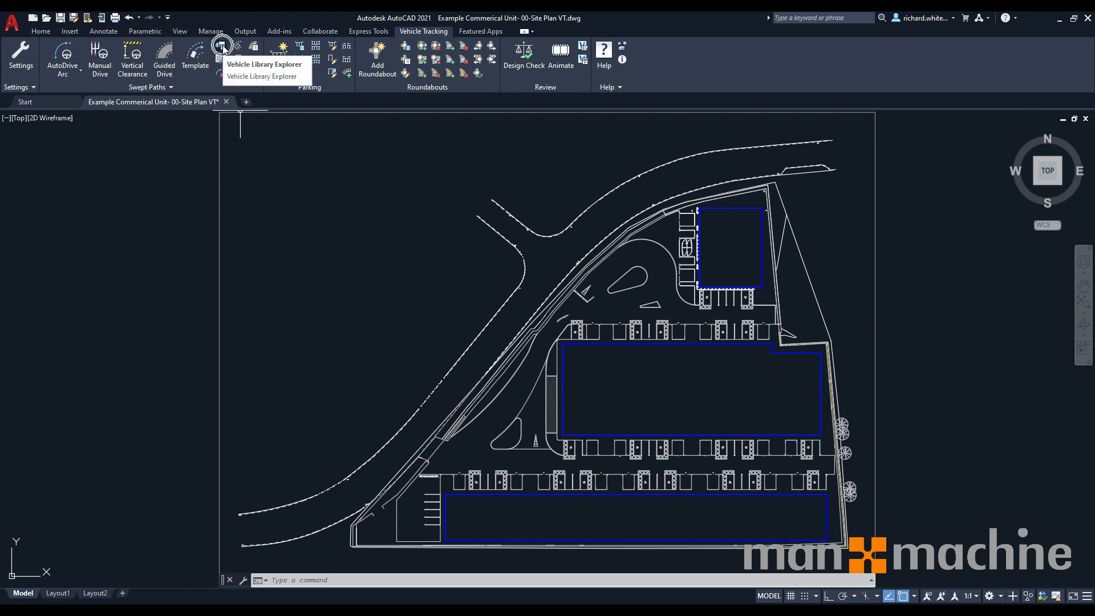
Browse the British Design Vehicles in the library and preview the Standard Design Vehicle (SDV).
click(220, 45)
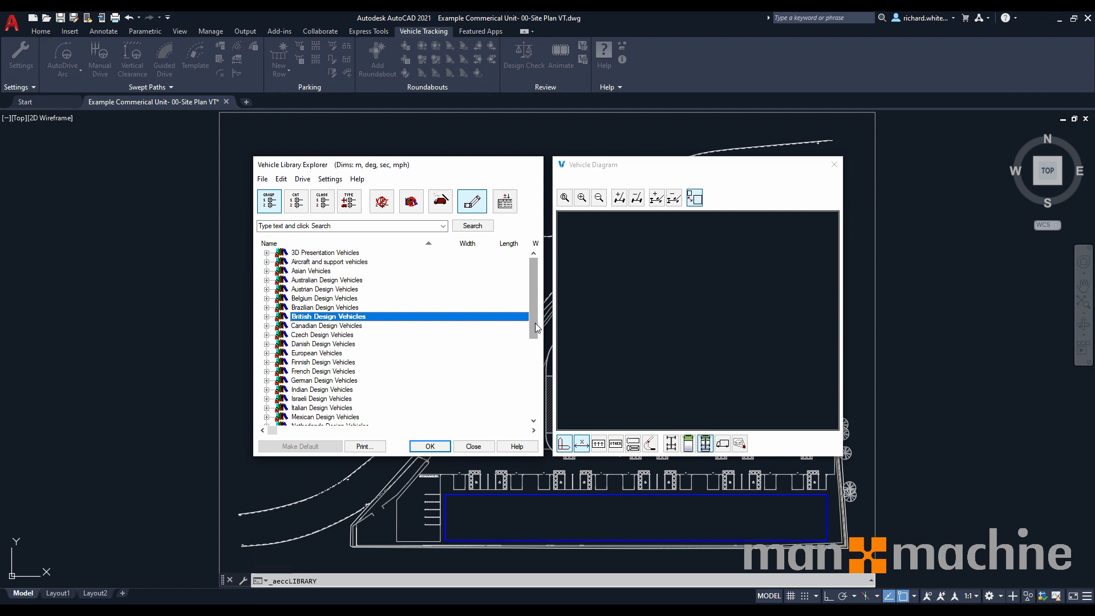
mouse_move(316, 322)
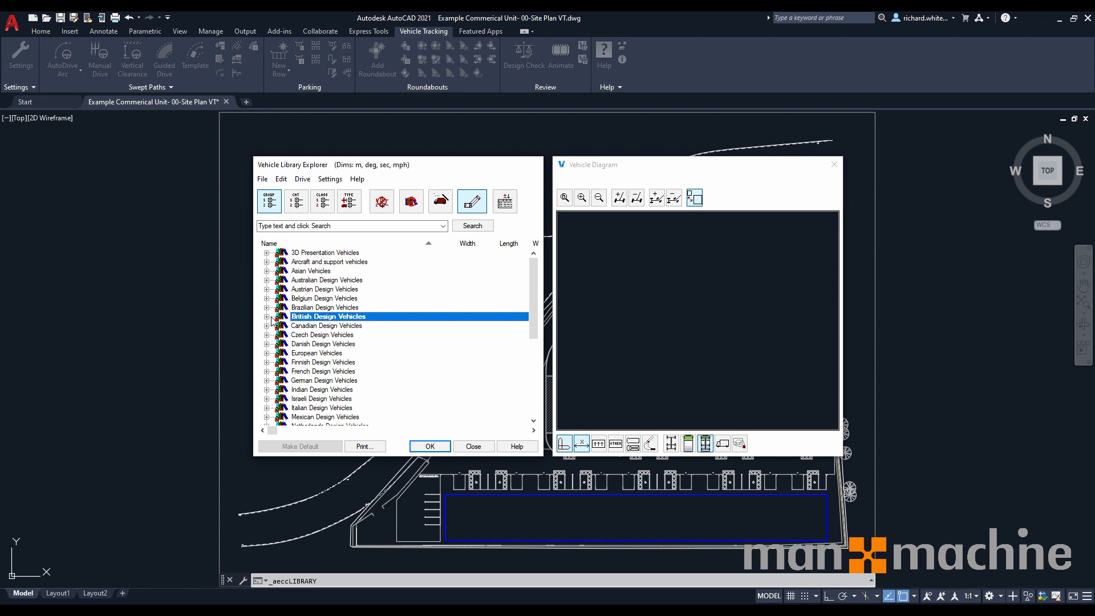
click(266, 315)
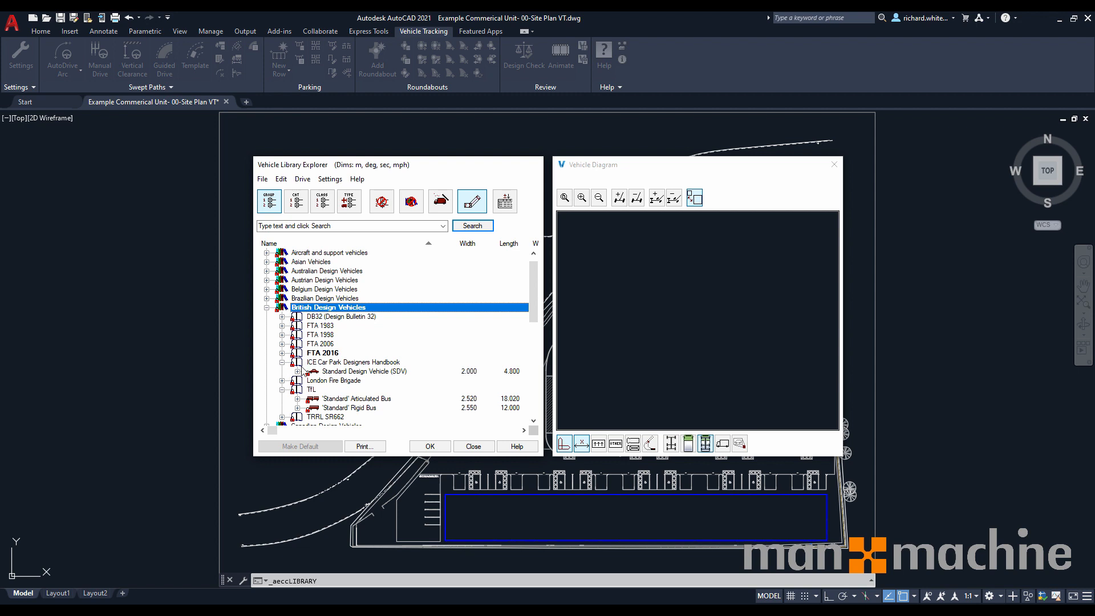
click(282, 380)
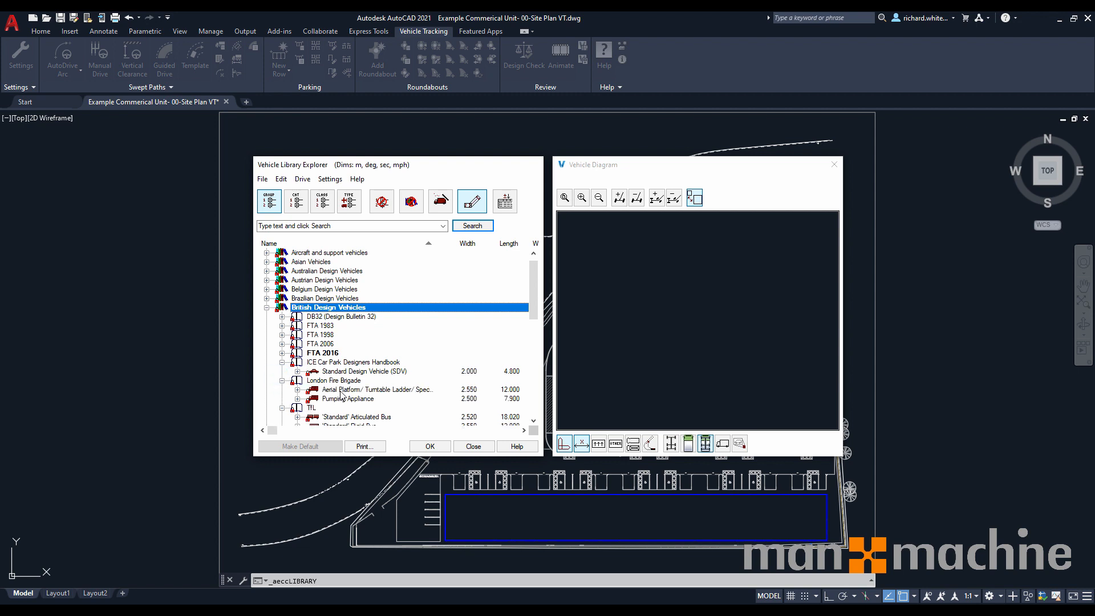
mouse_move(375, 404)
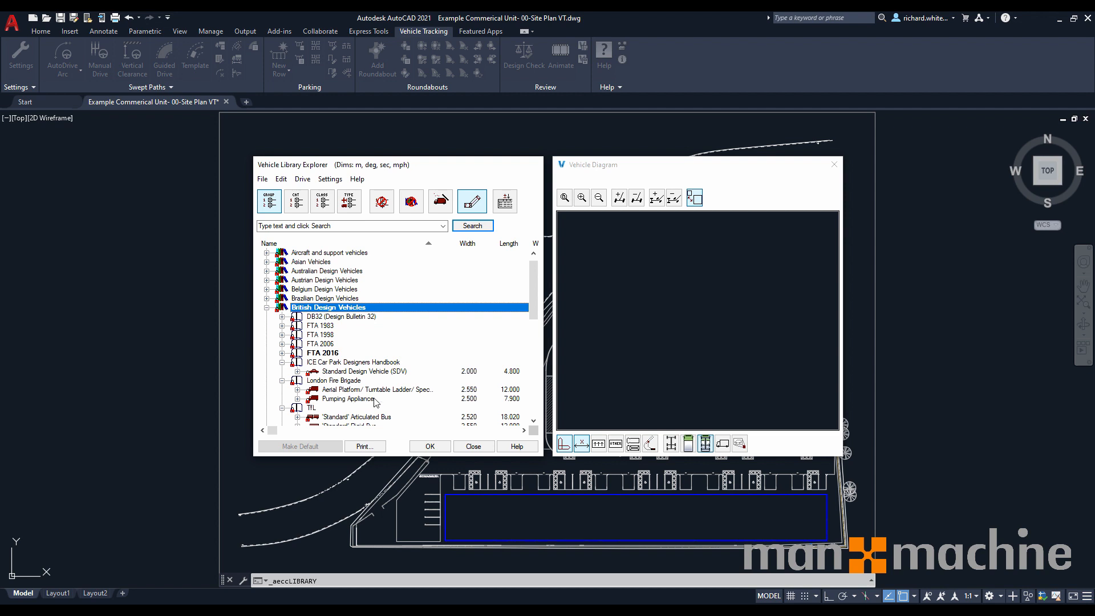
scroll(down, 3)
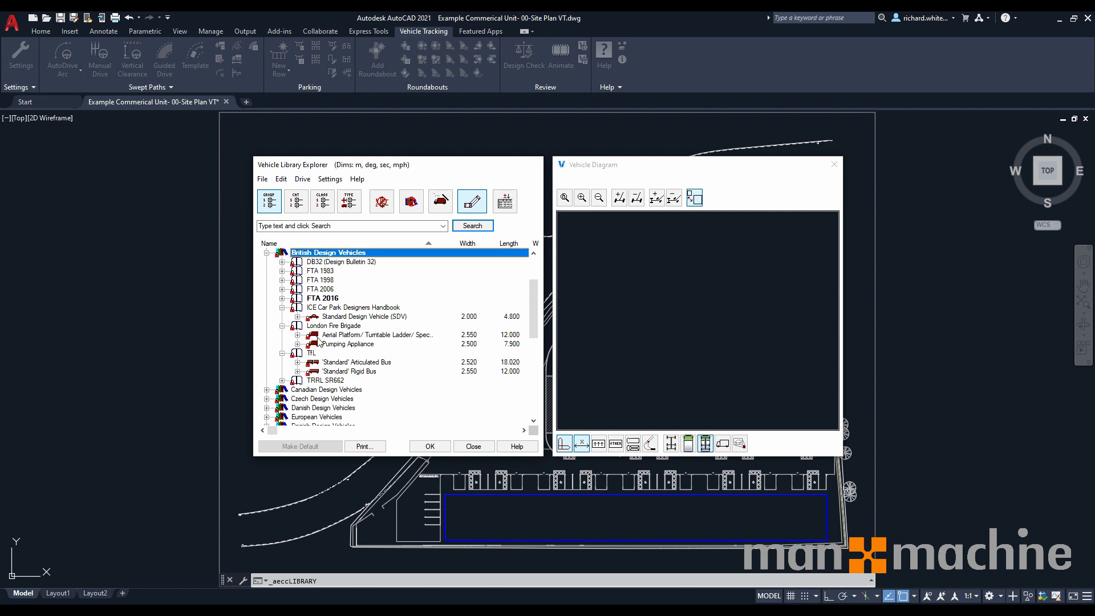
click(363, 316)
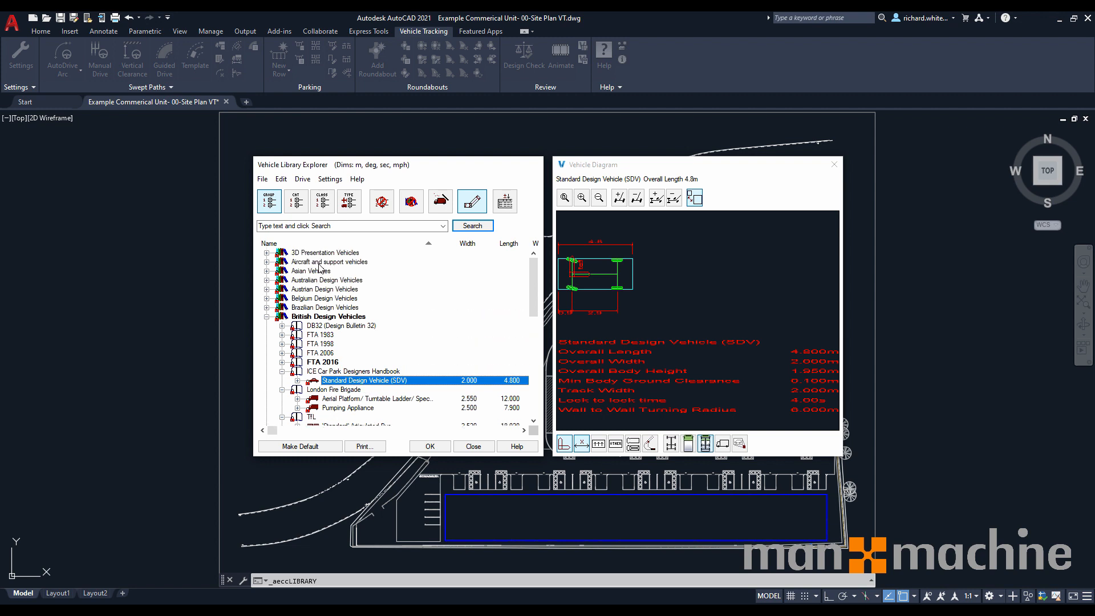
Expand the aircraft and support vehicles and World Wide Real Vehicles categories.
click(266, 261)
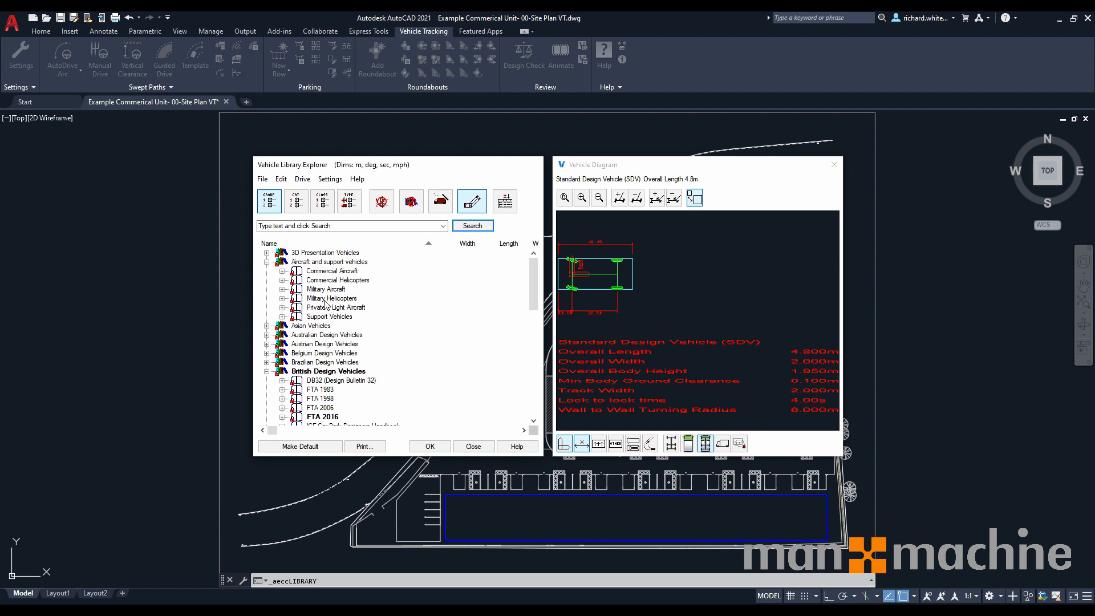
mouse_move(327, 266)
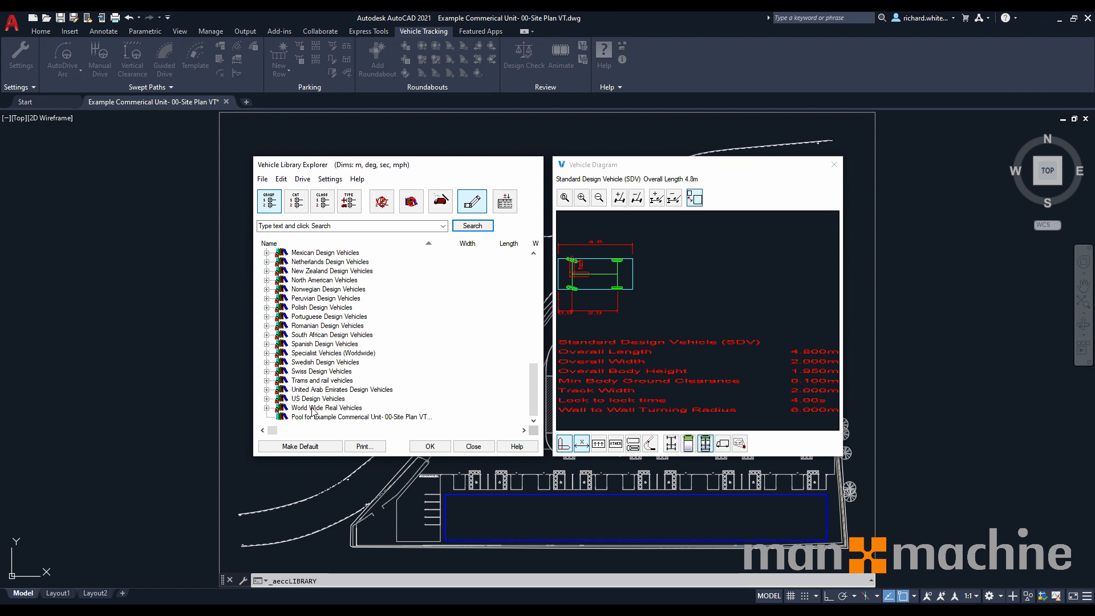
click(267, 407)
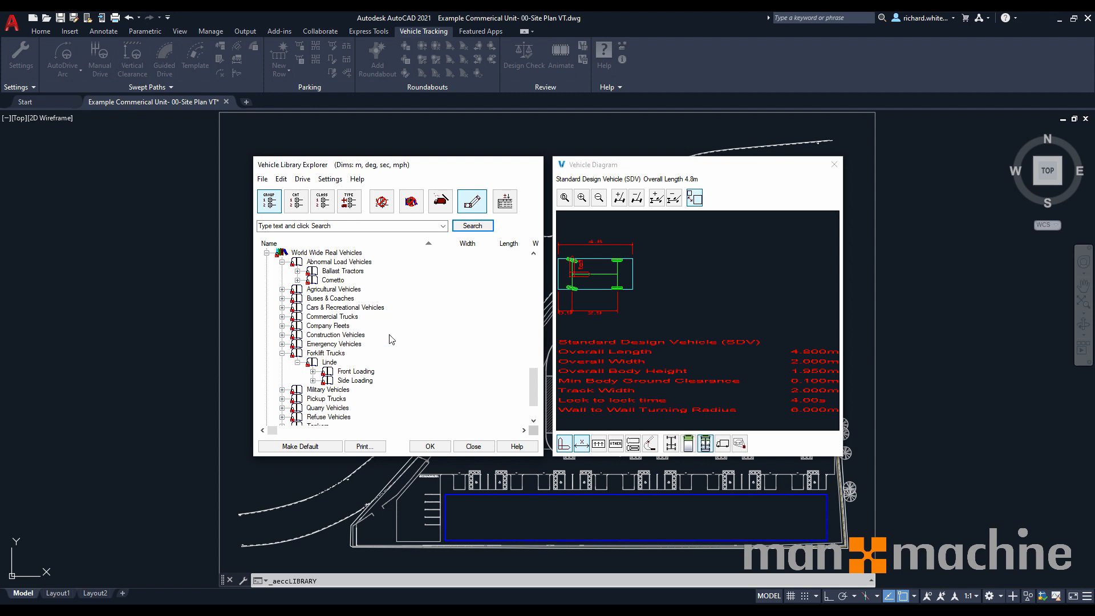
mouse_move(322, 299)
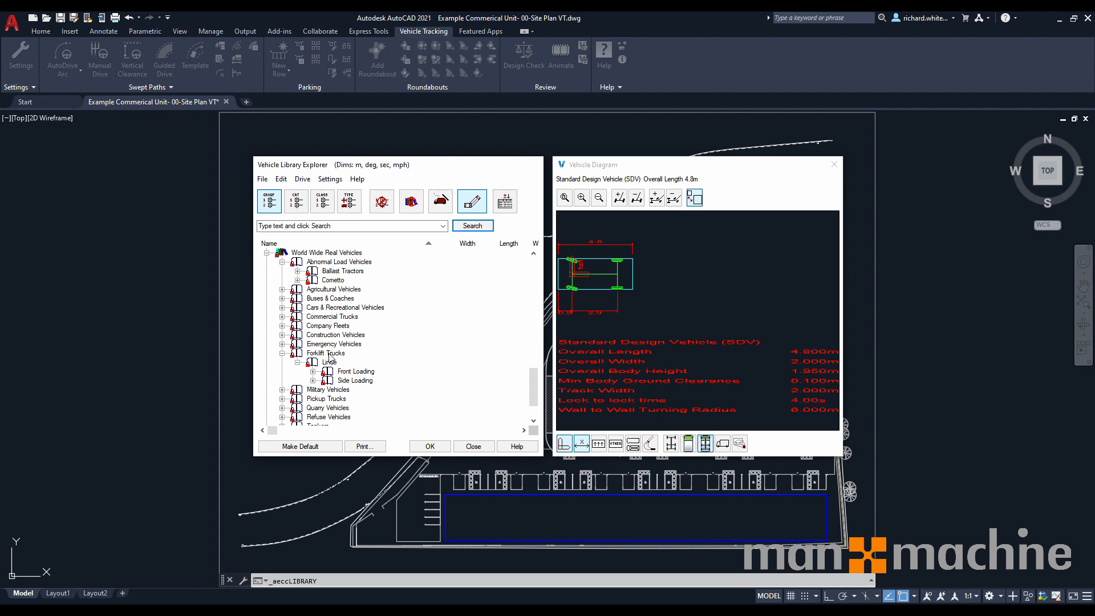
mouse_move(345, 349)
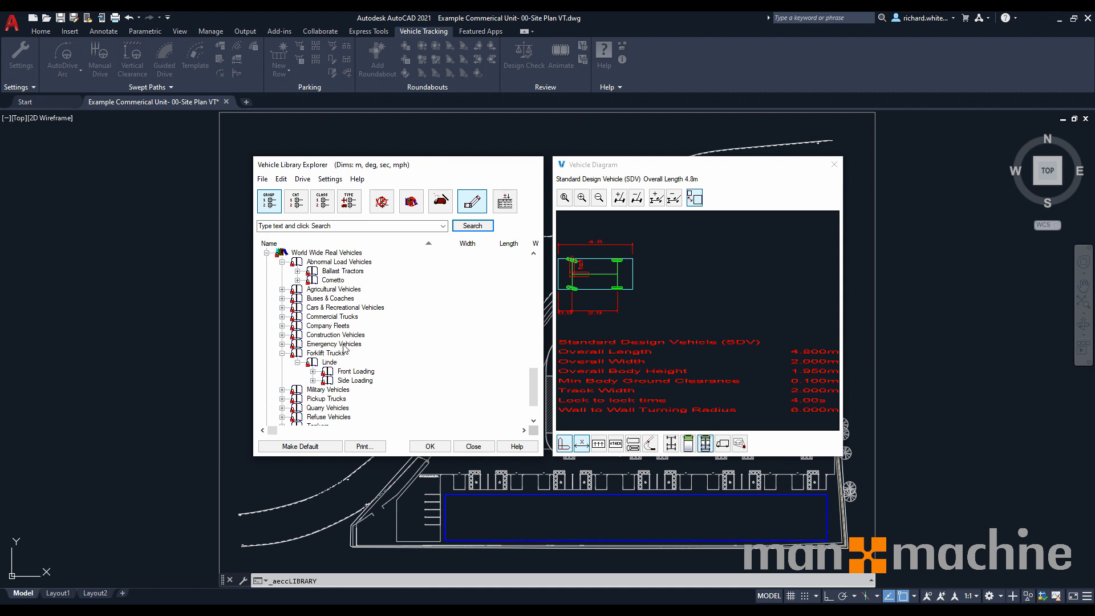
mouse_move(470, 341)
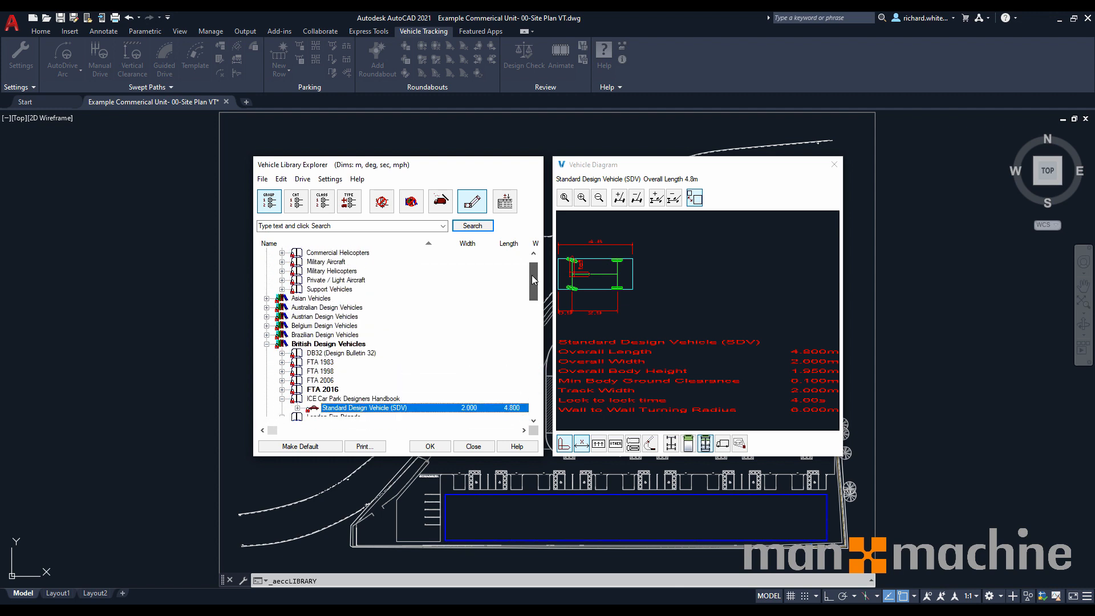
scroll(down, 3)
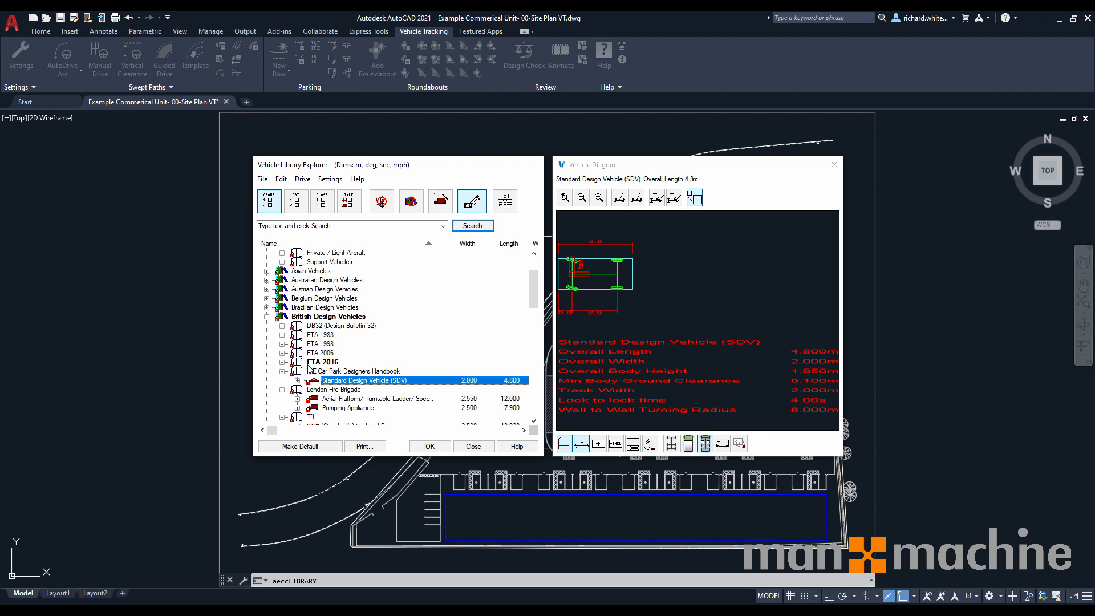
Choose the FTA Design Articulated Vehicle (2016), 16.48 m long, and close the library.
click(282, 361)
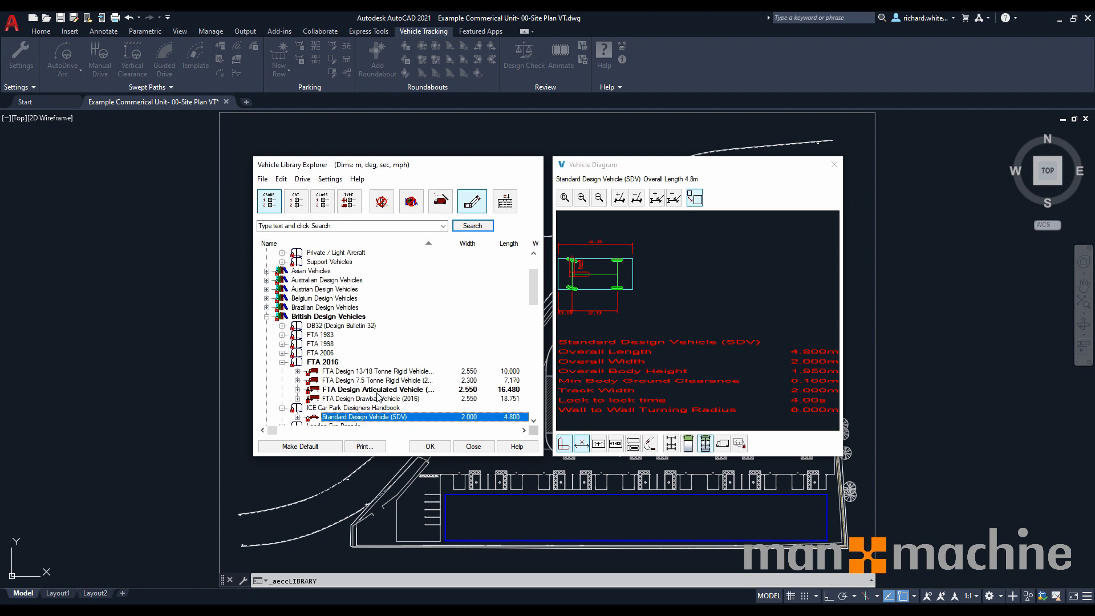
click(377, 389)
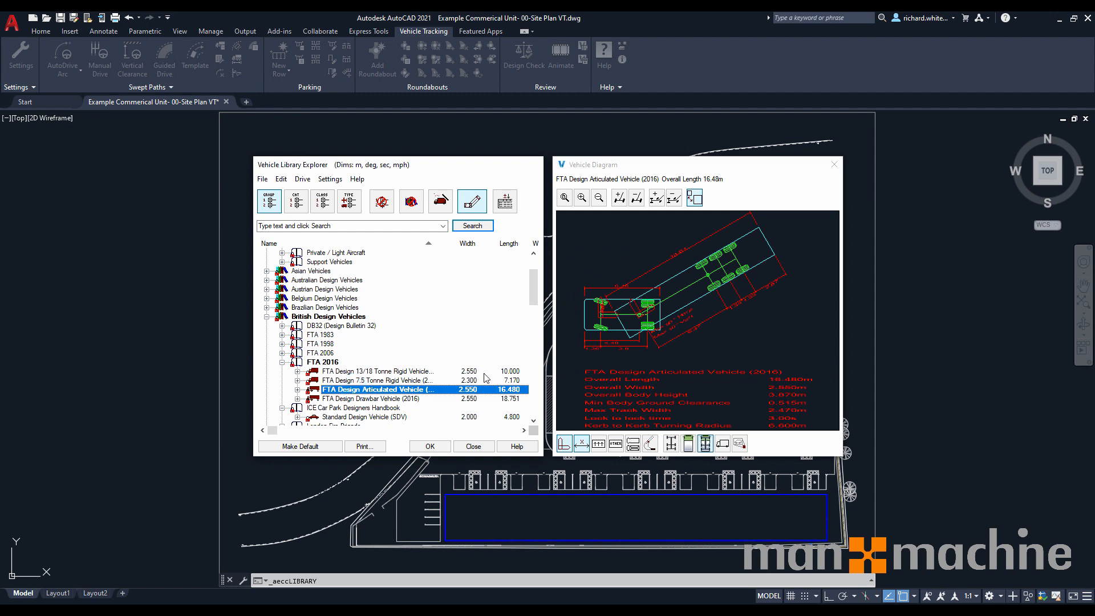
mouse_move(674, 341)
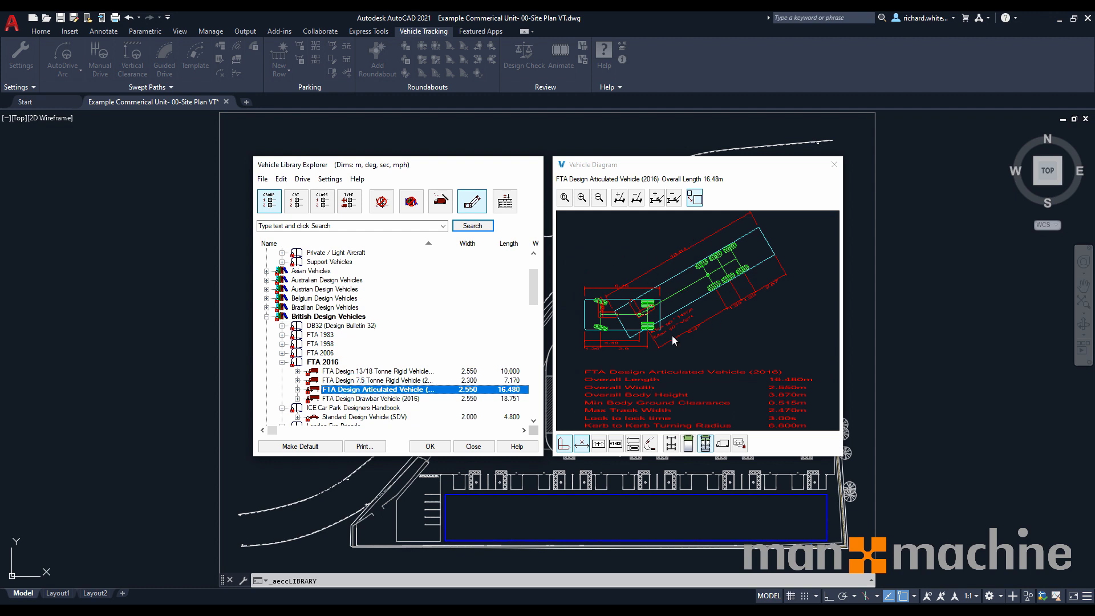
mouse_move(632, 318)
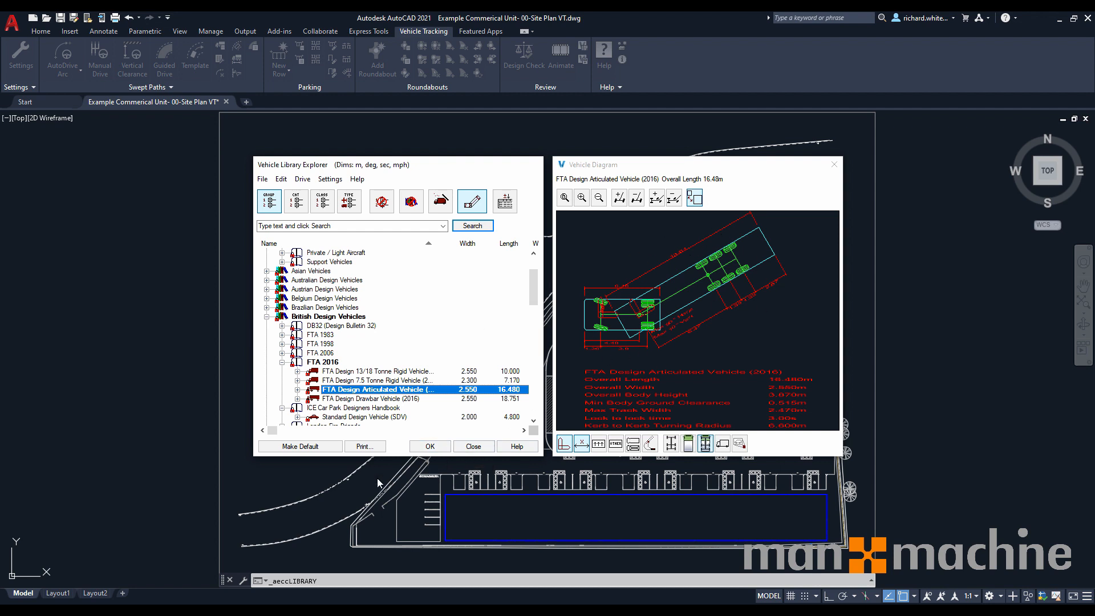
mouse_move(431, 446)
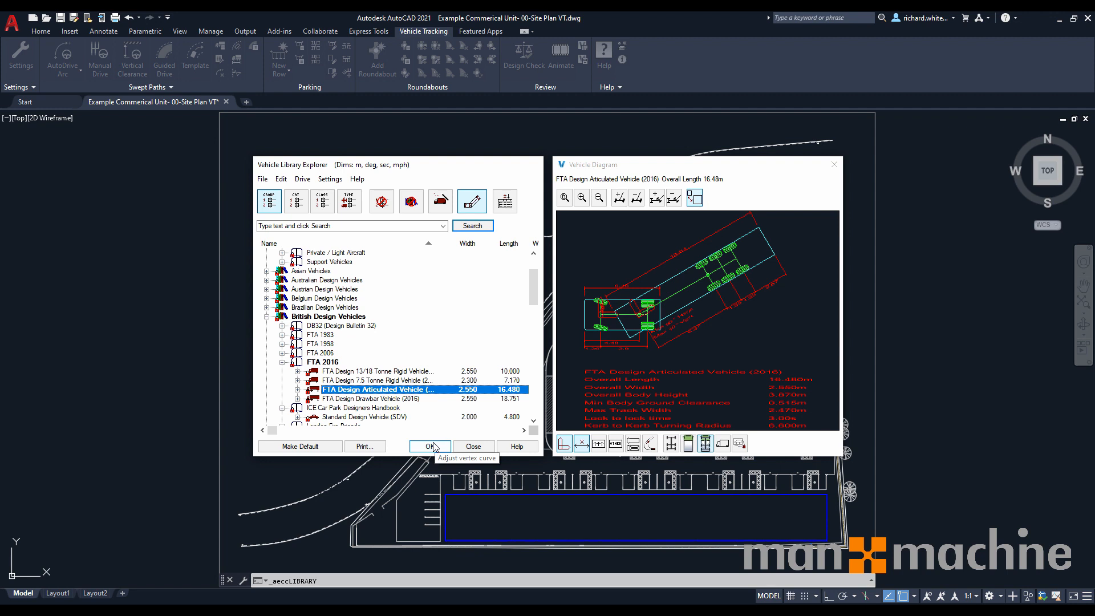
click(430, 446)
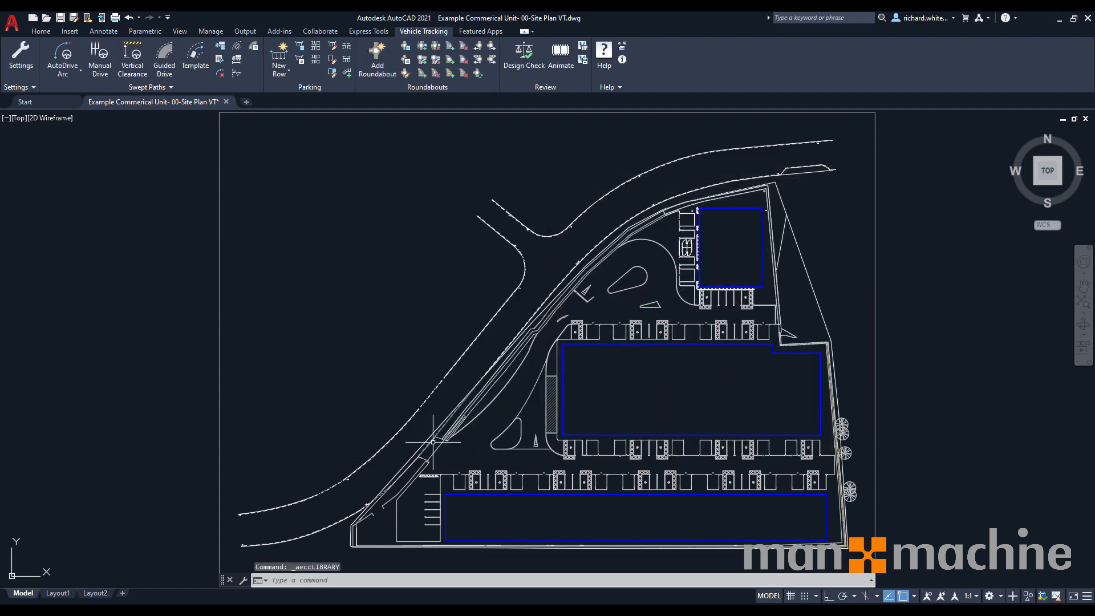
mouse_move(279, 301)
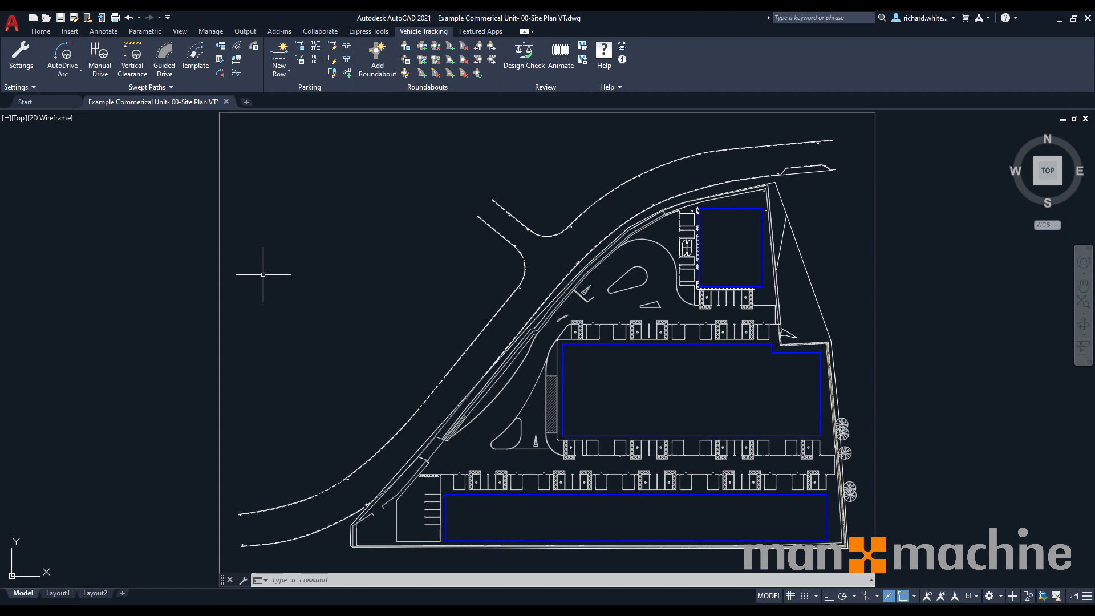
mouse_move(62, 55)
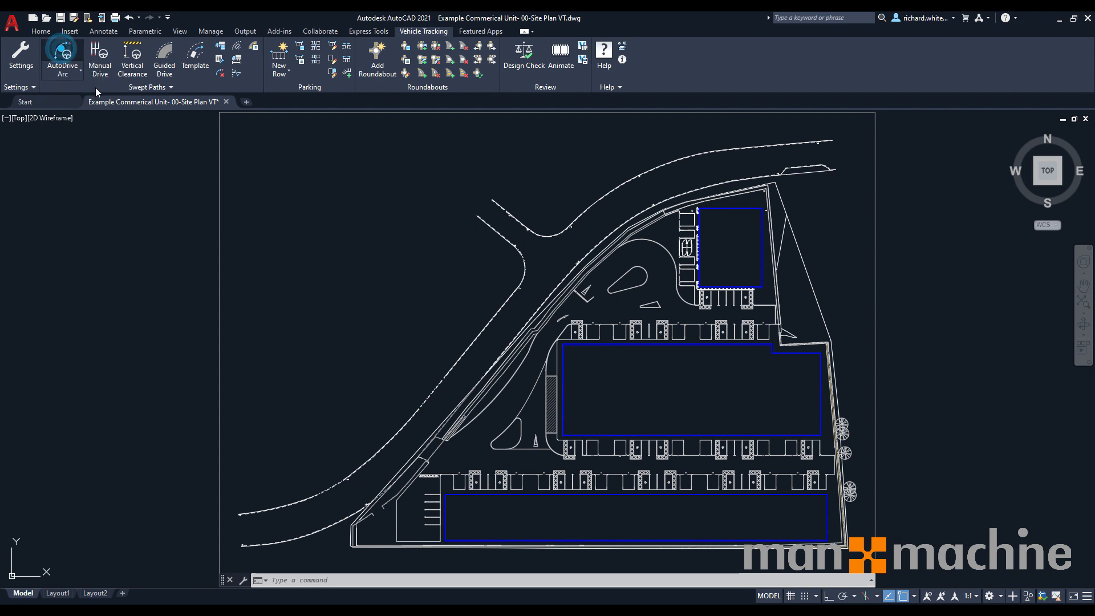
Start an AutoDrive Arc swept path, bringing up the Drawing Settings dialog.
click(61, 56)
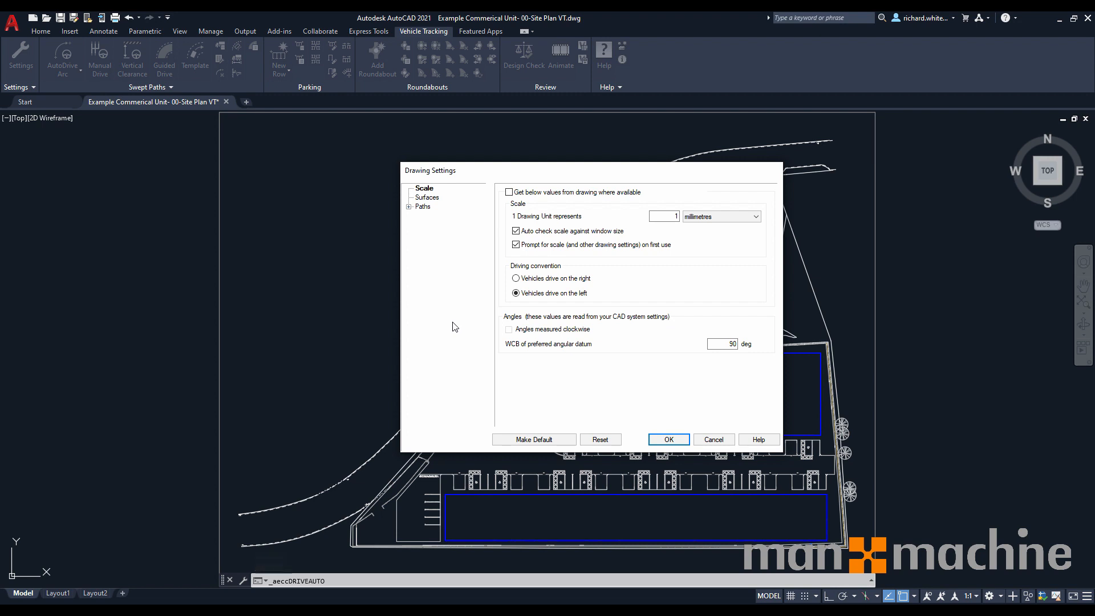
click(515, 293)
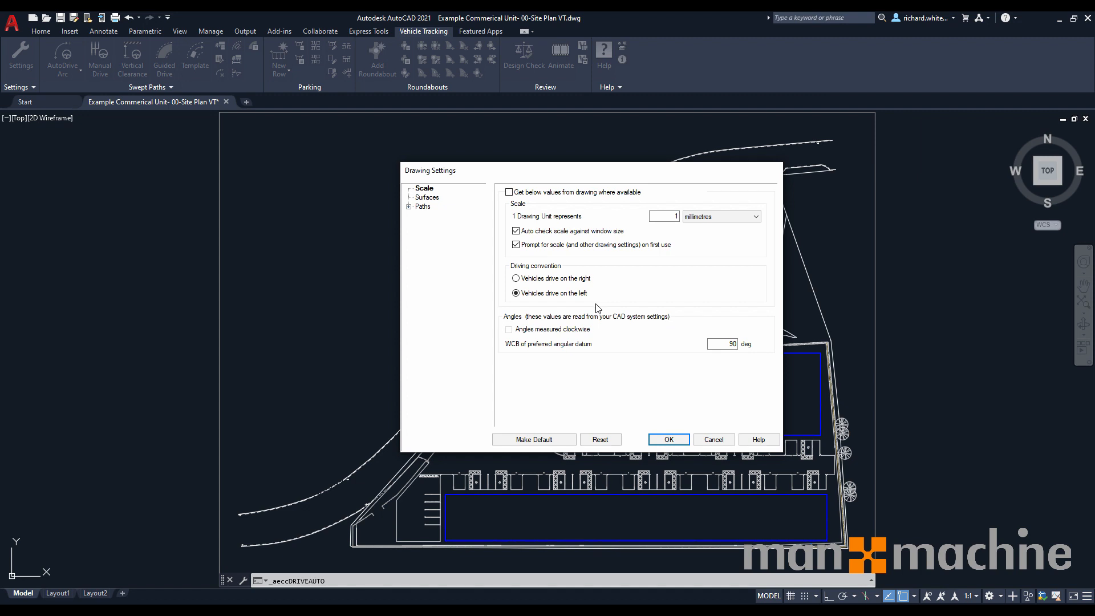
click(515, 293)
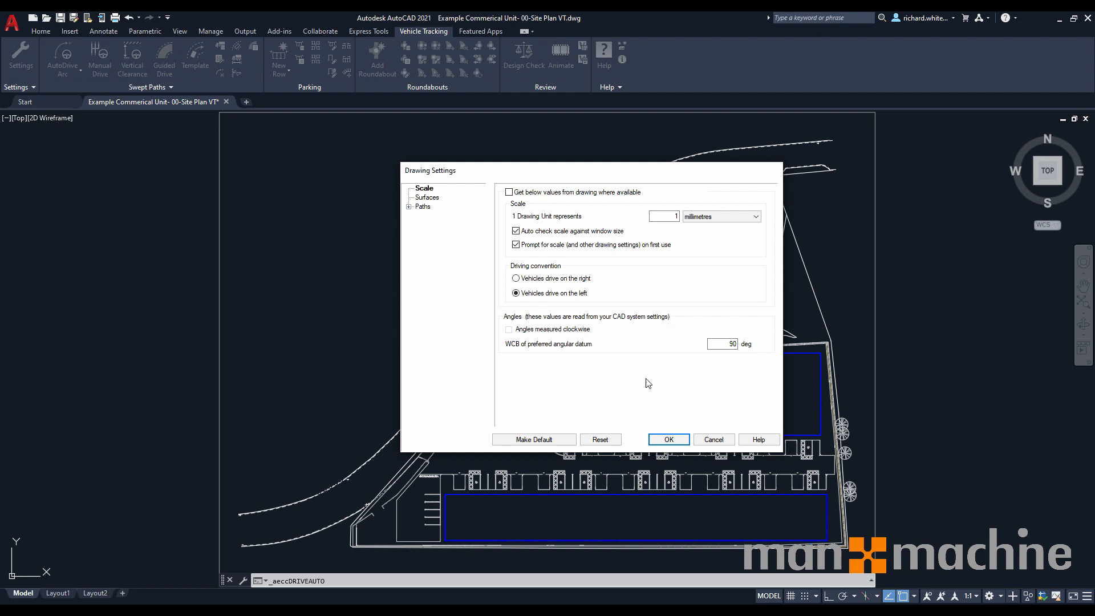
mouse_move(542, 354)
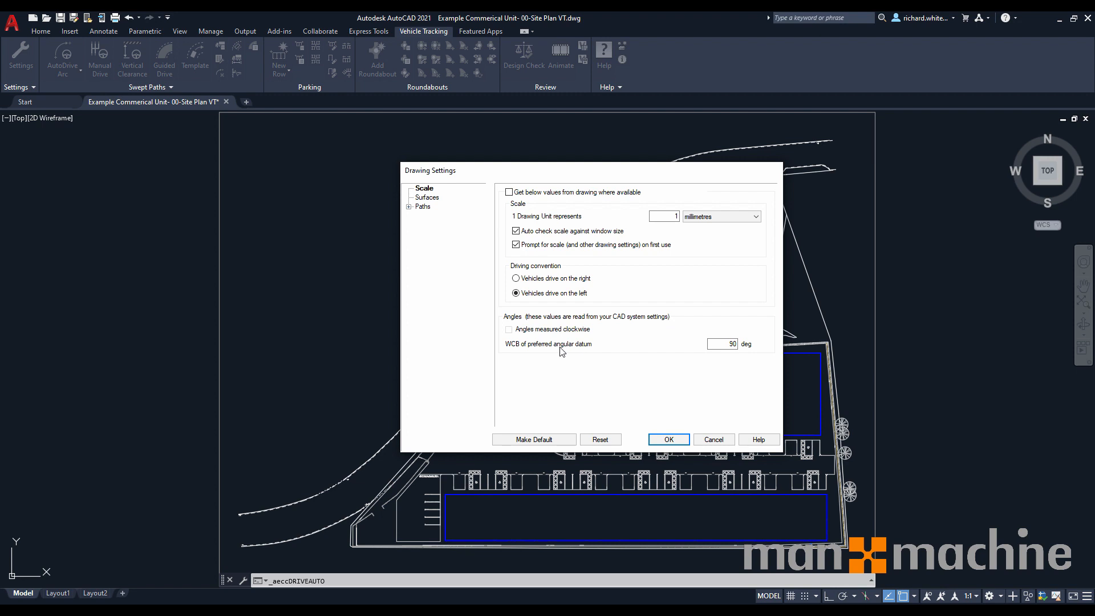
click(430, 197)
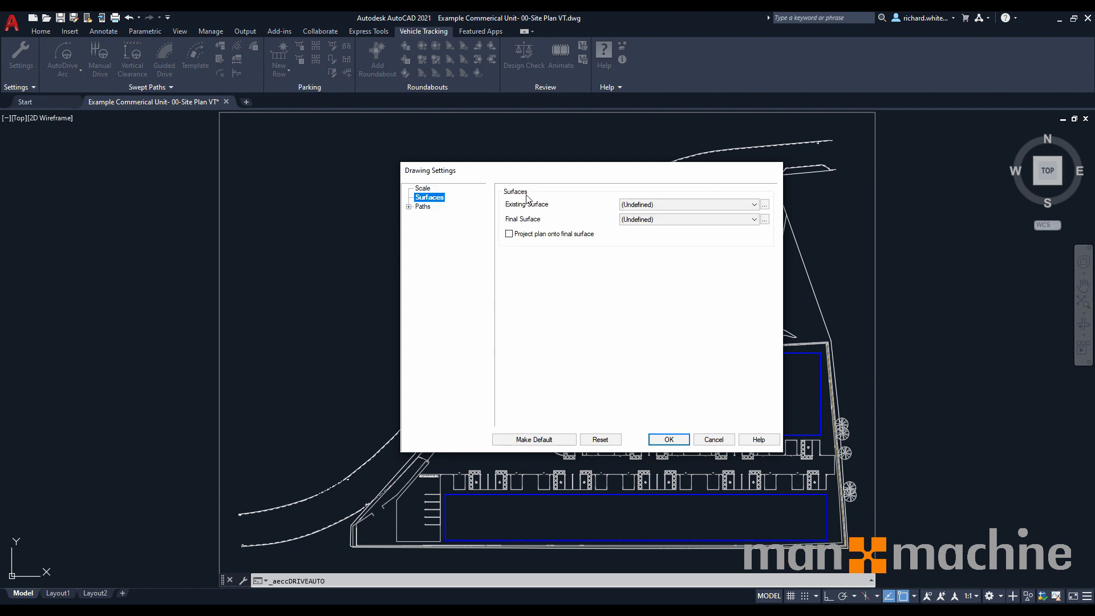
mouse_move(713, 253)
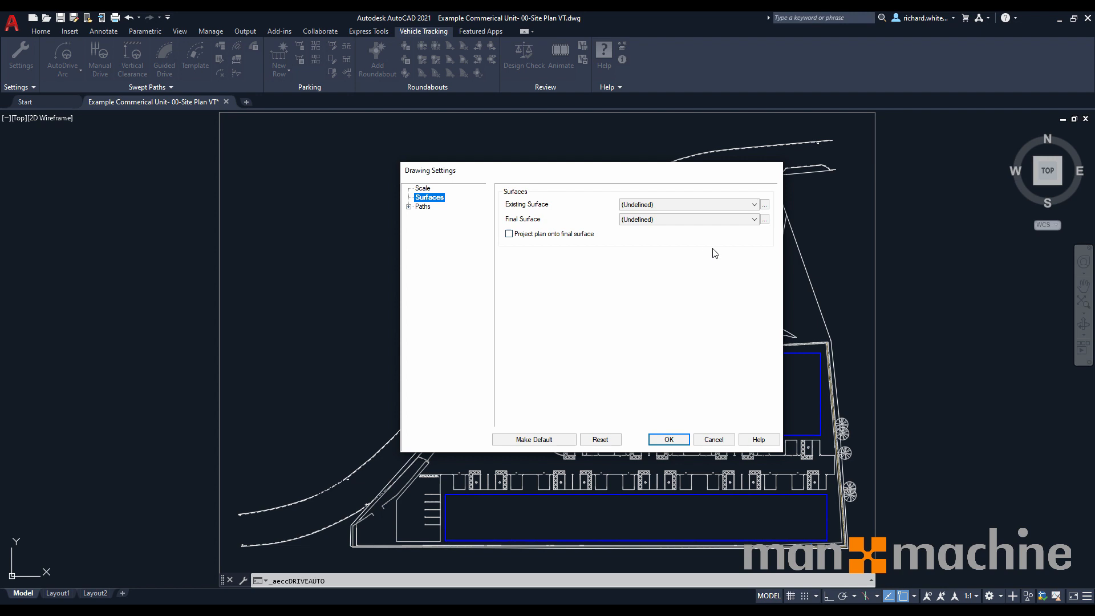
mouse_move(707, 256)
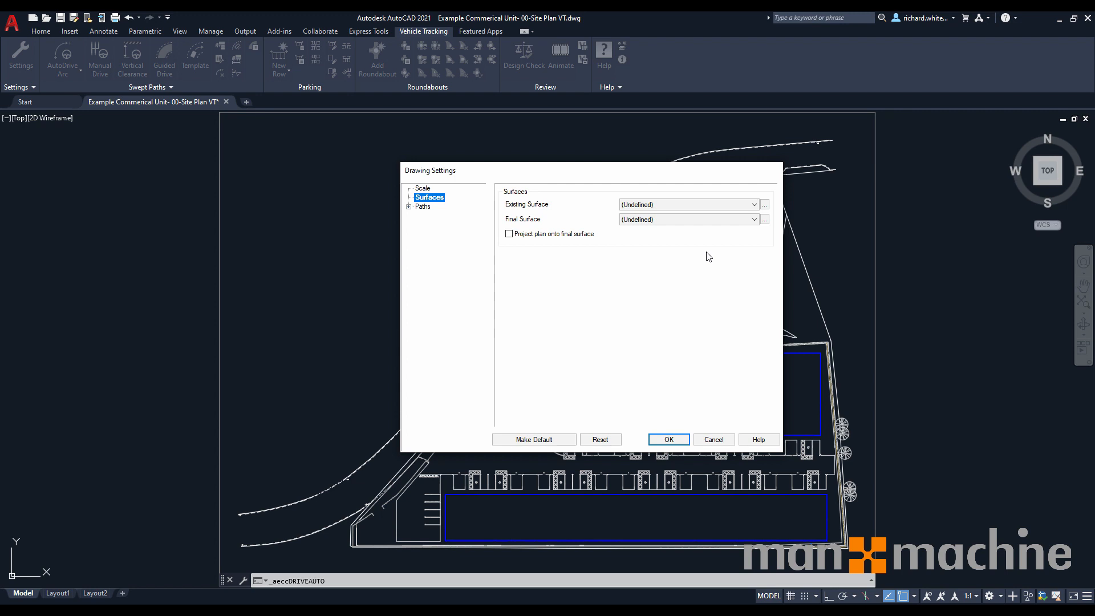
mouse_move(605, 327)
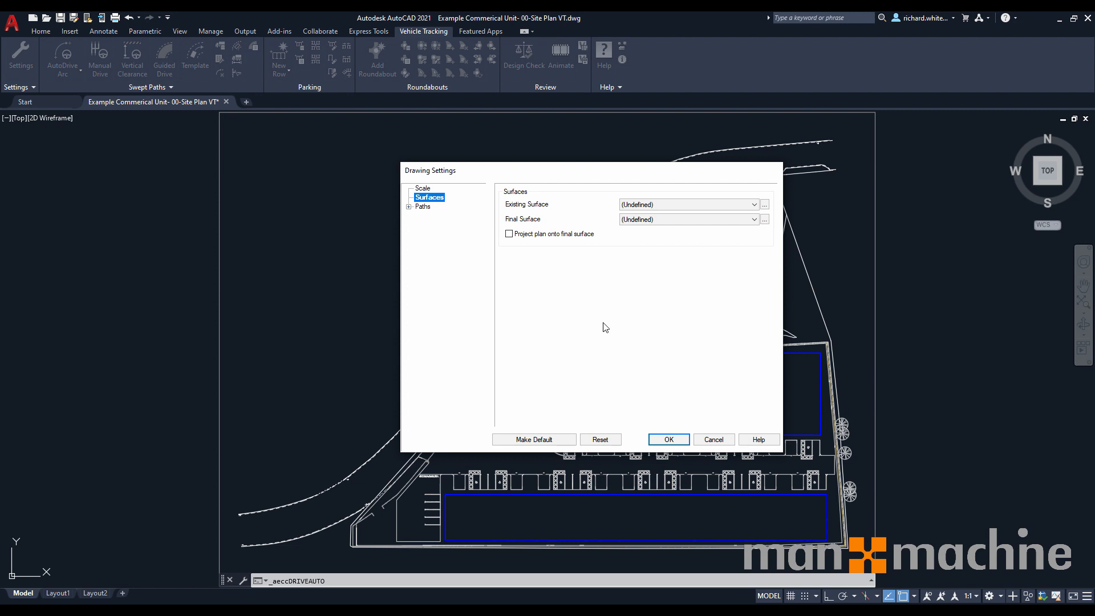
mouse_move(425, 214)
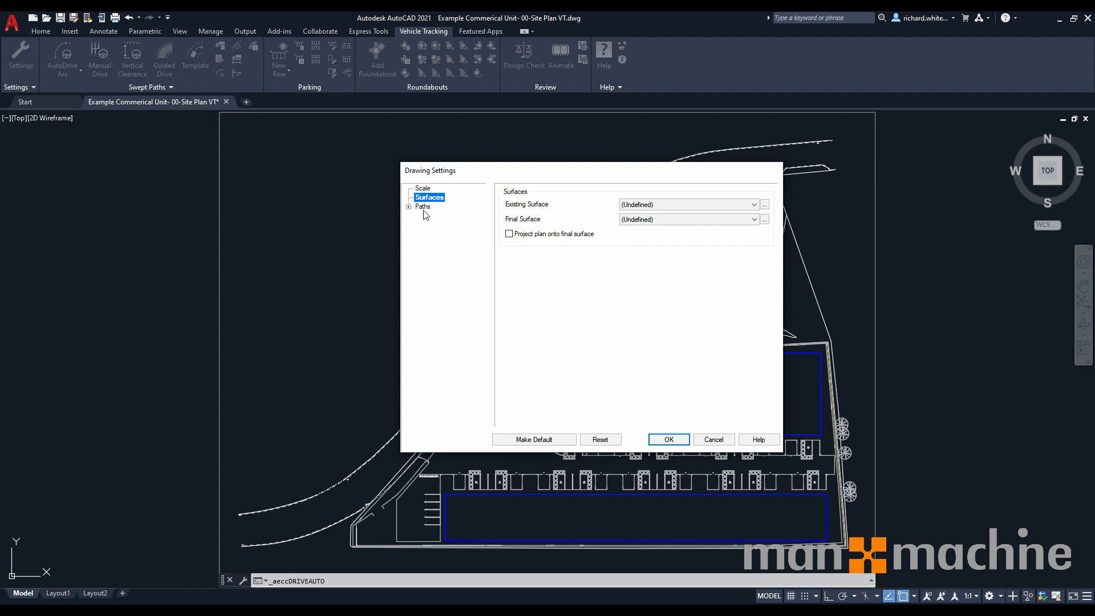
Move to the Paths section of Drawing Settings and expand it to show the Layers node.
click(423, 207)
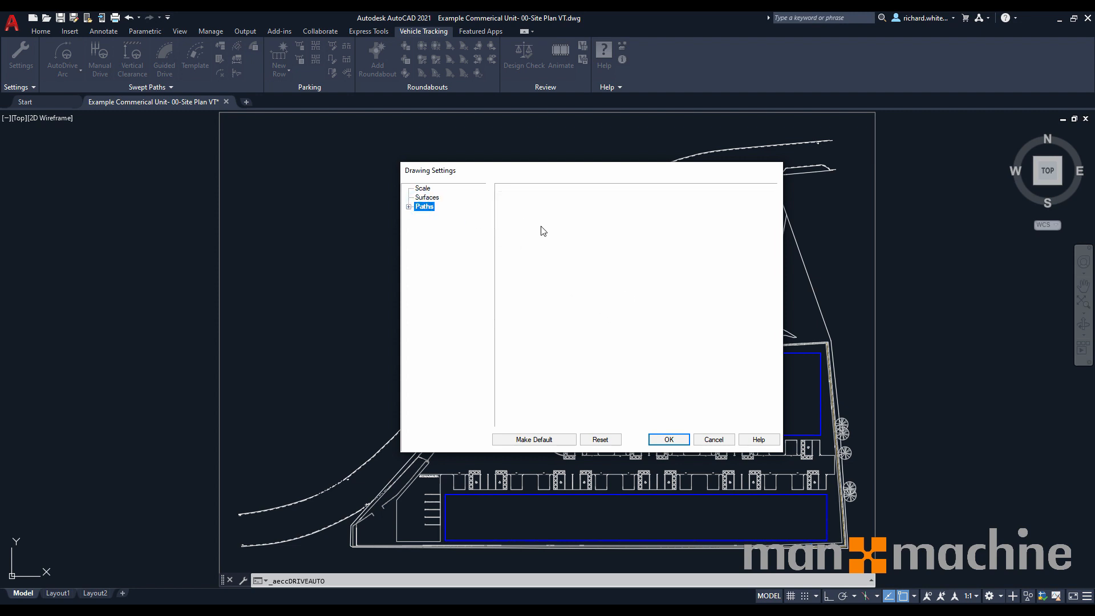
click(409, 206)
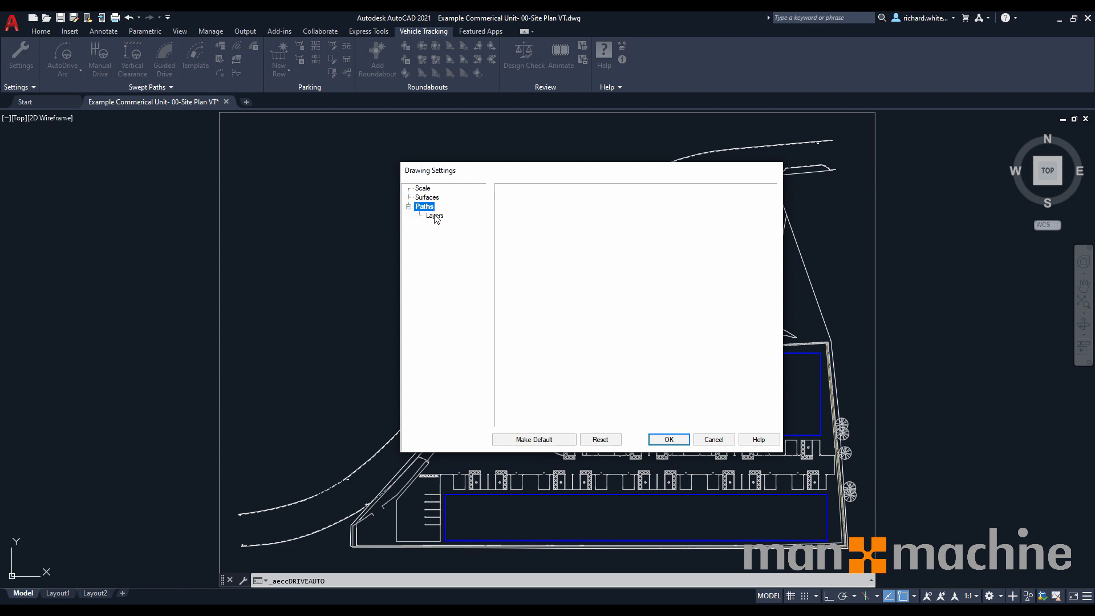
Set path layers to the Standard convention (one layer per path and report) and apply the settings.
click(434, 215)
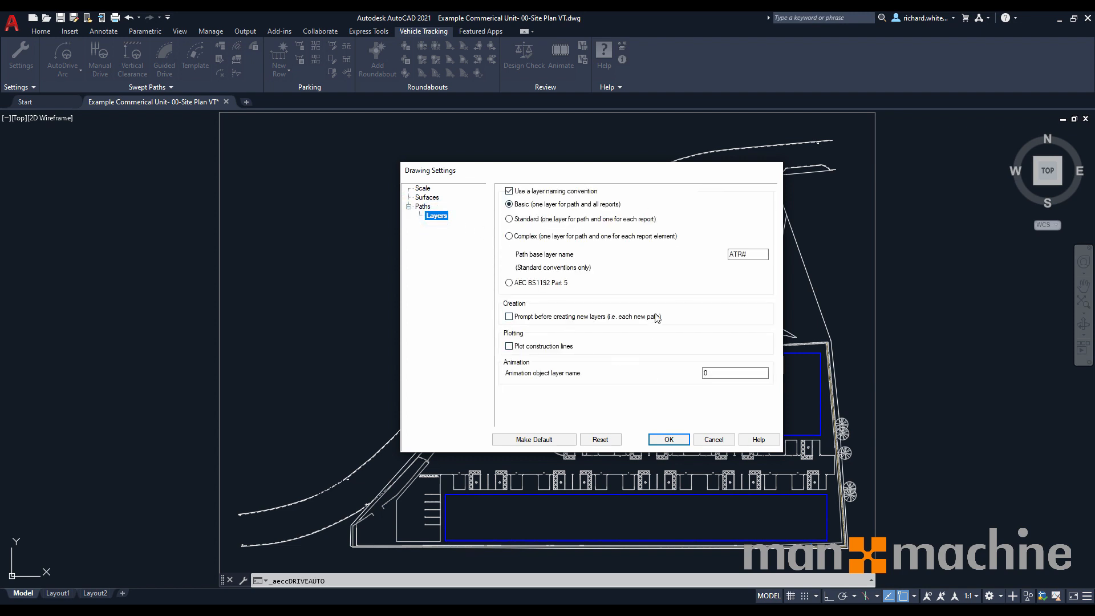
mouse_move(643, 306)
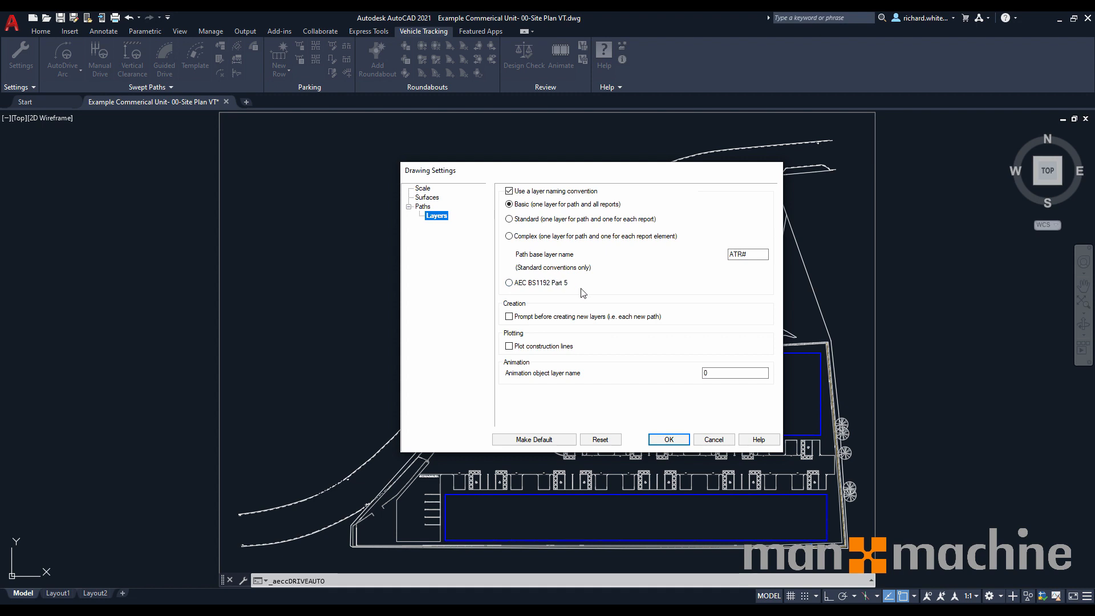
mouse_move(592, 295)
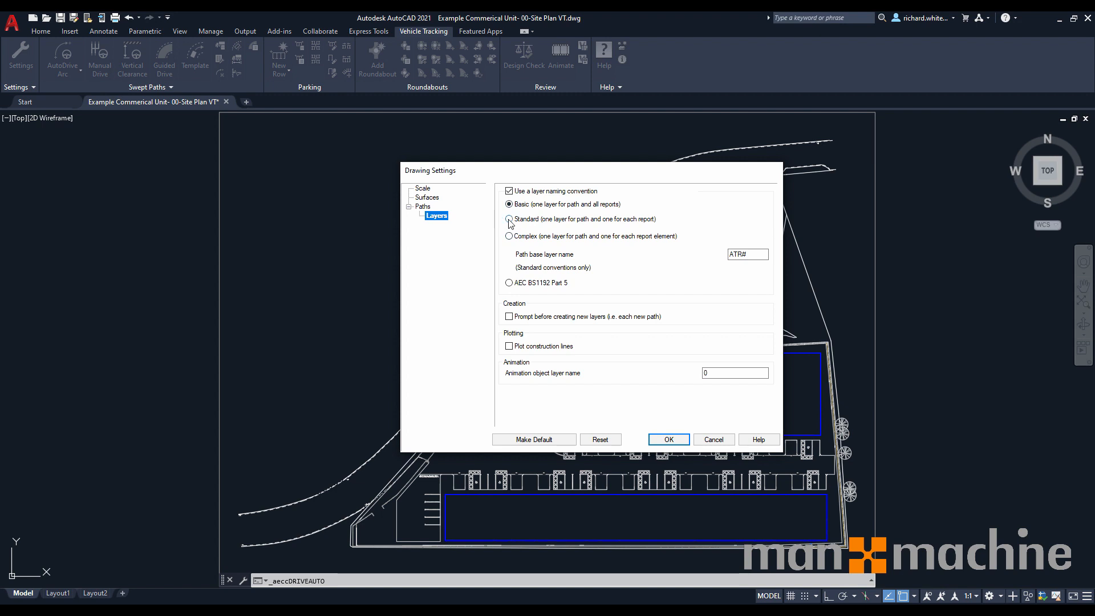
click(509, 219)
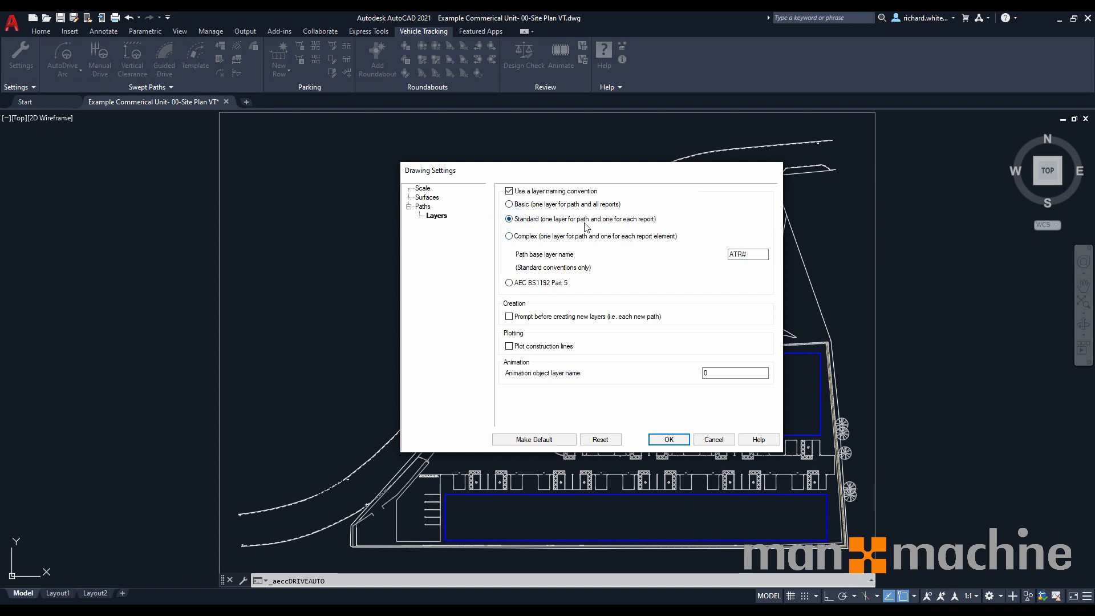
mouse_move(661, 231)
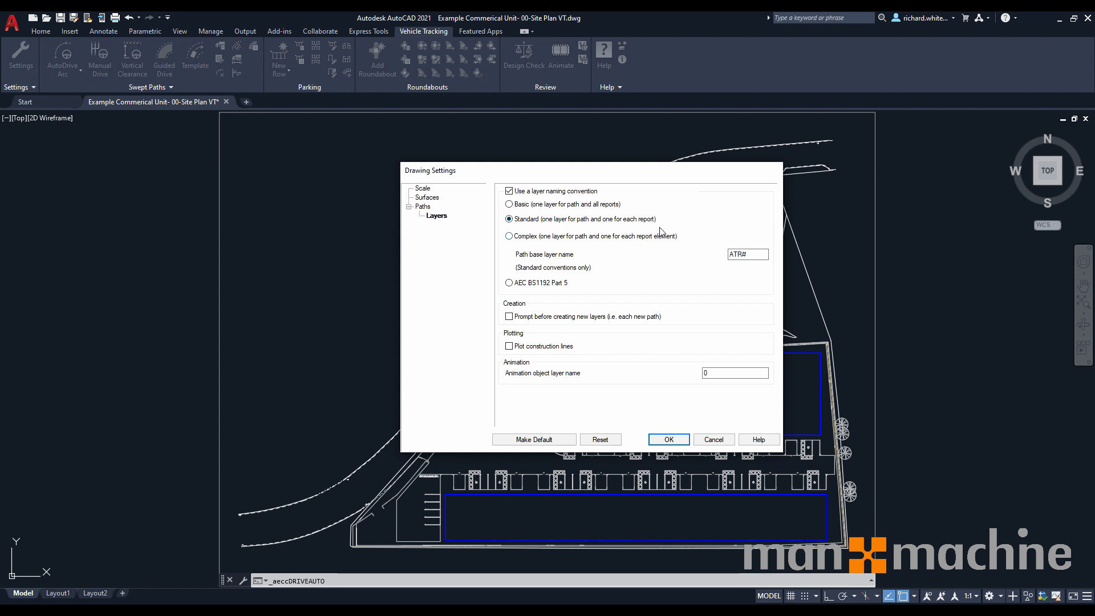
mouse_move(635, 250)
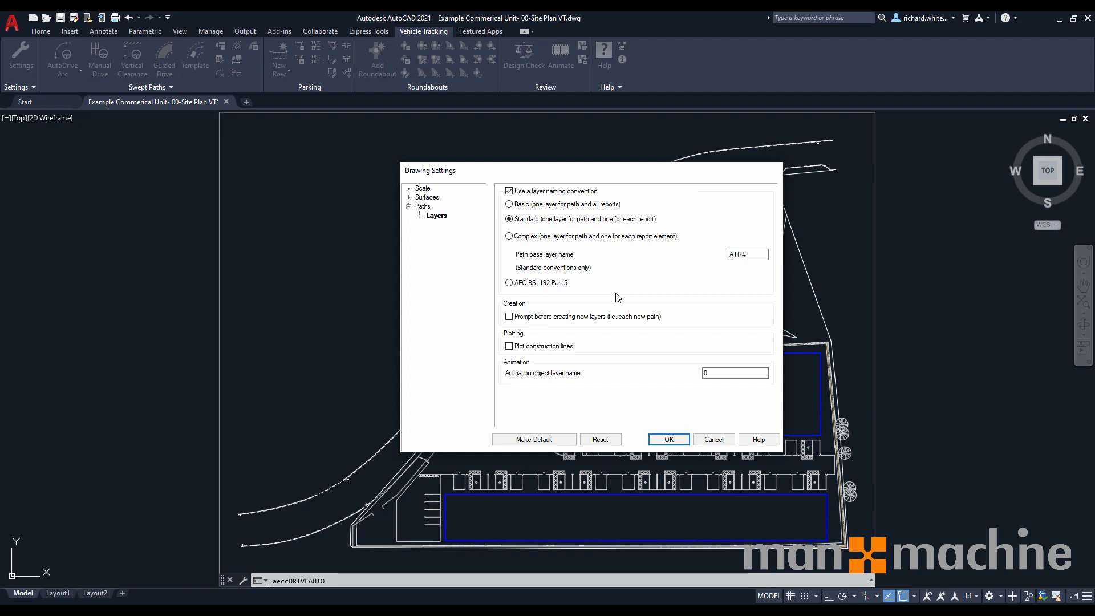
mouse_move(537, 300)
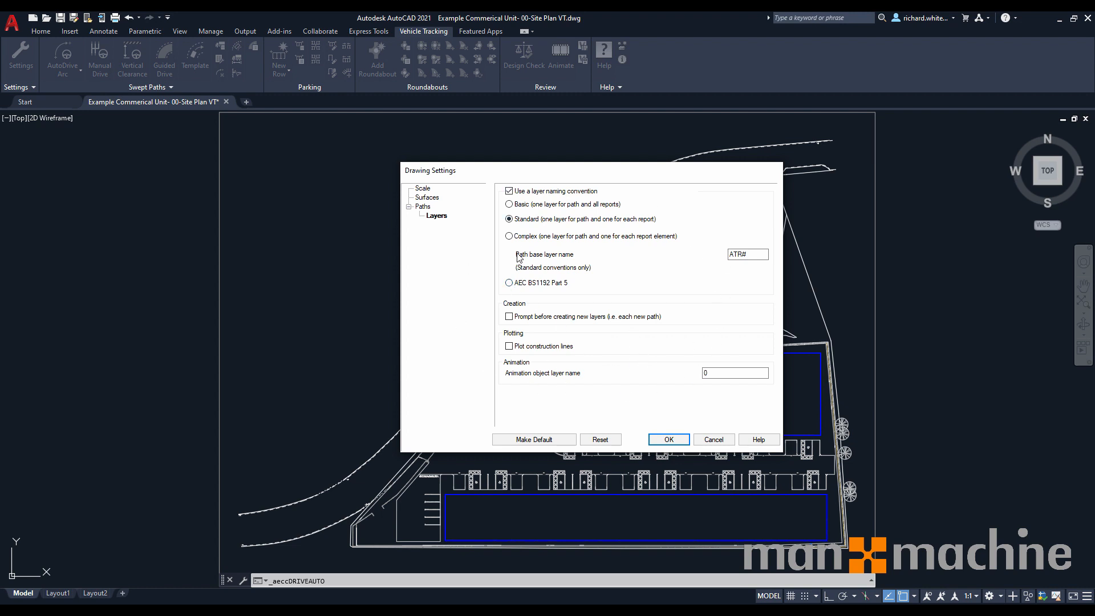
mouse_move(547, 447)
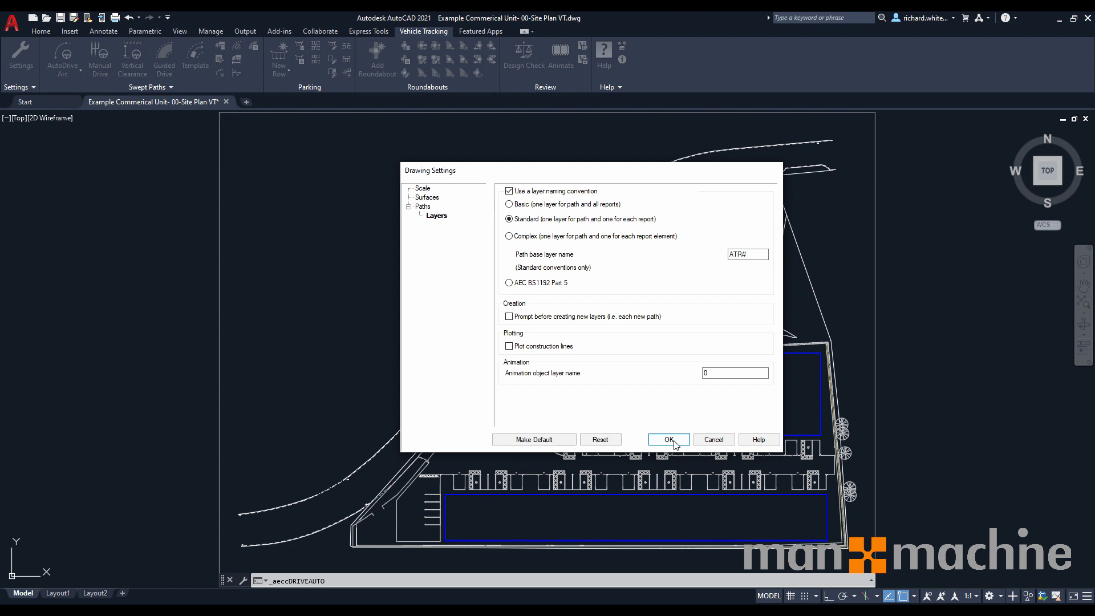
click(667, 439)
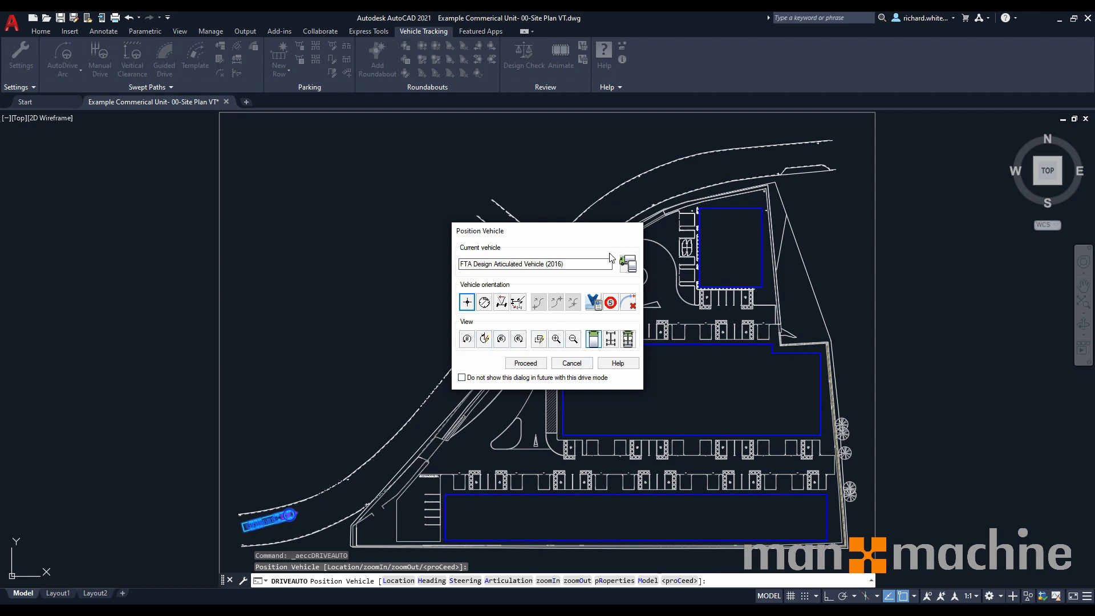
mouse_move(309, 496)
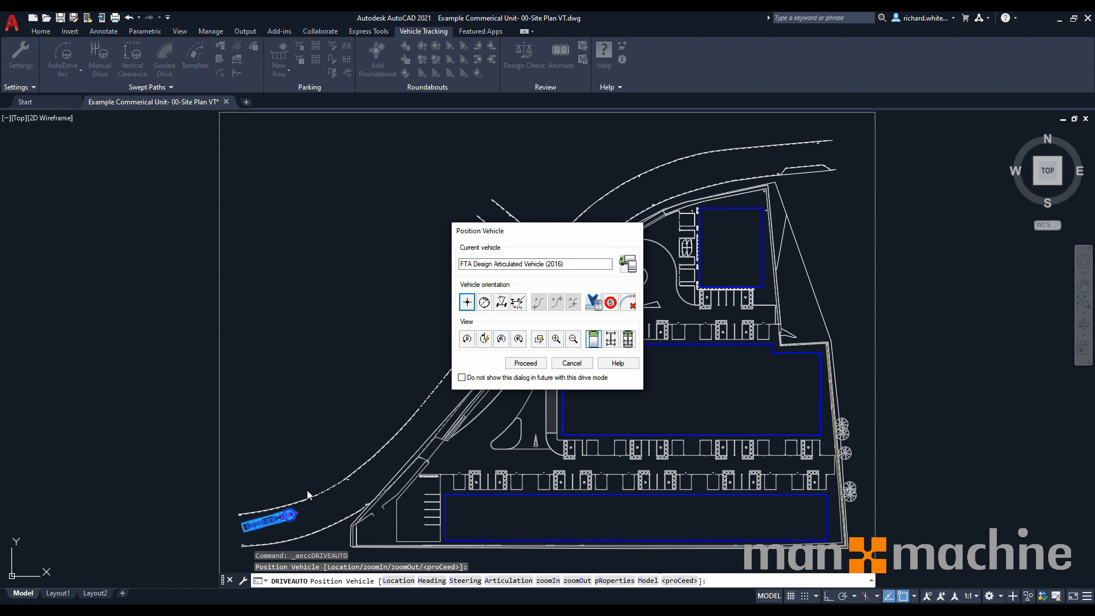
mouse_move(303, 507)
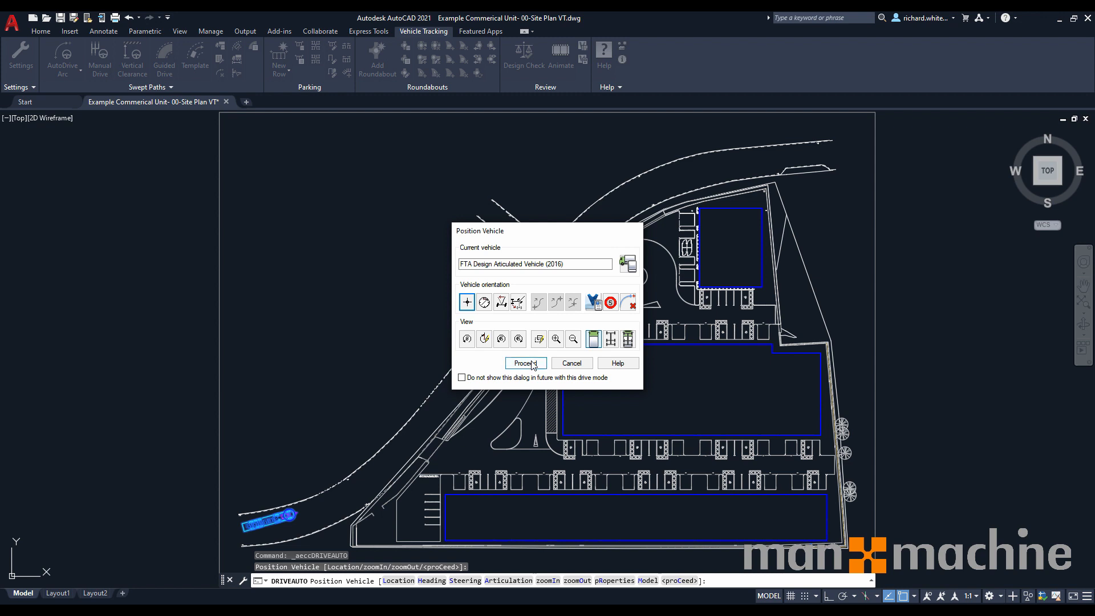
Confirm the FTA Design Articulated Vehicle (2016) in Position Vehicle and proceed to start AutoDrive.
click(523, 363)
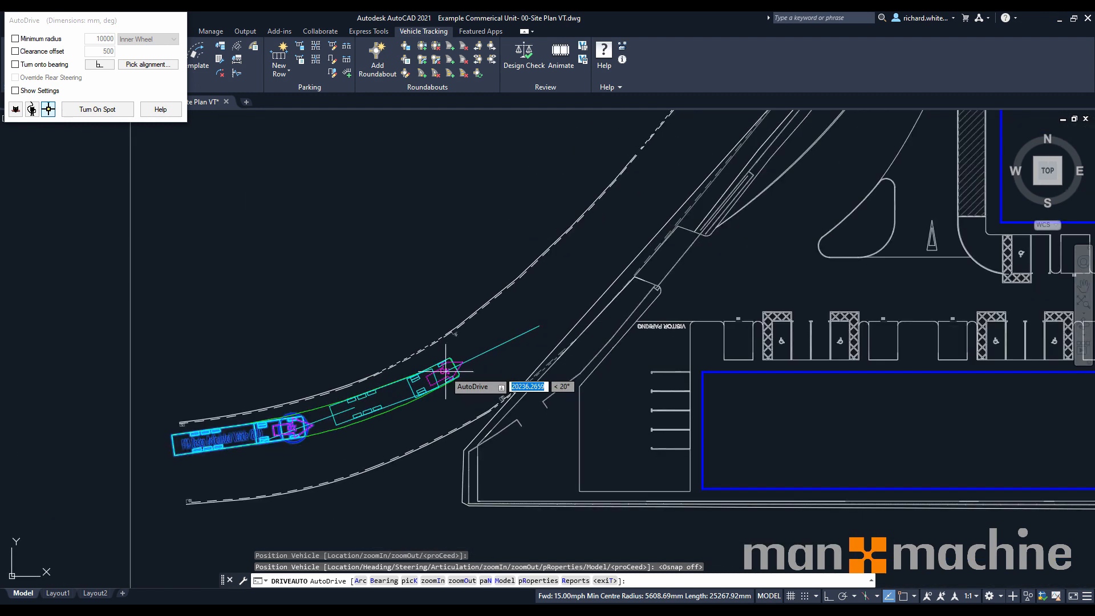
mouse_move(660, 262)
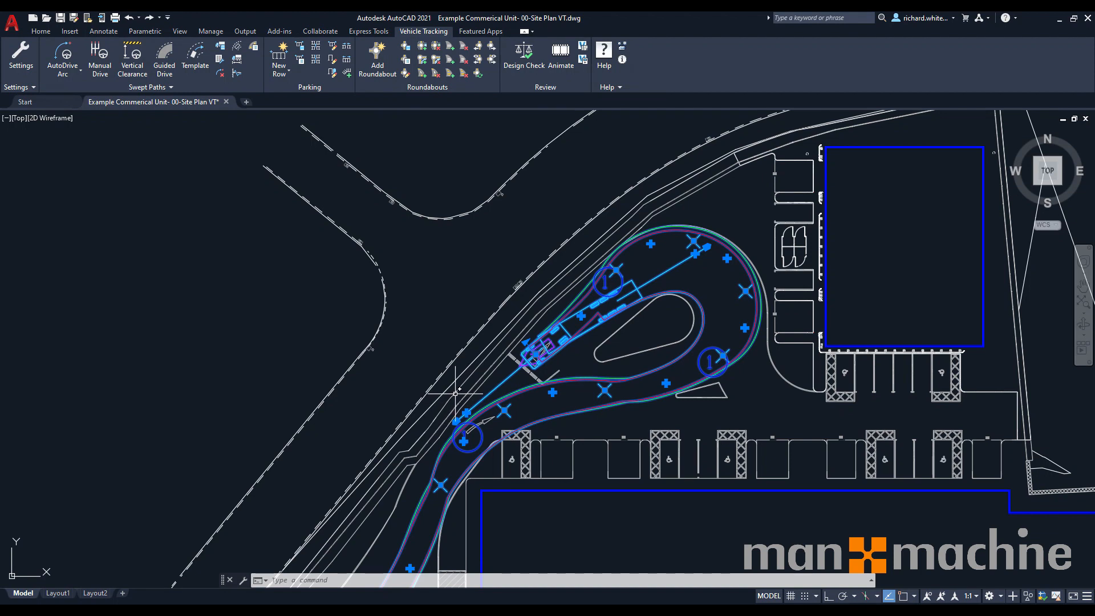
mouse_move(454, 387)
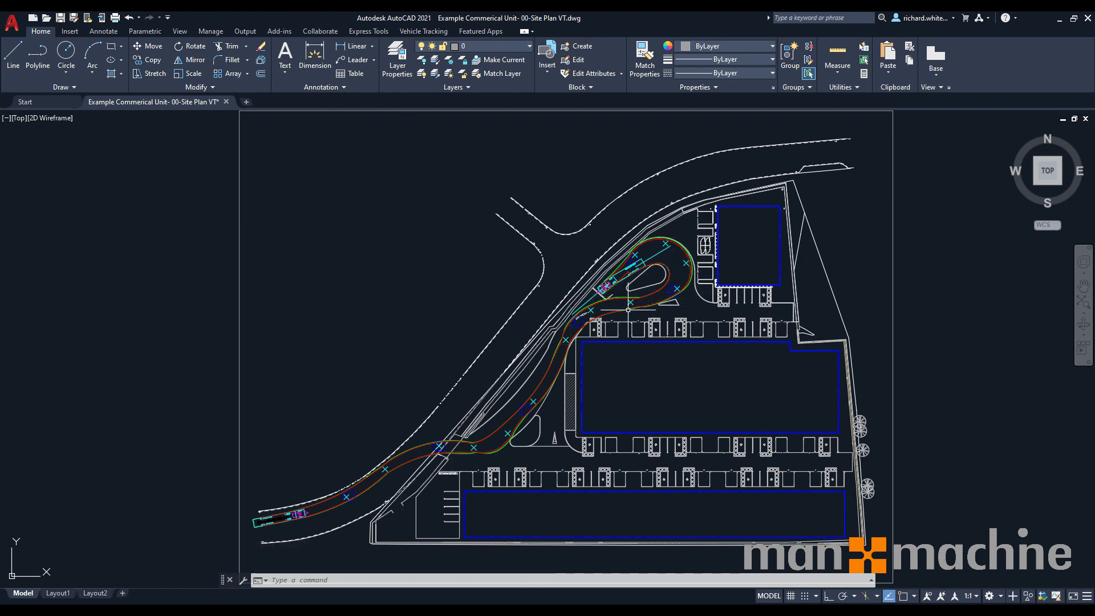
mouse_move(419, 102)
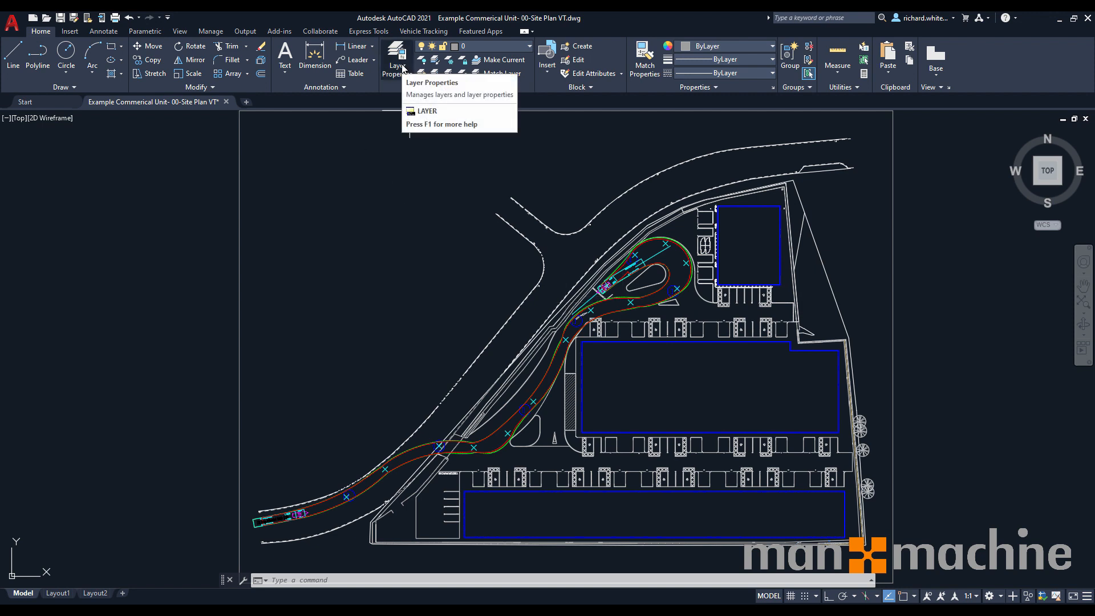
click(397, 58)
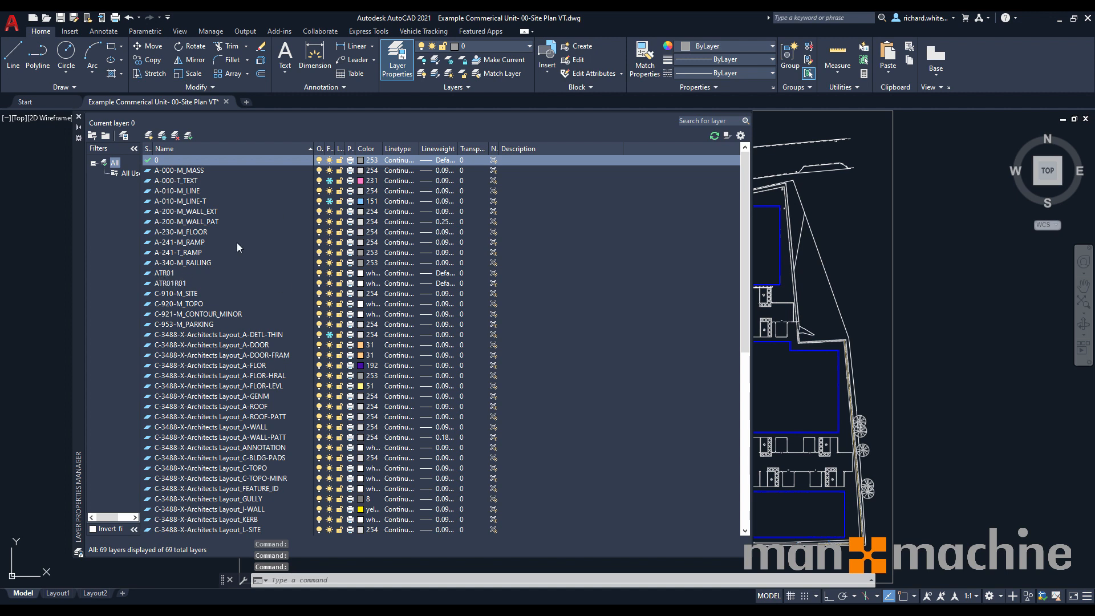
click(396, 60)
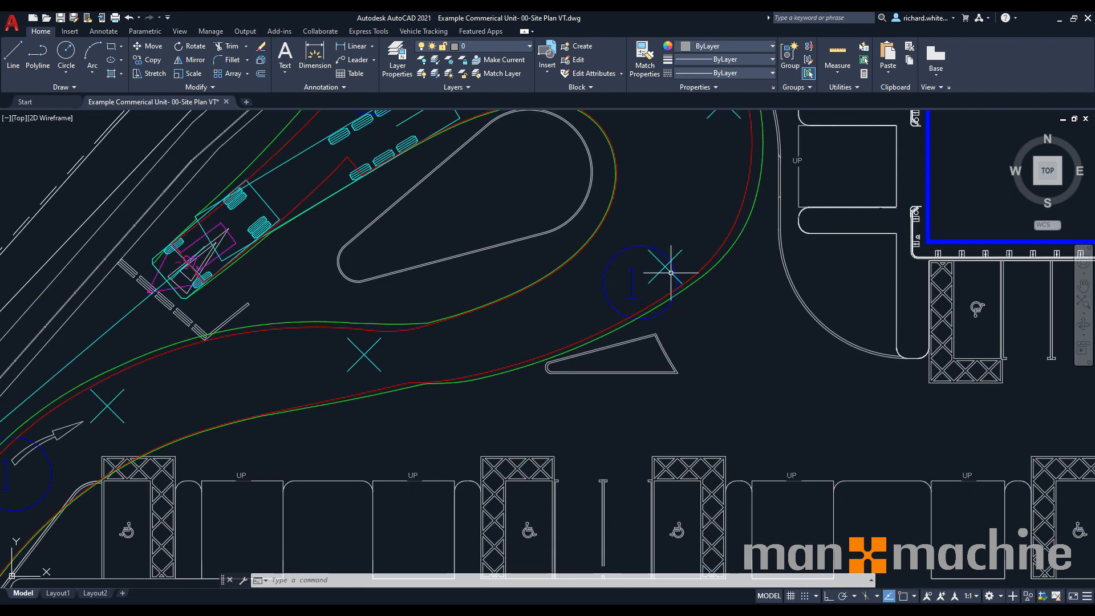
mouse_move(564, 312)
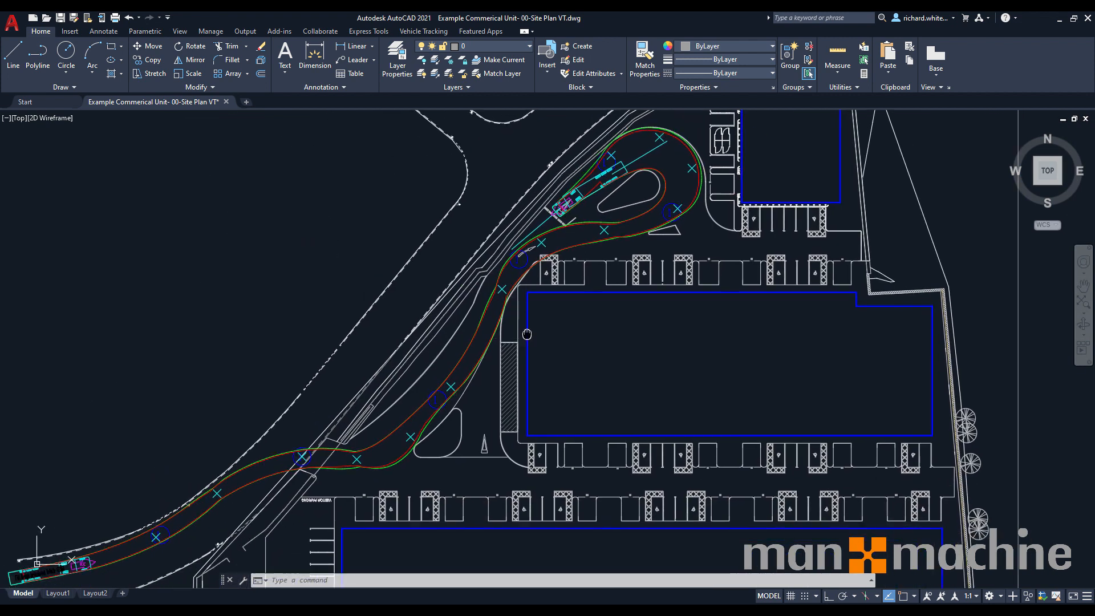
drag(527, 334, 530, 315)
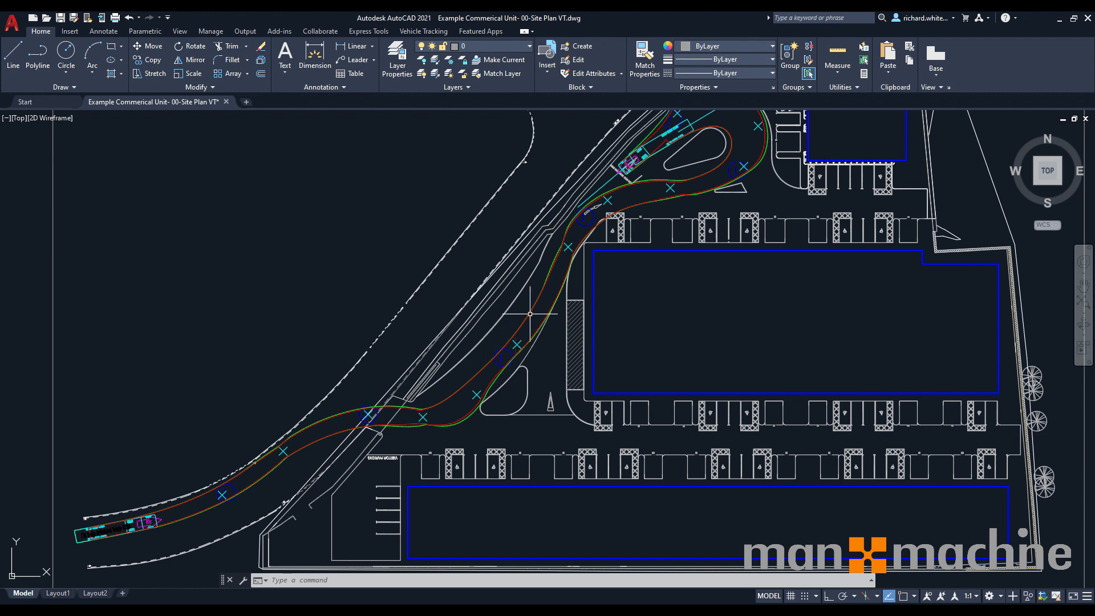
mouse_move(487, 425)
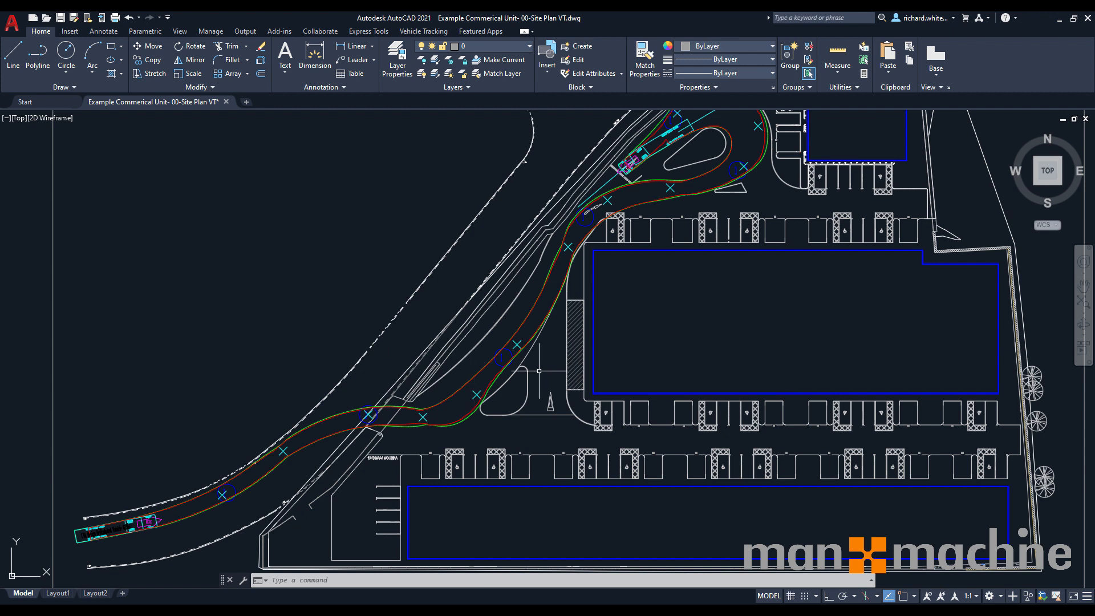
click(422, 32)
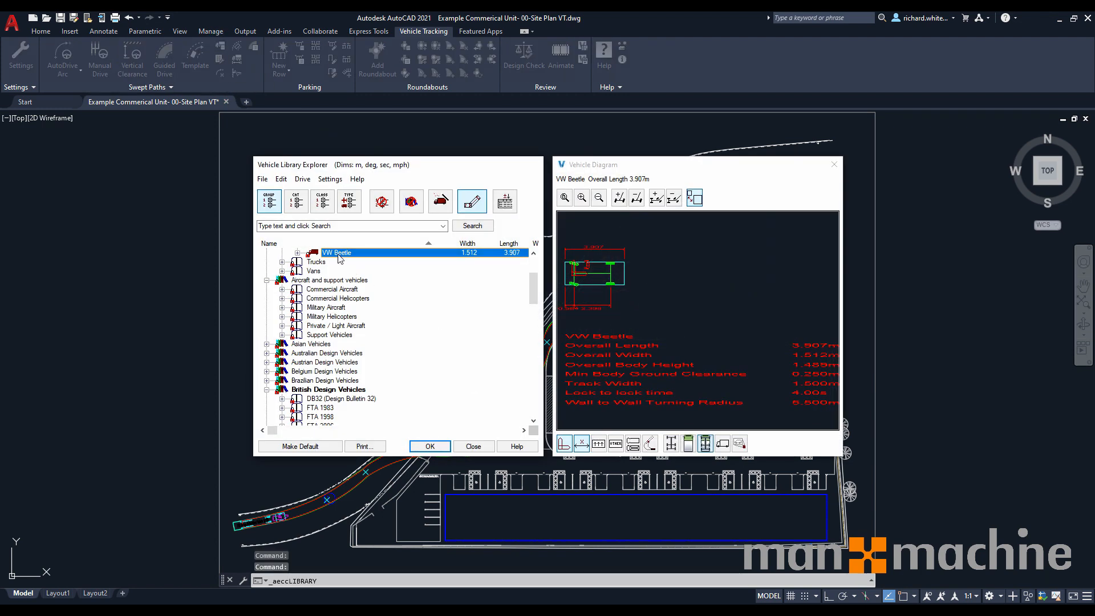
Place the VW Beetle at the entrance and AutoDrive its swept path along the access road into the parking aisle.
click(430, 446)
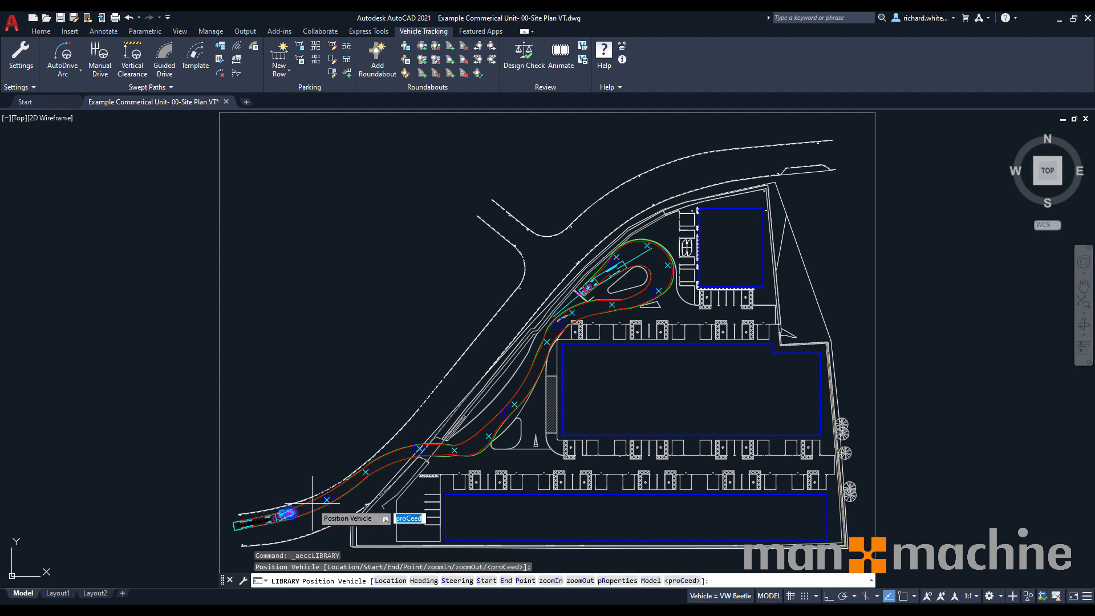
click(408, 518)
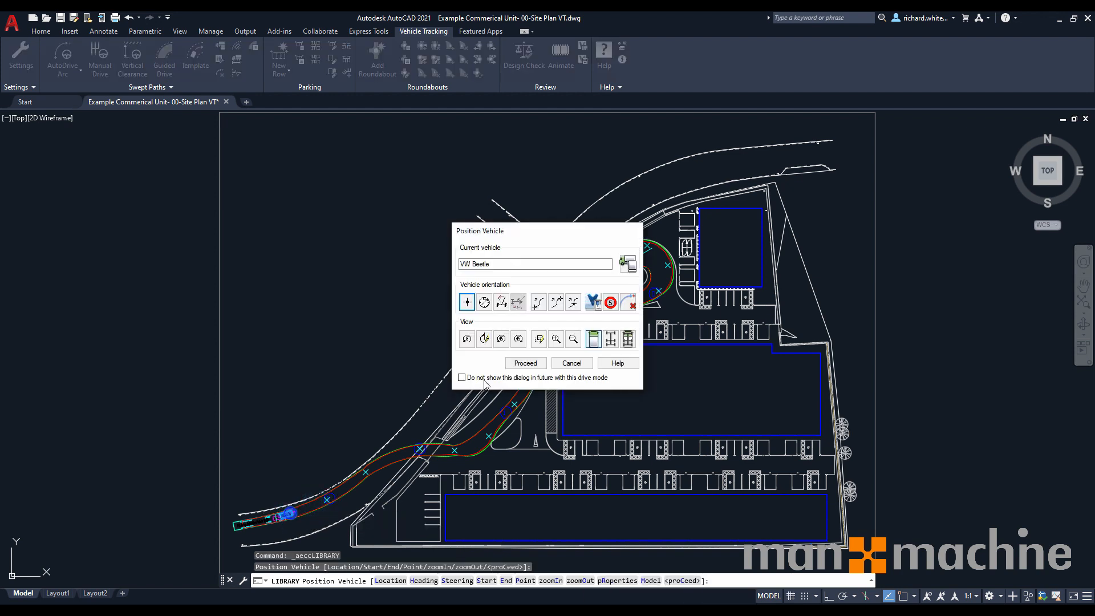
click(525, 362)
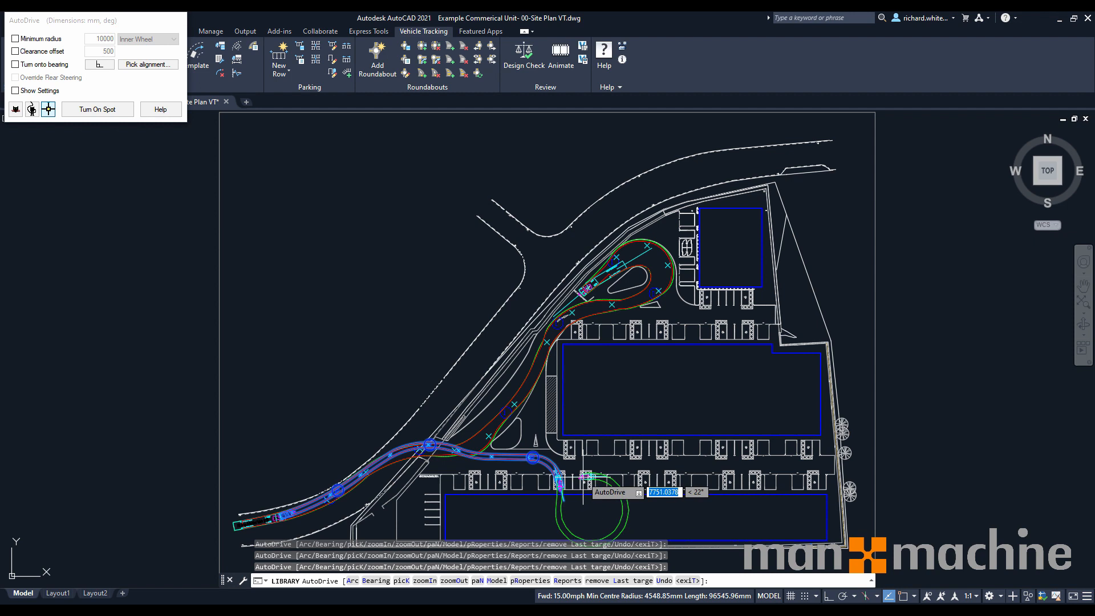
key(Escape)
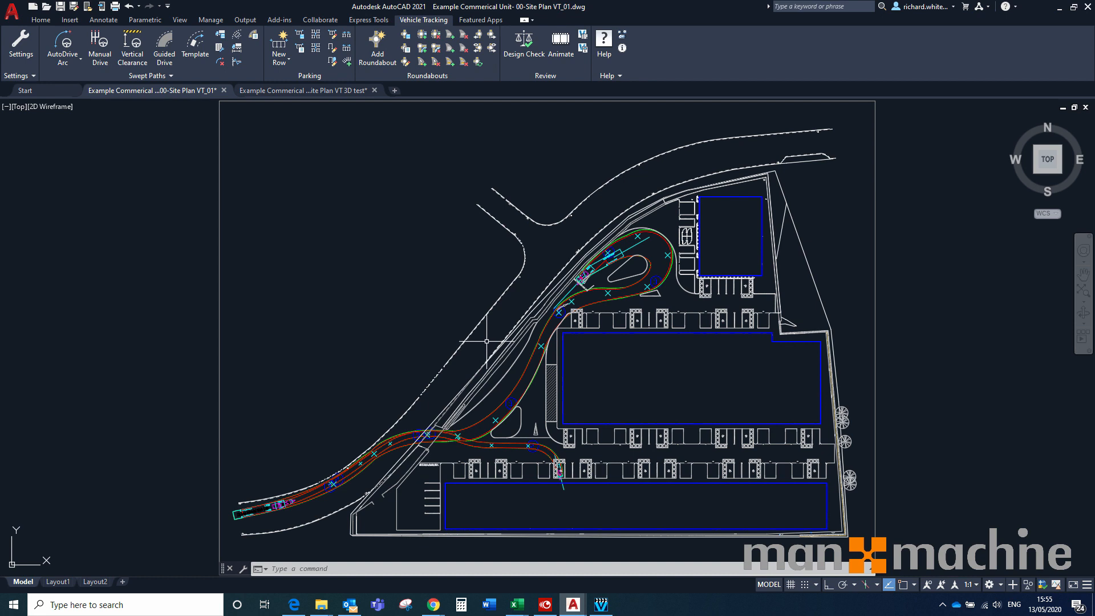
mouse_move(375, 273)
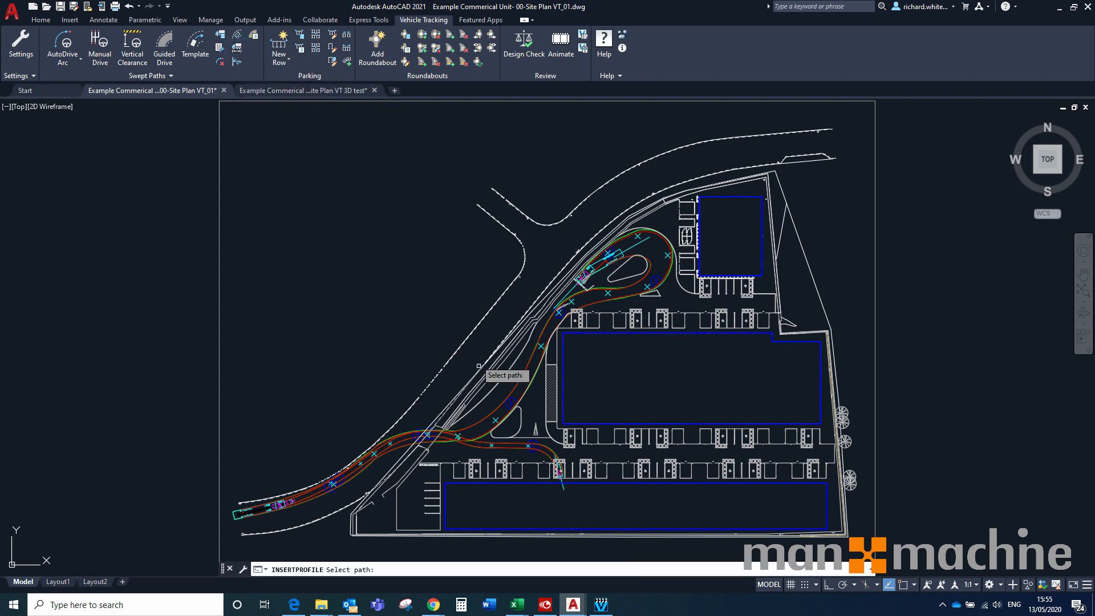
Select the swept path for Insert Profile to place the vehicle's dimensioned side profile.
click(510, 389)
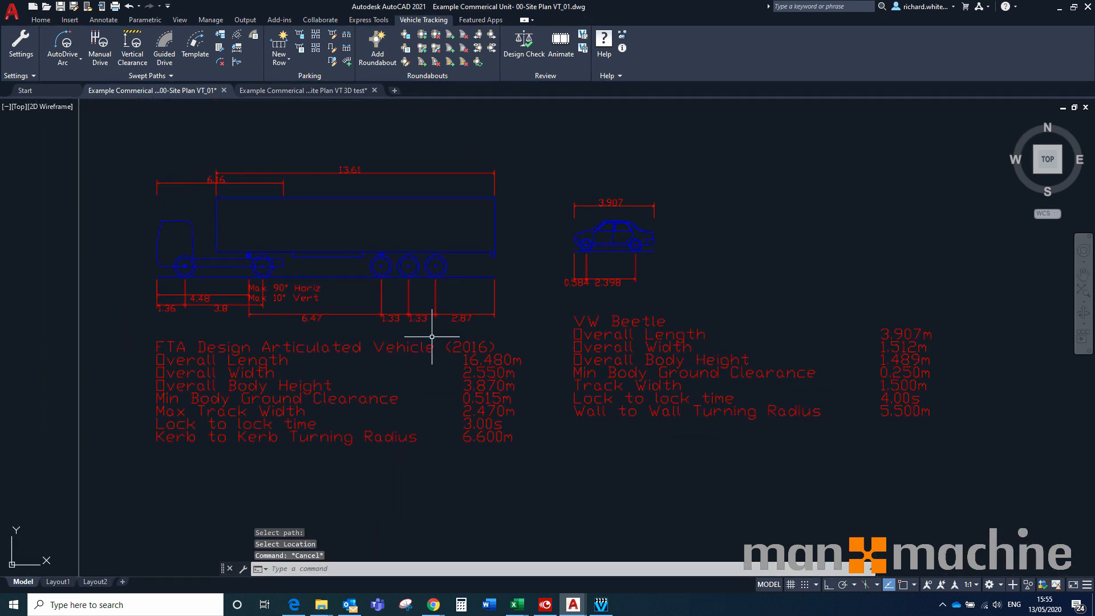
mouse_move(687, 409)
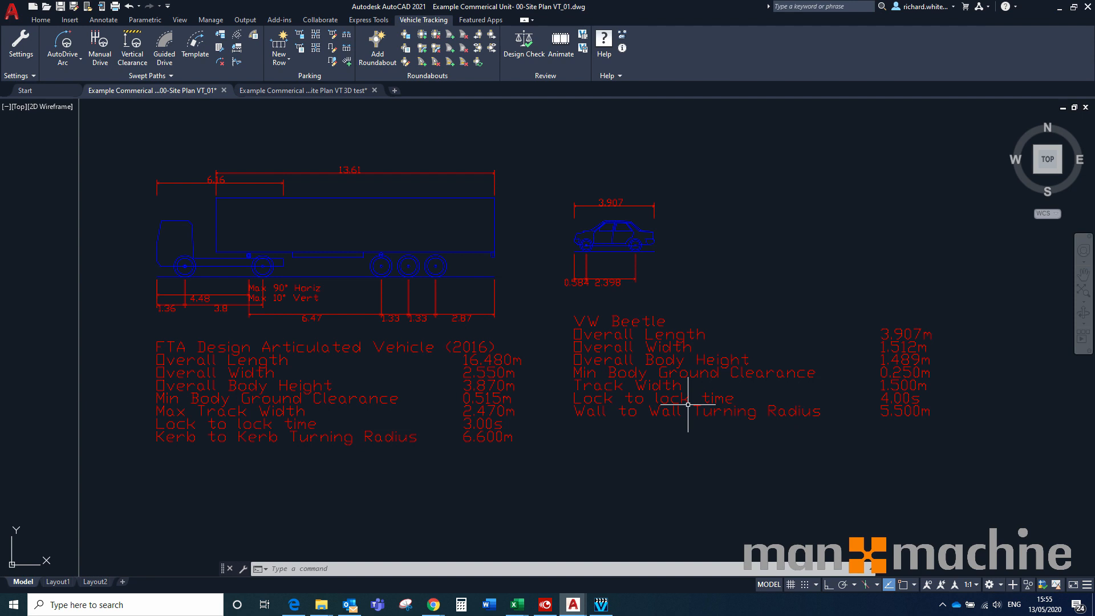
mouse_move(638, 402)
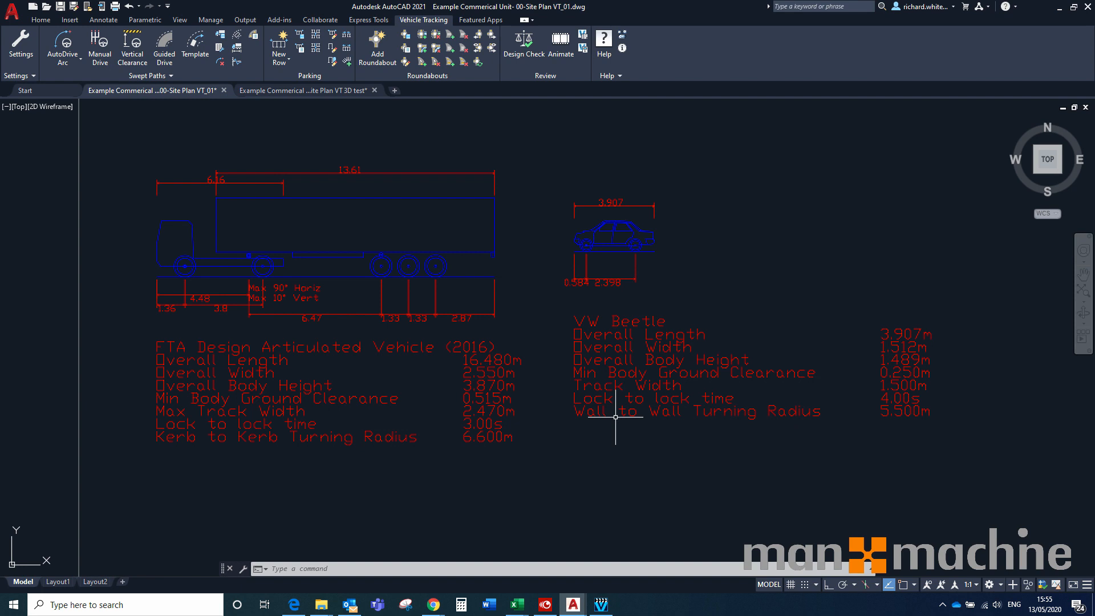
mouse_move(583, 368)
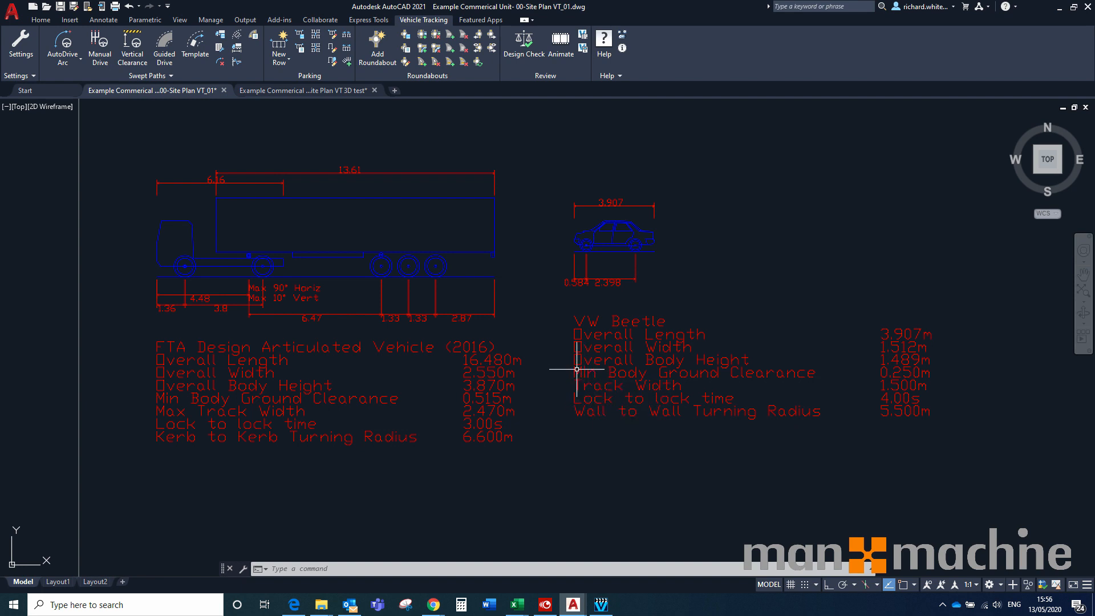
mouse_move(602, 387)
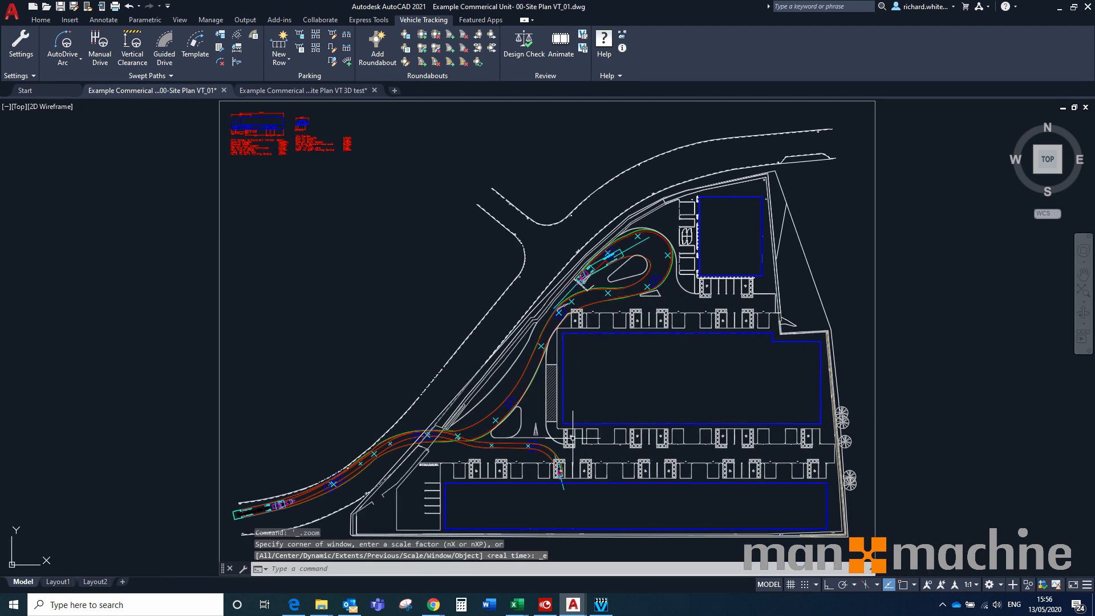
mouse_move(589, 210)
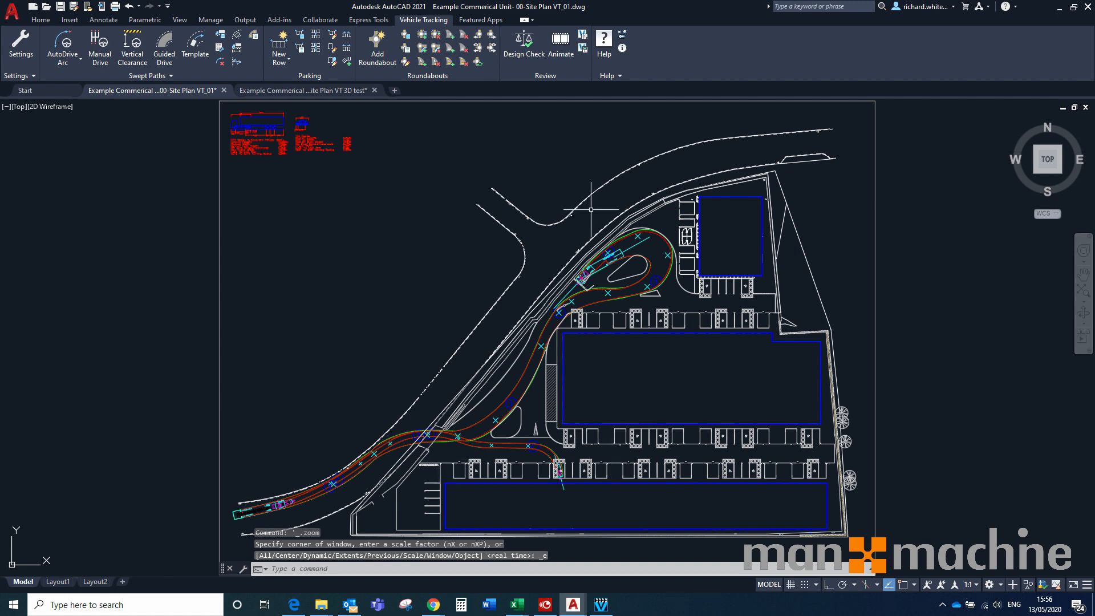
mouse_move(560, 42)
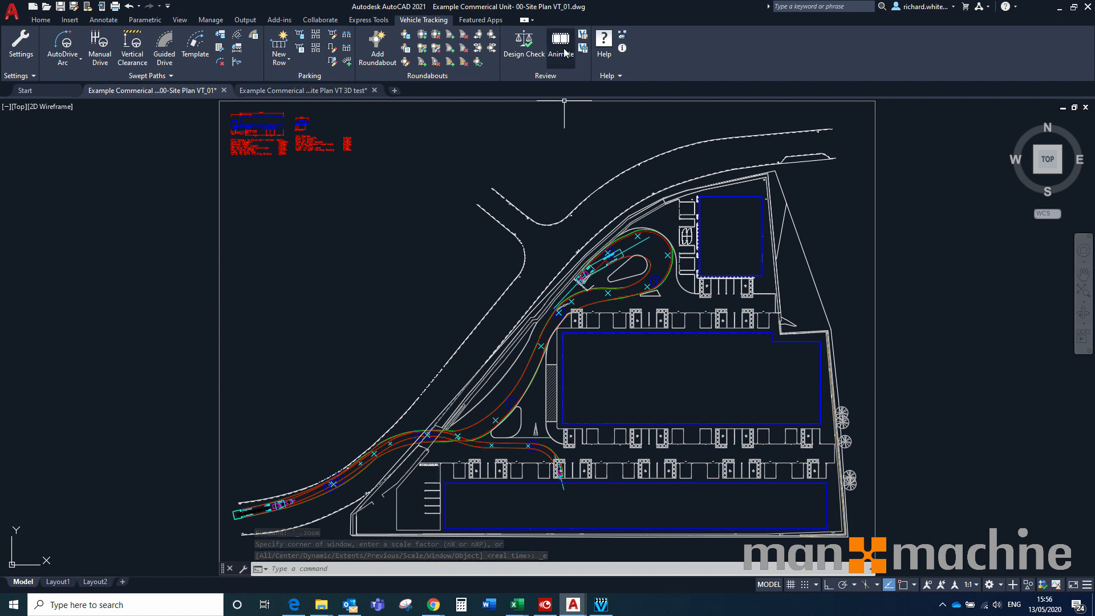
Run the Vehicle Tracking Animation of both vehicles, fast-forwarding to the end at 34.1 of 34.1.
click(560, 39)
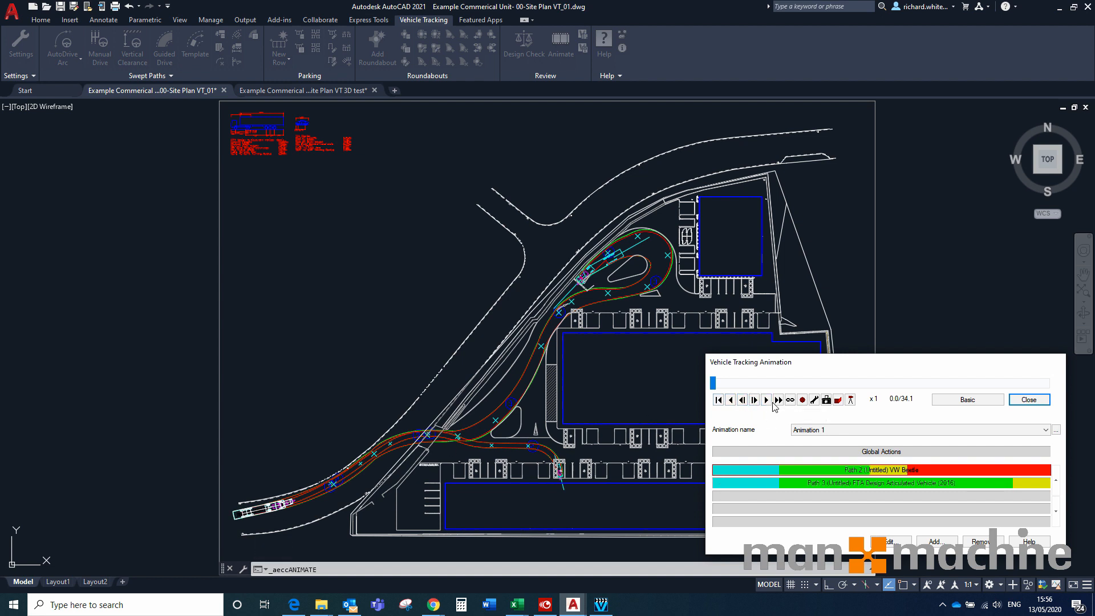
mouse_move(766, 399)
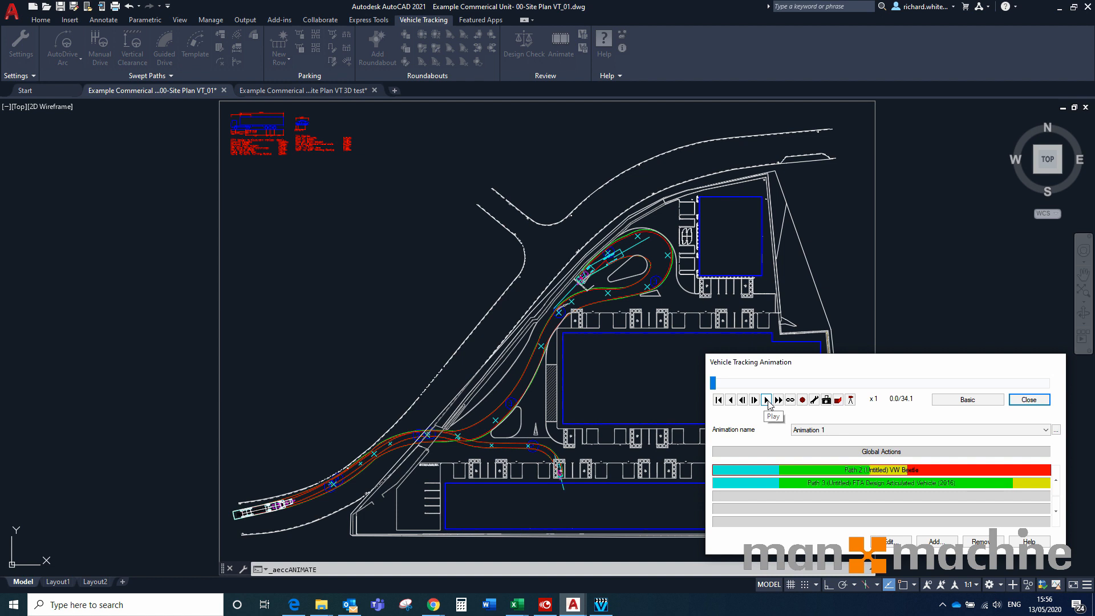
click(766, 399)
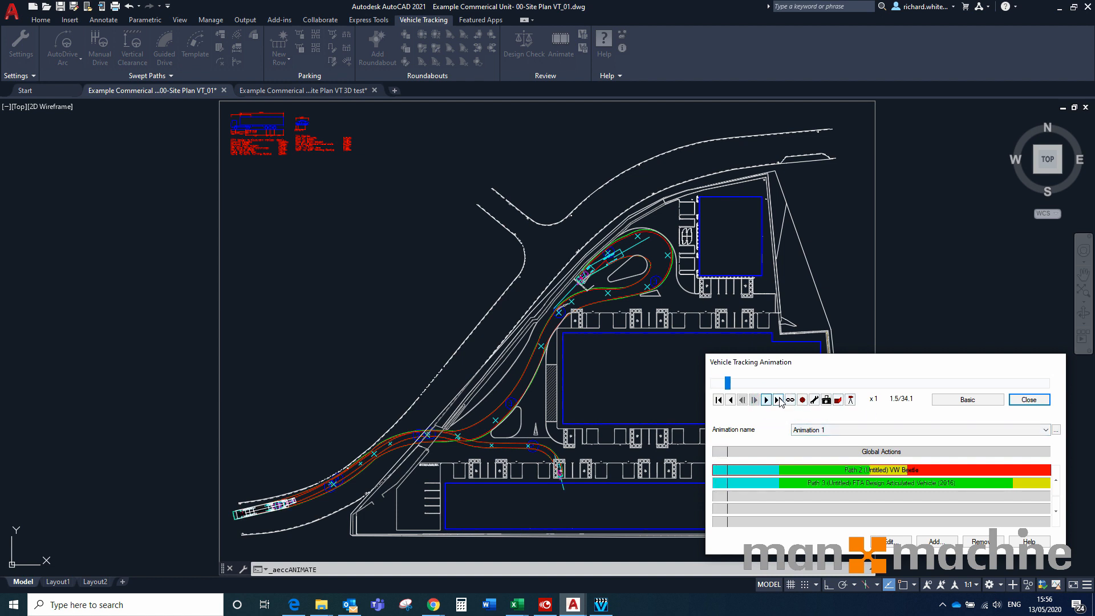
click(778, 399)
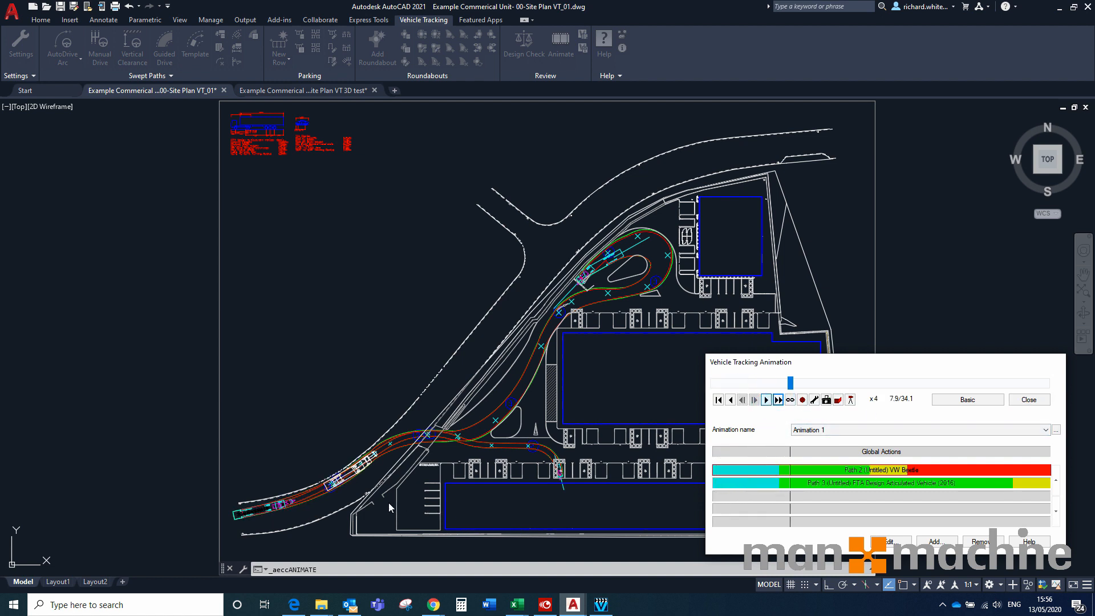
click(777, 399)
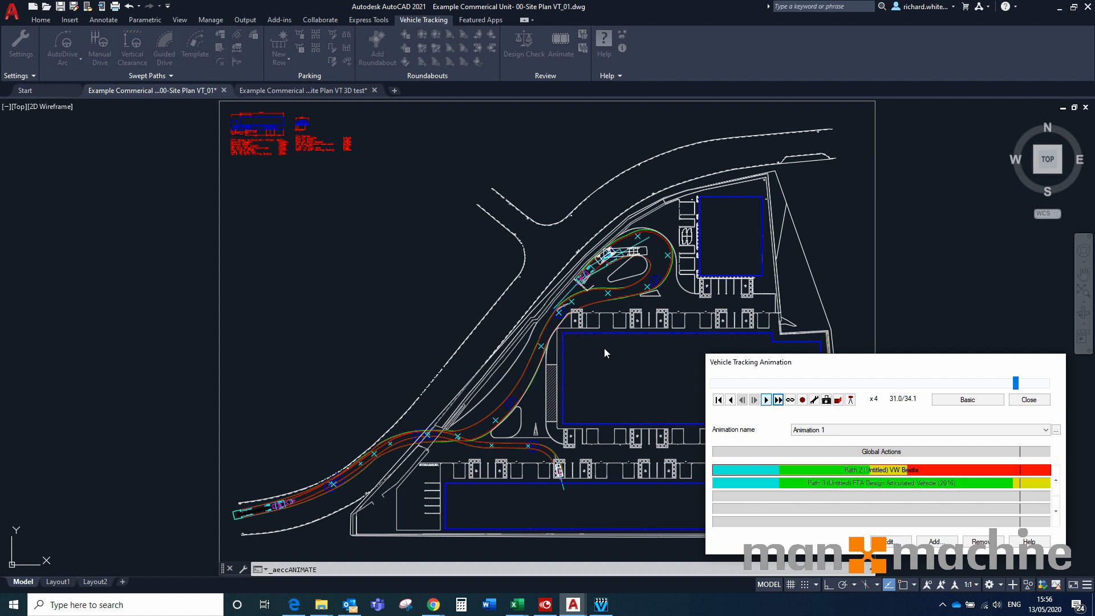
click(776, 399)
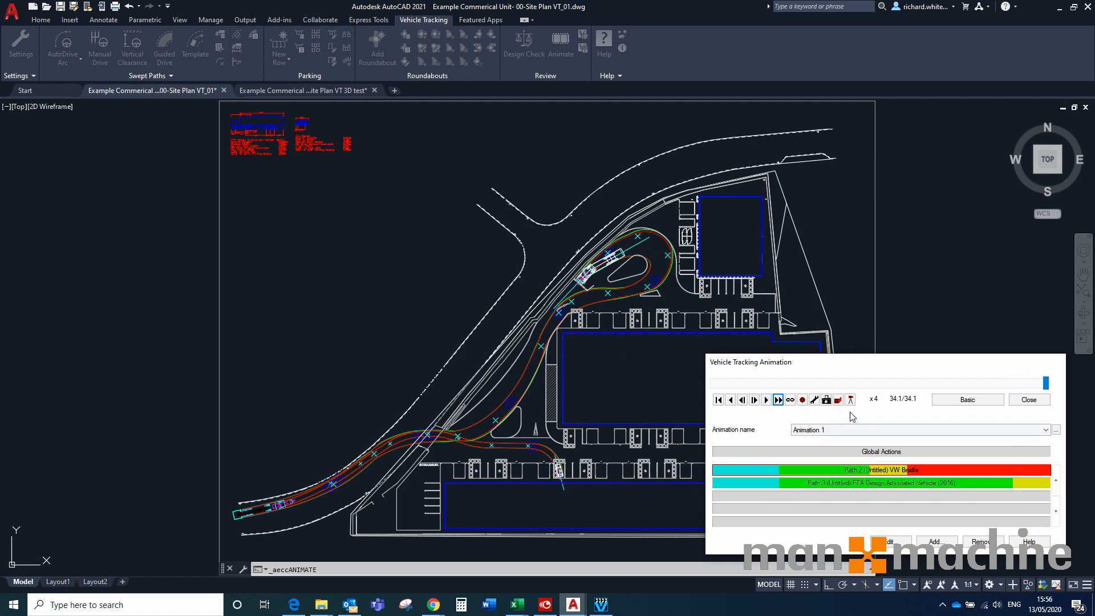
mouse_move(802, 399)
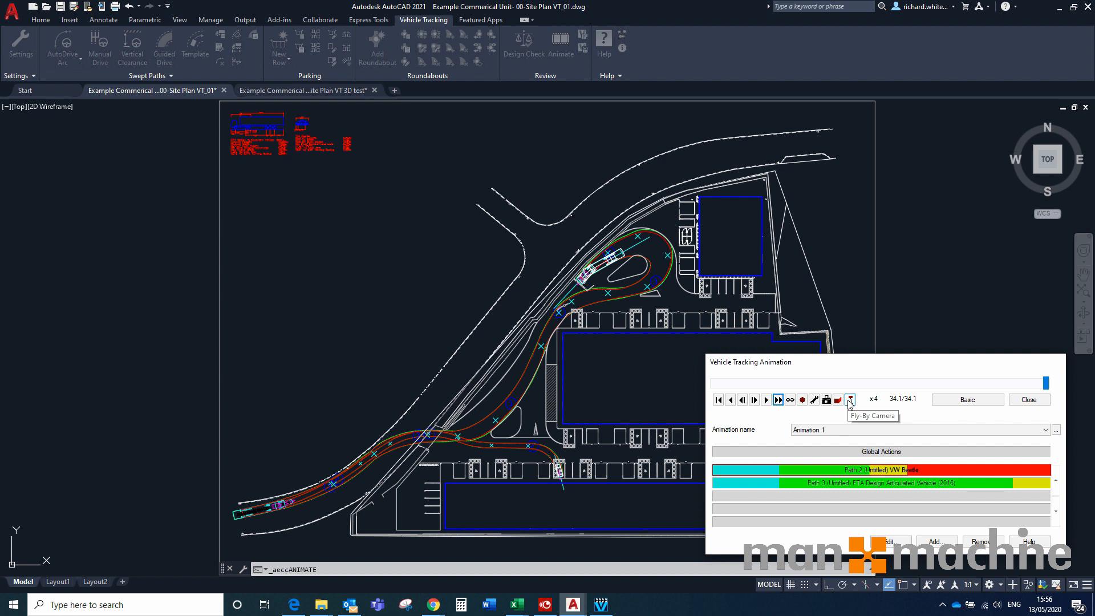
mouse_move(872, 331)
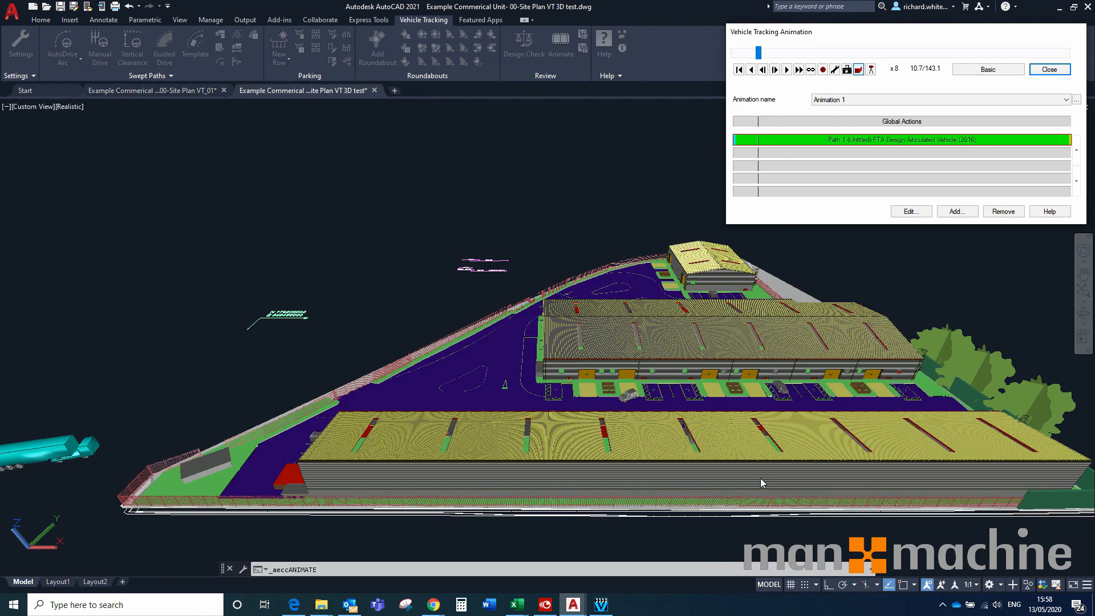
mouse_move(710, 453)
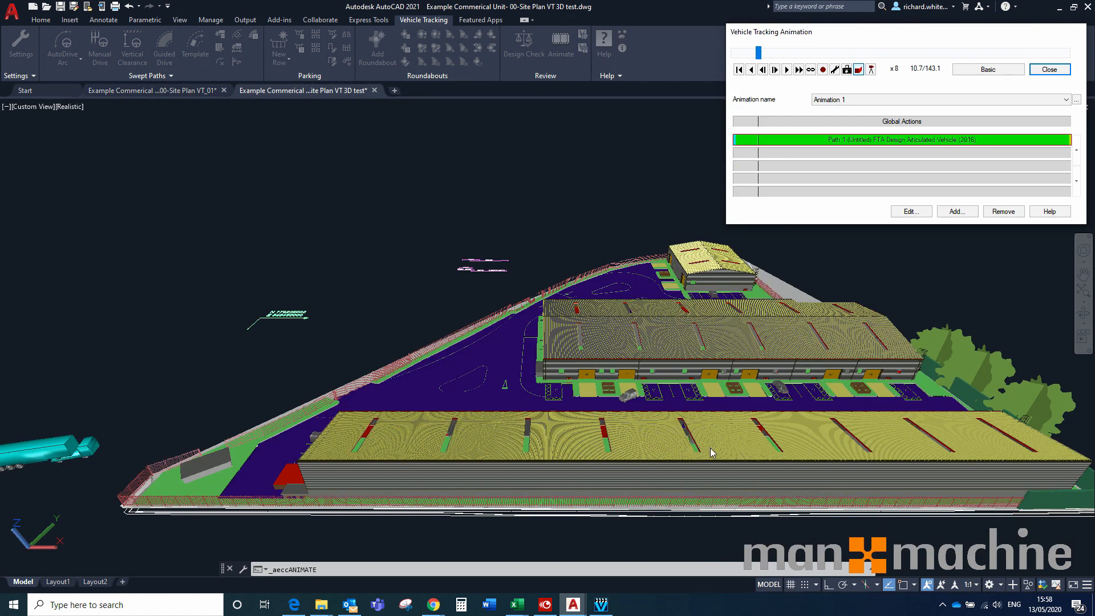
mouse_move(777, 396)
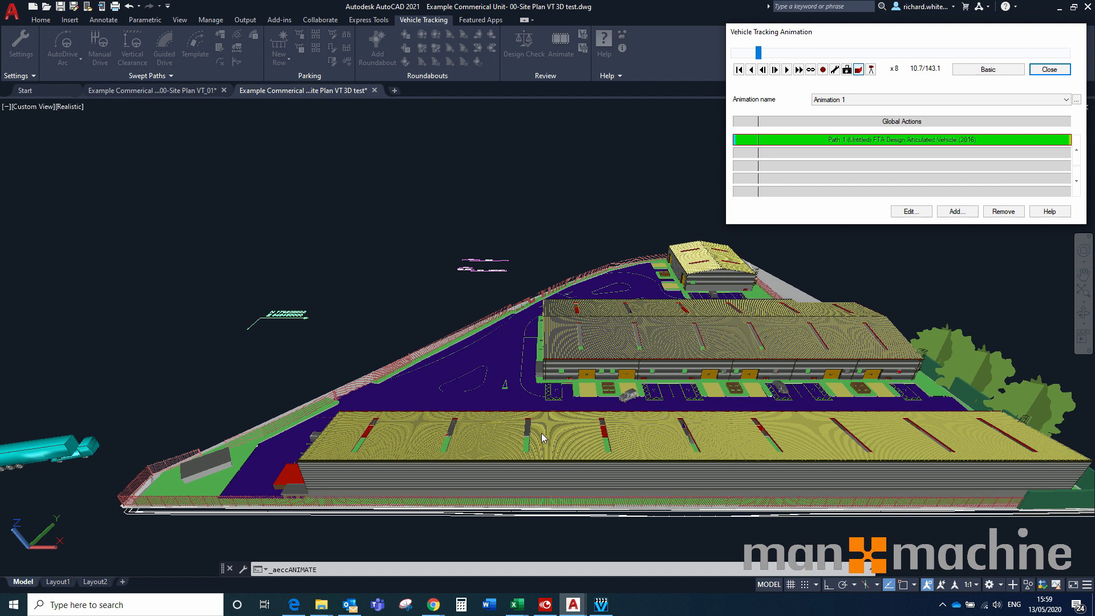
mouse_move(525, 413)
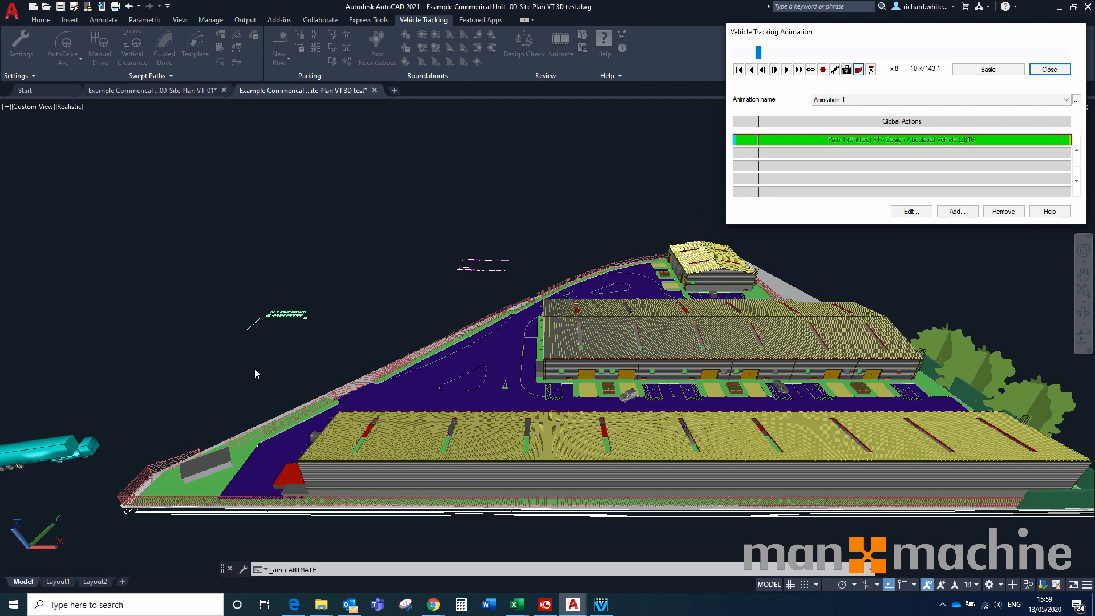
mouse_move(180, 447)
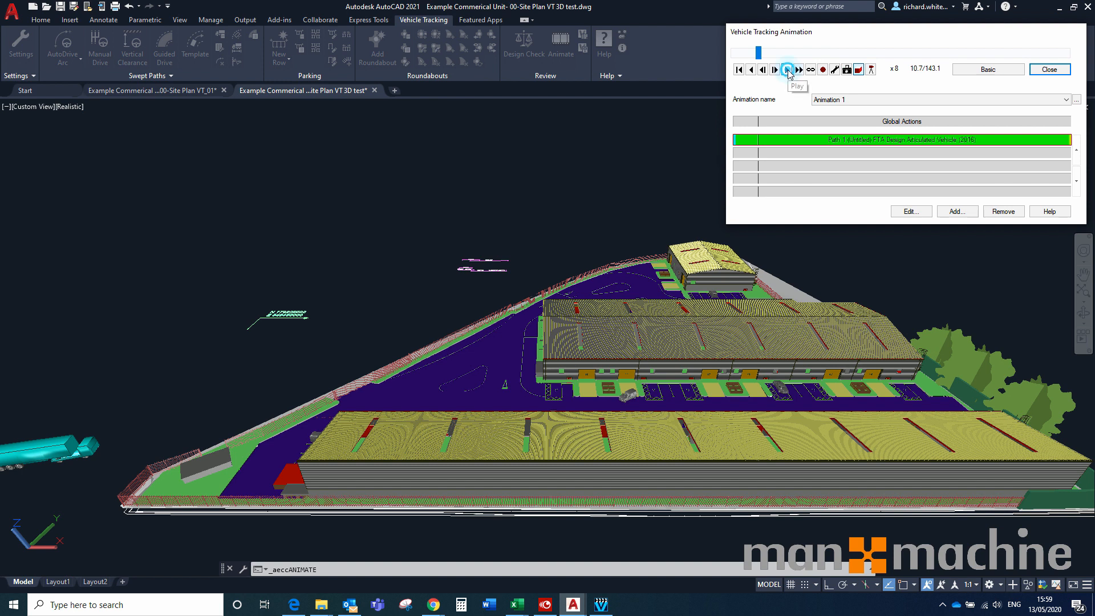
Play the articulated truck's 3D animation through the site model to 143.1 of 143.1.
click(785, 69)
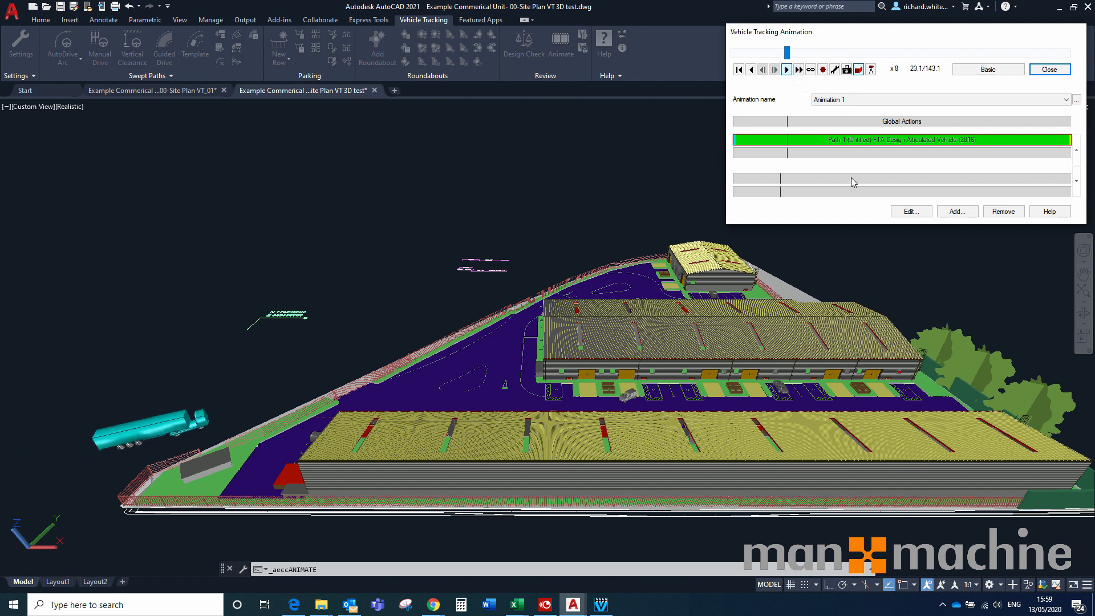
click(786, 70)
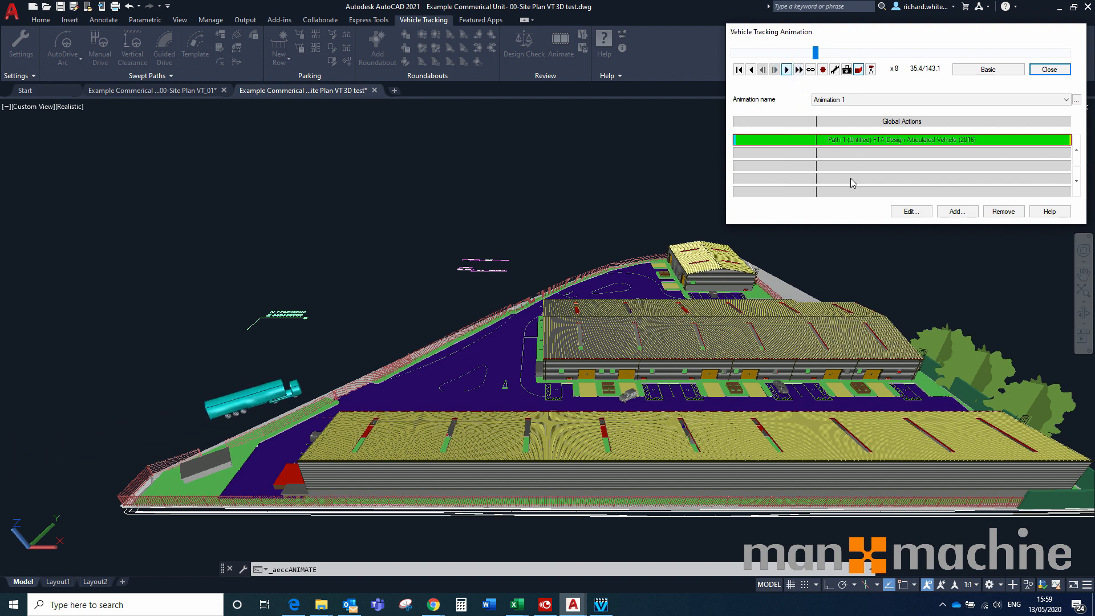
click(786, 69)
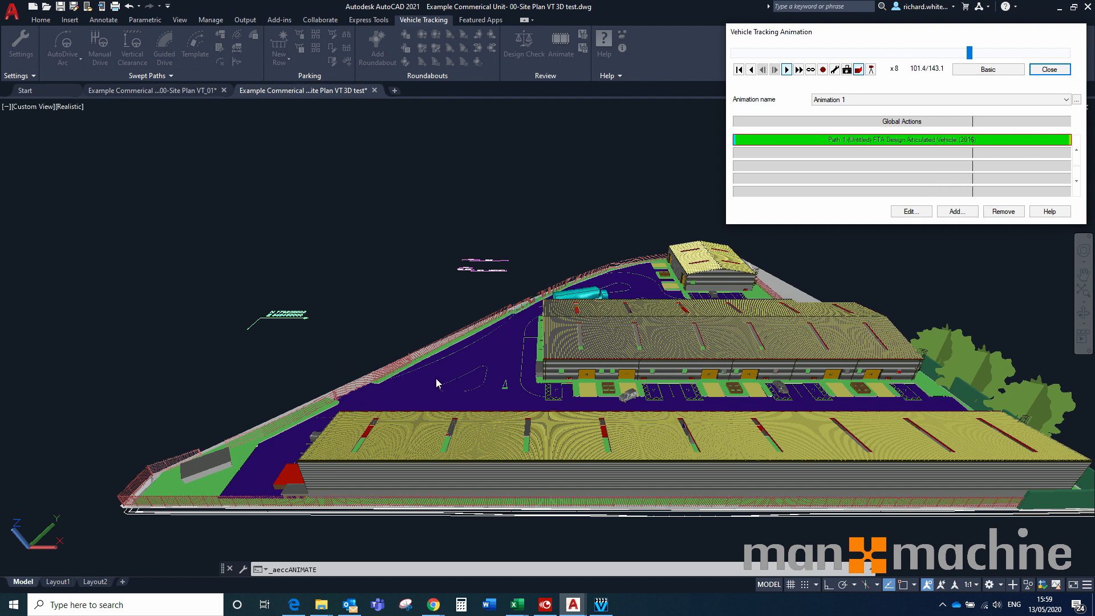
click(785, 69)
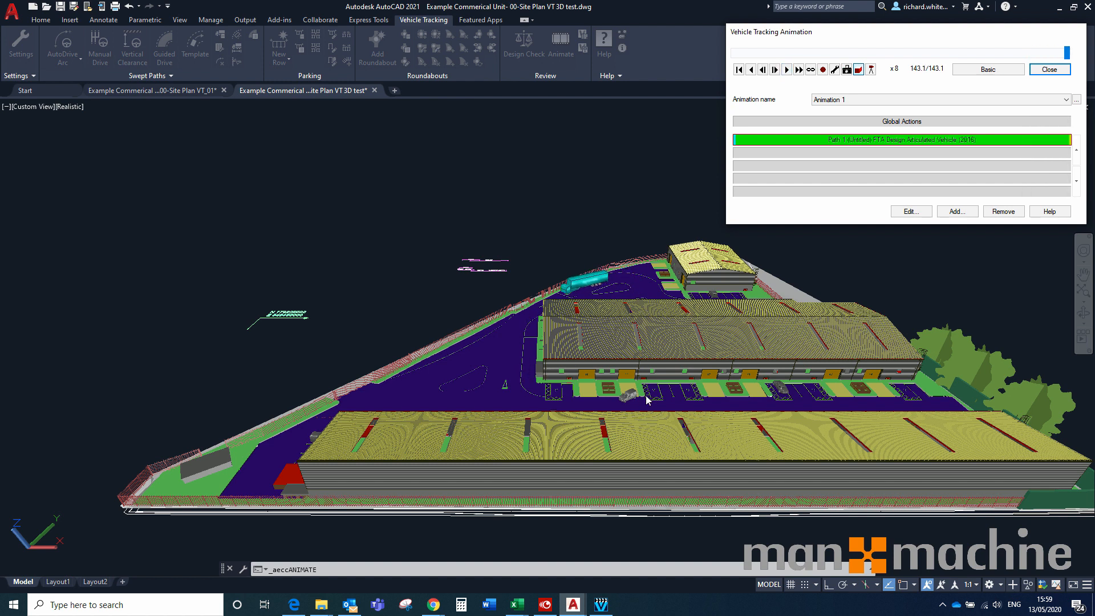
mouse_move(866, 295)
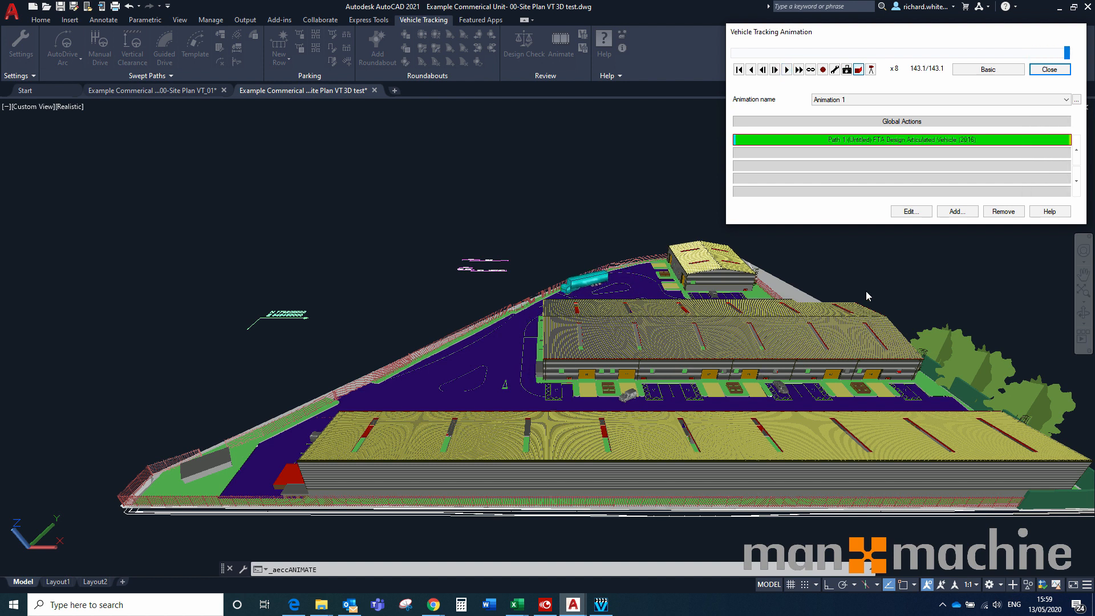